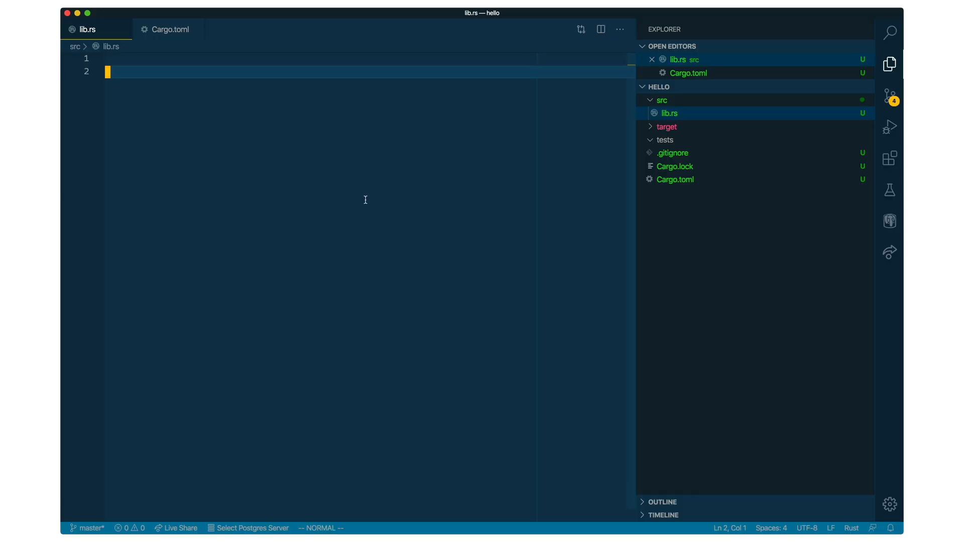
Write pub fn wobble(s: &str) -> String returning s.to_string() in lib.rs.
{"action": "type", "text": "p"}
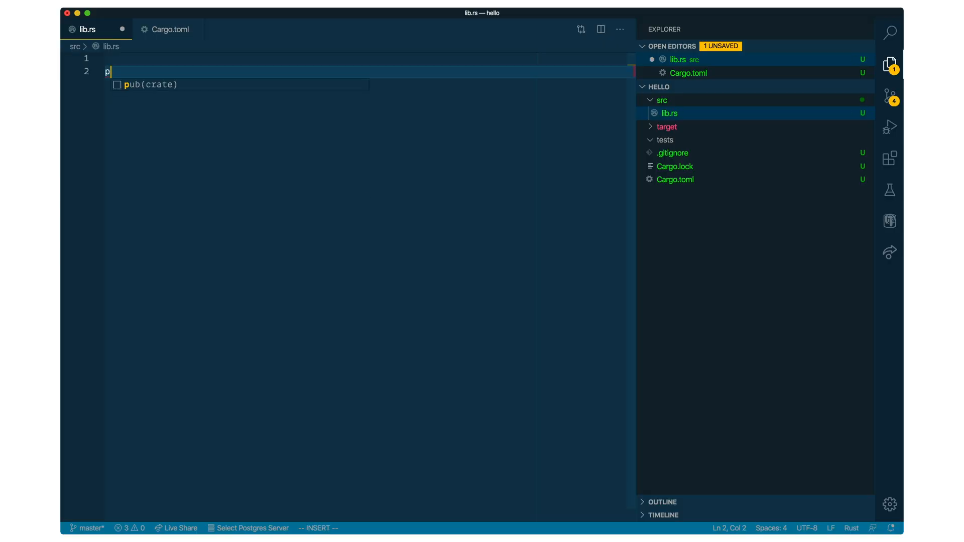
{"action": "type", "text": "ub fn wobble(s:"}
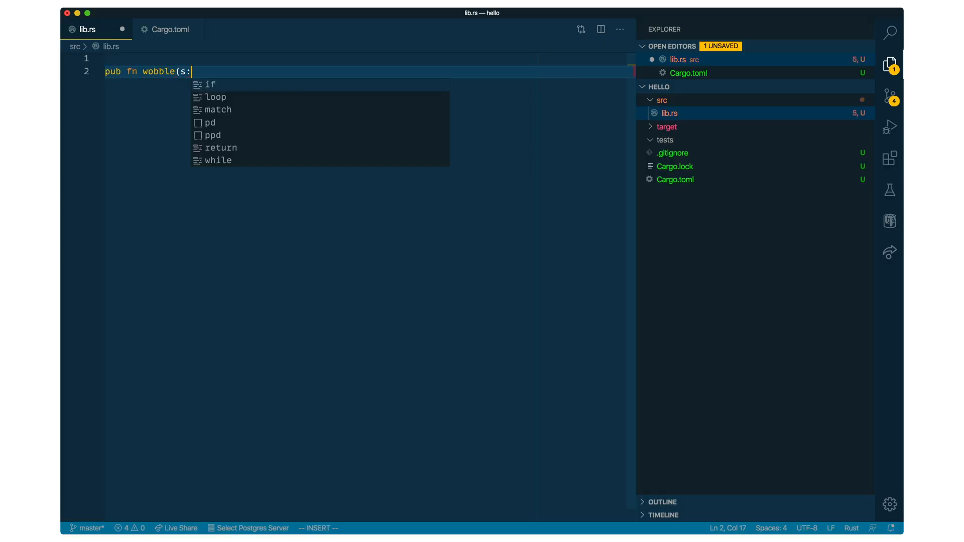
{"action": "type", "text": "&str) -> String {"}
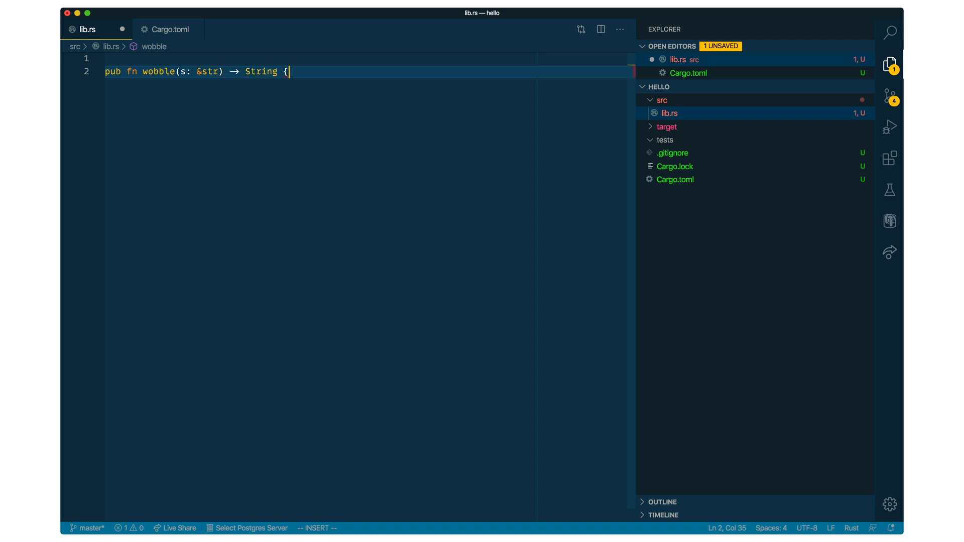
{"action": "key", "text": "enter"}
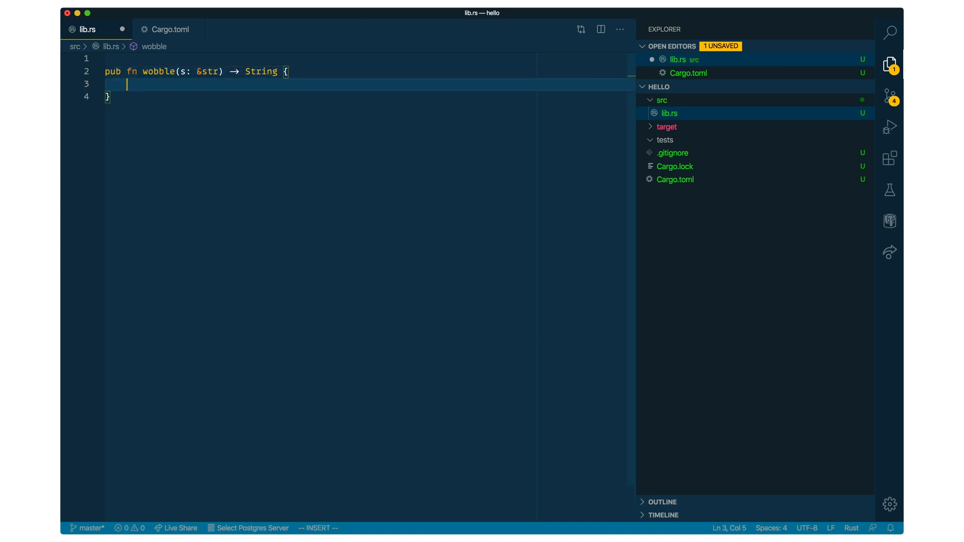
{"action": "type", "text": "s.to_string("}
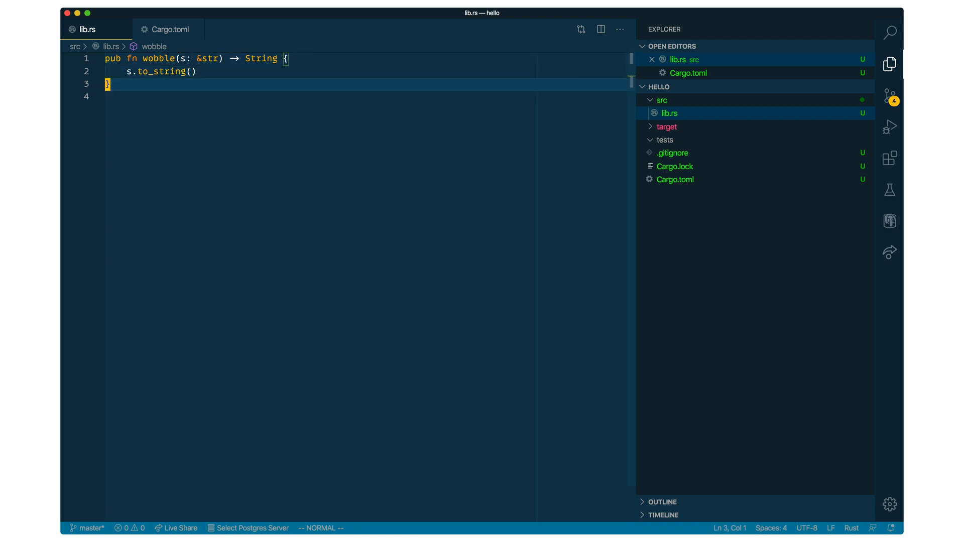
Start a #[test] fn test_wobble with an assert_eq! on wobble("Hello World").
{"action": "type", "text": "#[test]"}
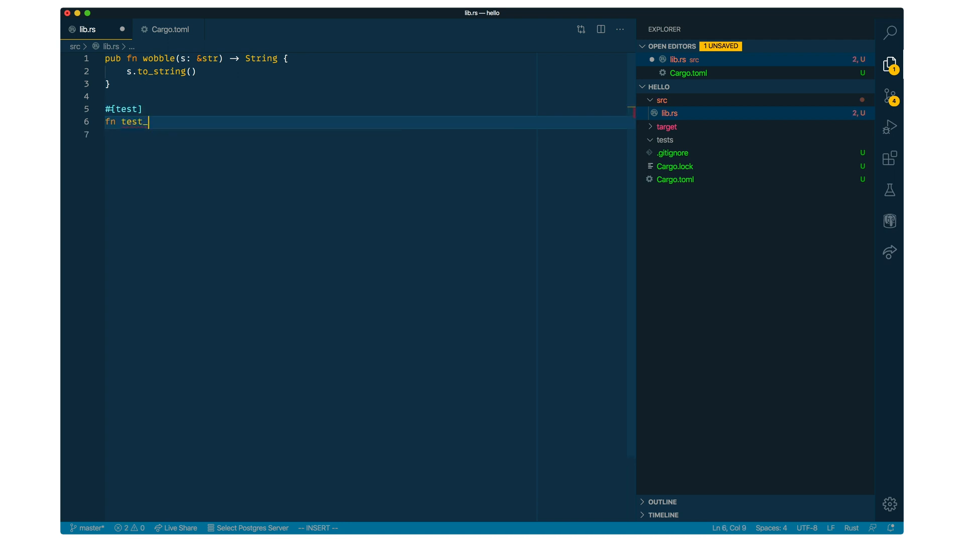
{"action": "type", "text": "wobble() {"}
{"action": "left_click", "coordinate": [369, 134]}
{"action": "type", "text": "assert_eq!(wobble(\""}
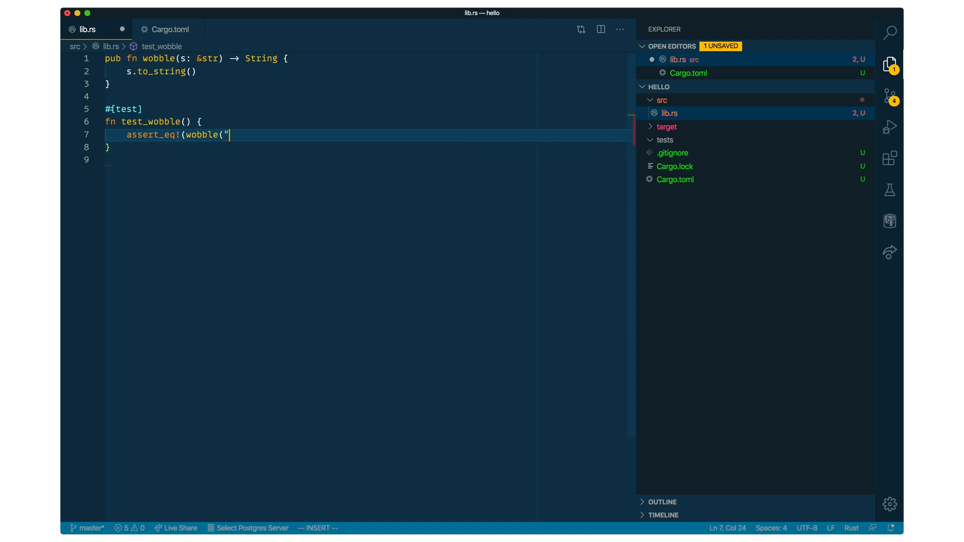
{"action": "type", "text": "Hello WO"}
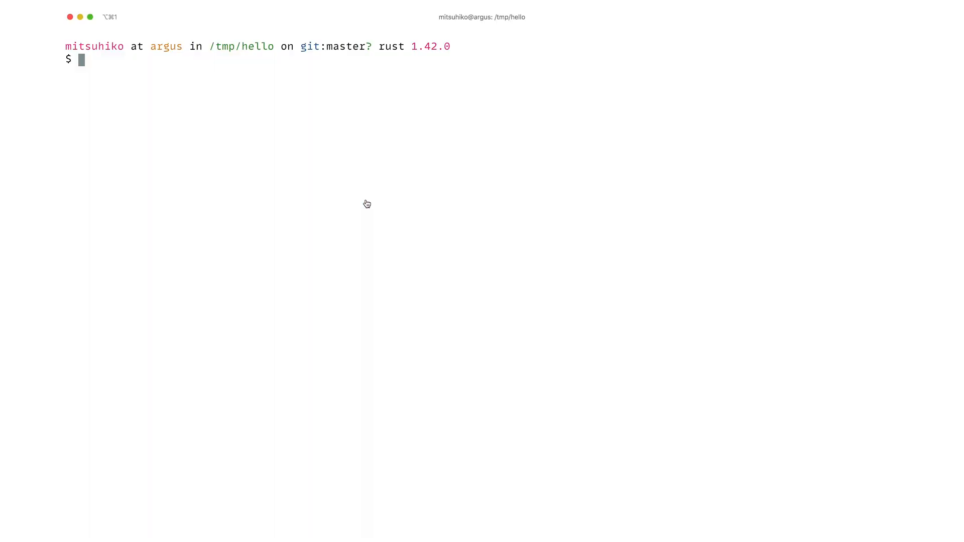
Run cargo test for the hello crate in /tmp/hello.
{"action": "type", "text": "cargo test"}
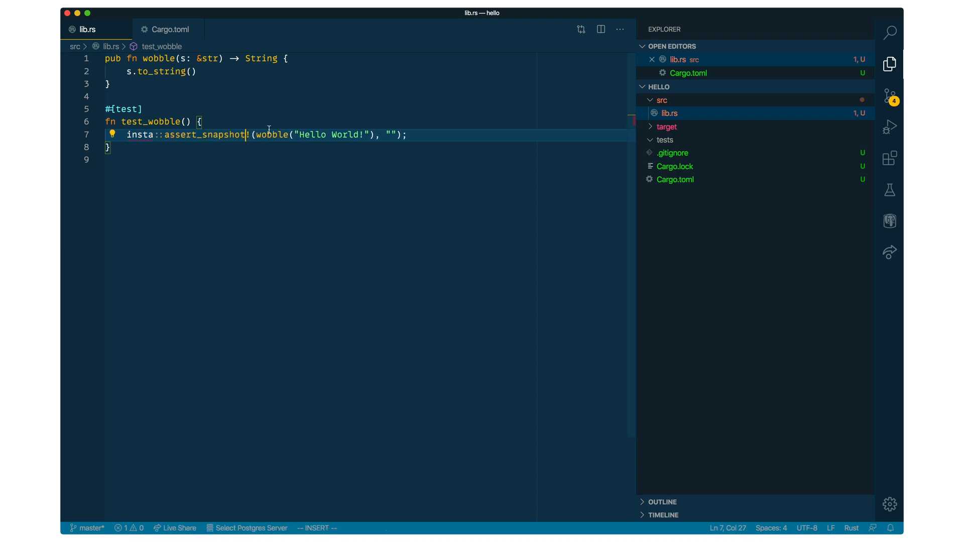
Add insta = "0.16" under [dev-dependencies] and make wobble use to_uppercase().
{"action": "left_click", "coordinate": [168, 29]}
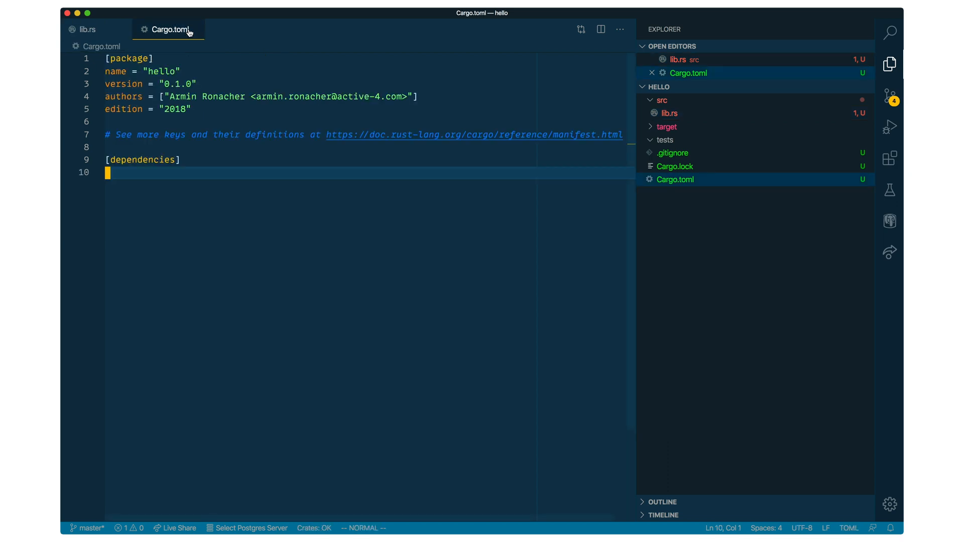
{"action": "type", "text": "[dev-dependencies"}
{"action": "type", "text": "insta"}
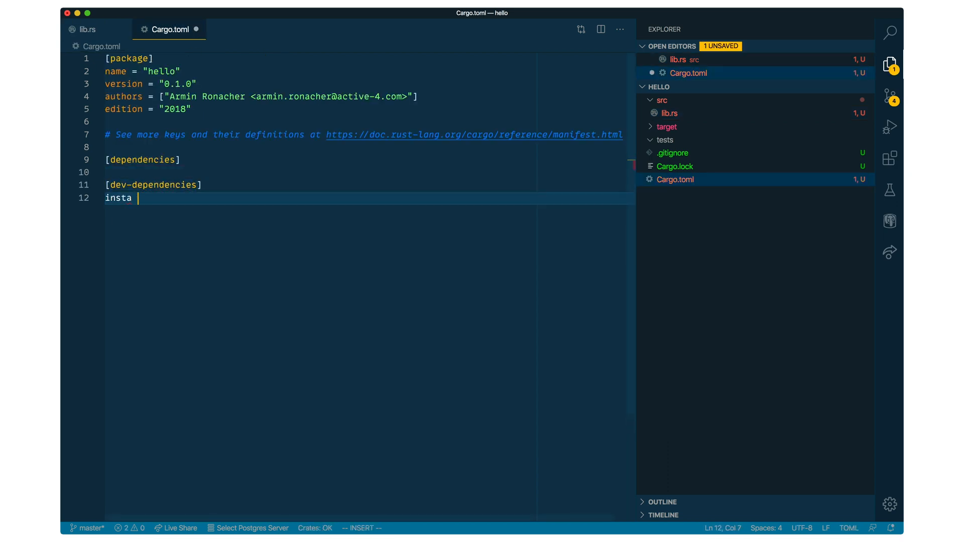
{"action": "type", "text": "= \"0.16\""}
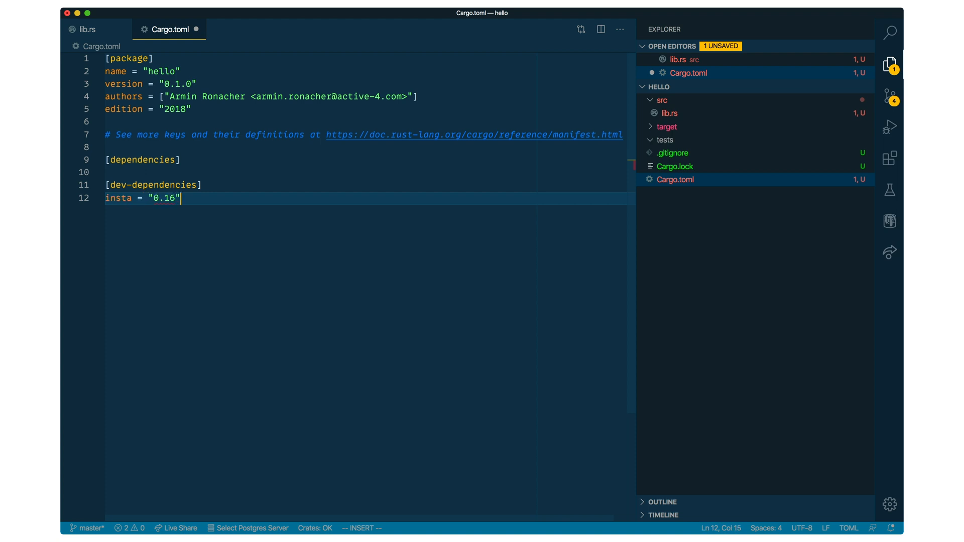
{"action": "left_click", "coordinate": [86, 29]}
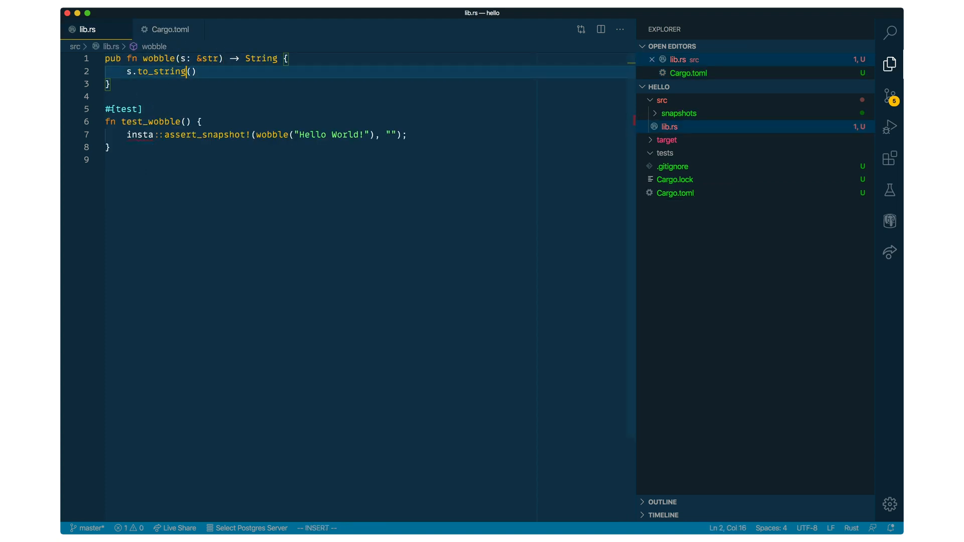
{"action": "type", "text": "to_upperc"}
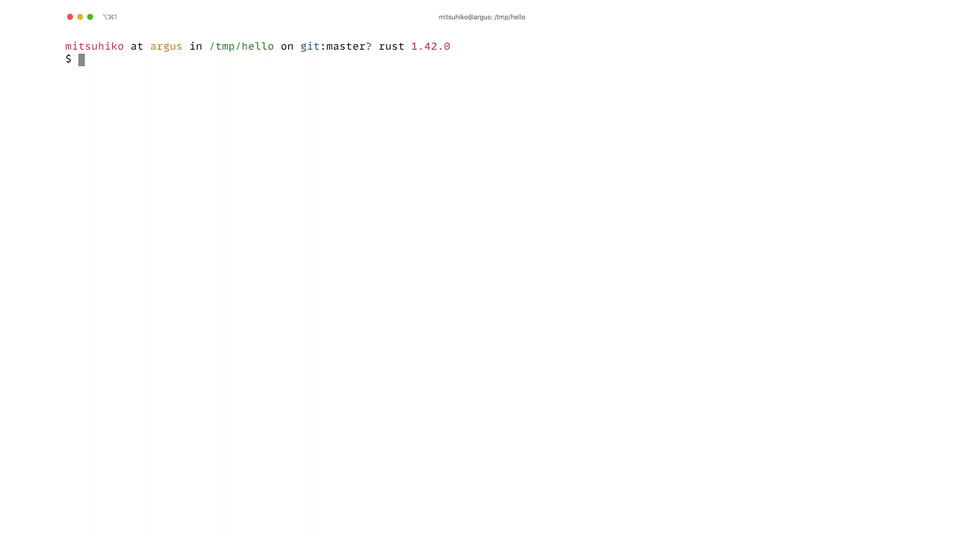
Run cargo insta test, then cargo insta review, accepting the HELLO WORLD! snapshot.
{"action": "type", "text": "cargo insta re"}
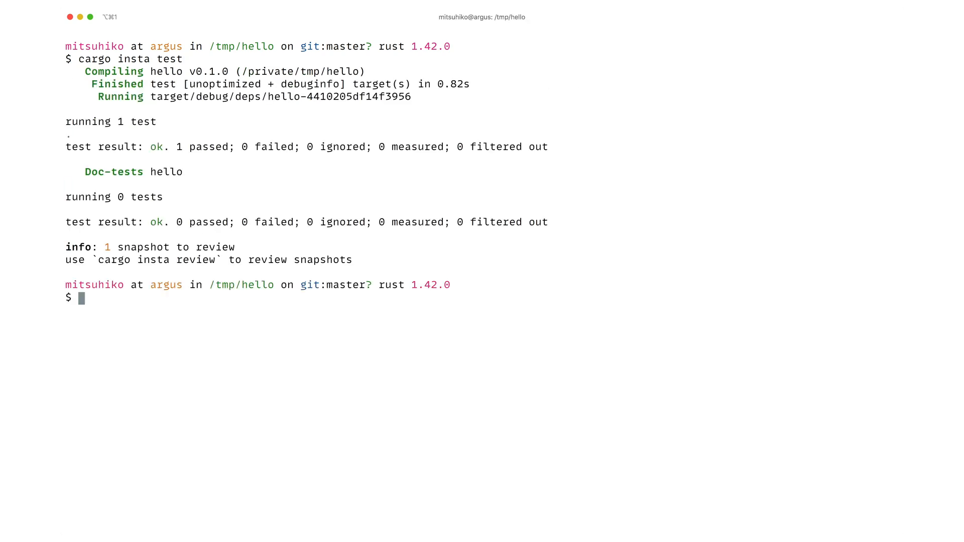
{"action": "double_click", "coordinate": [129, 259]}
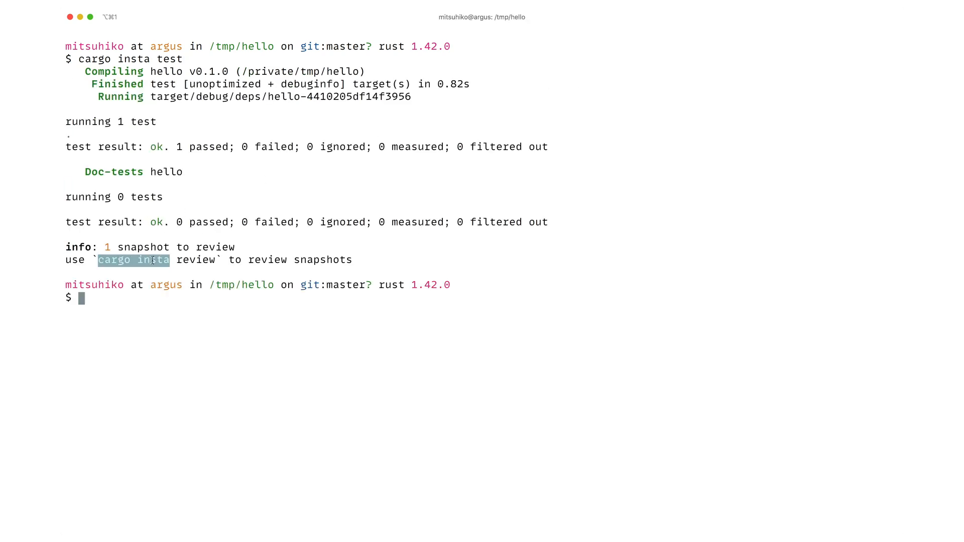
{"action": "type", "text": "cargo insta review"}
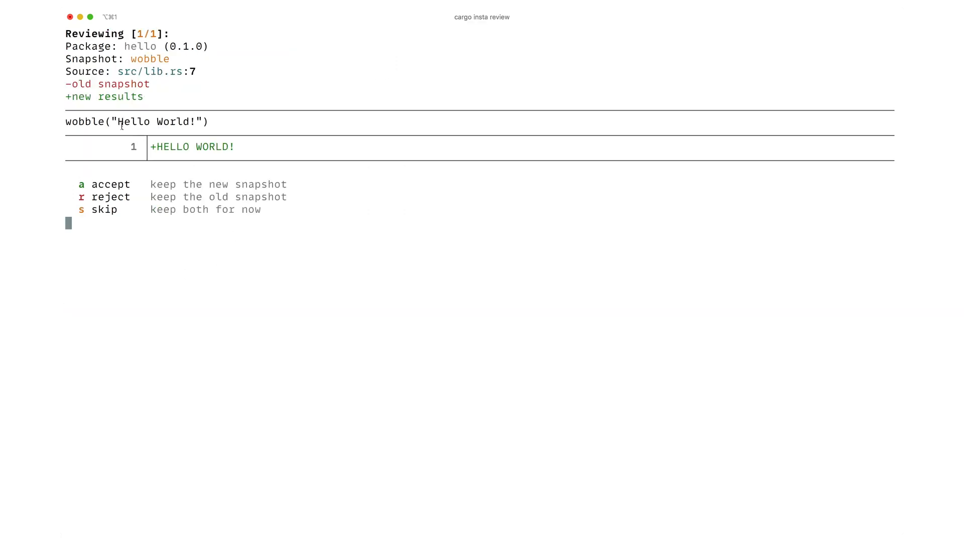
{"action": "mouse_move", "coordinate": [171, 147]}
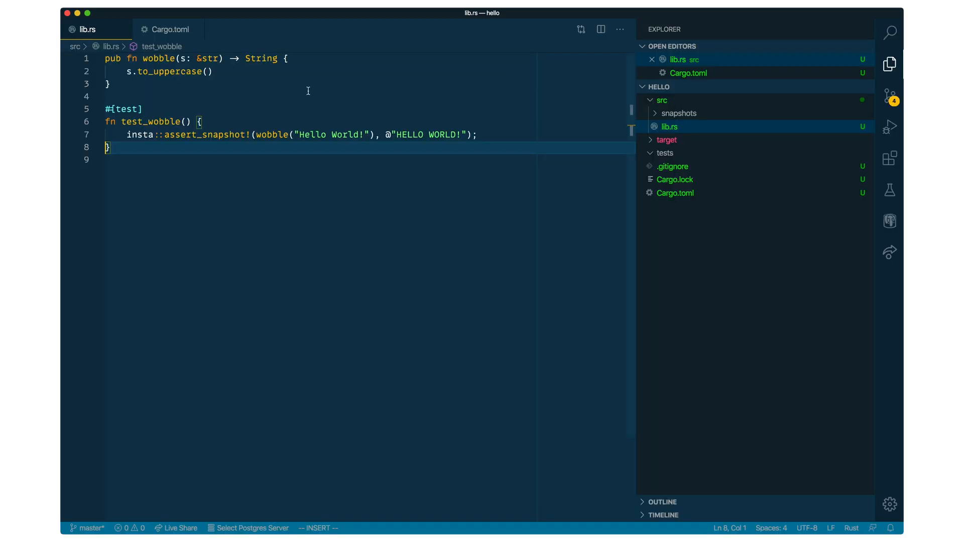
{"action": "type", "text": "Good"}
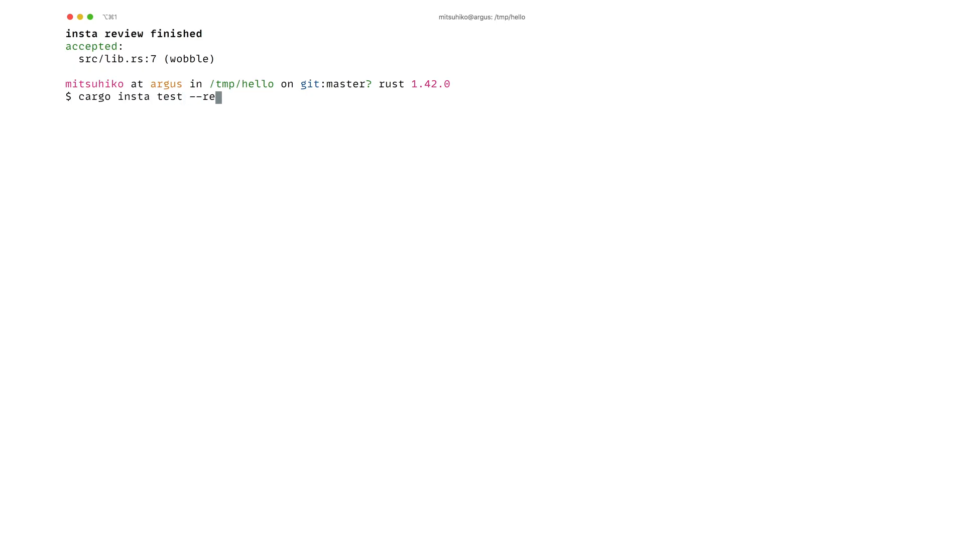
Run cargo insta test --review and accept the GOODBYE WORLD! snapshot.
{"action": "type", "text": "view"}
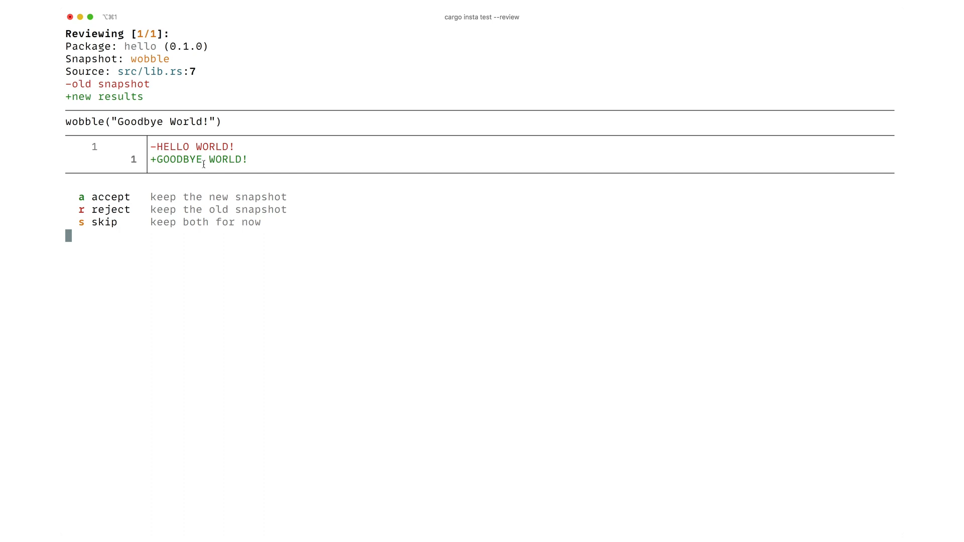
{"action": "key", "text": "a"}
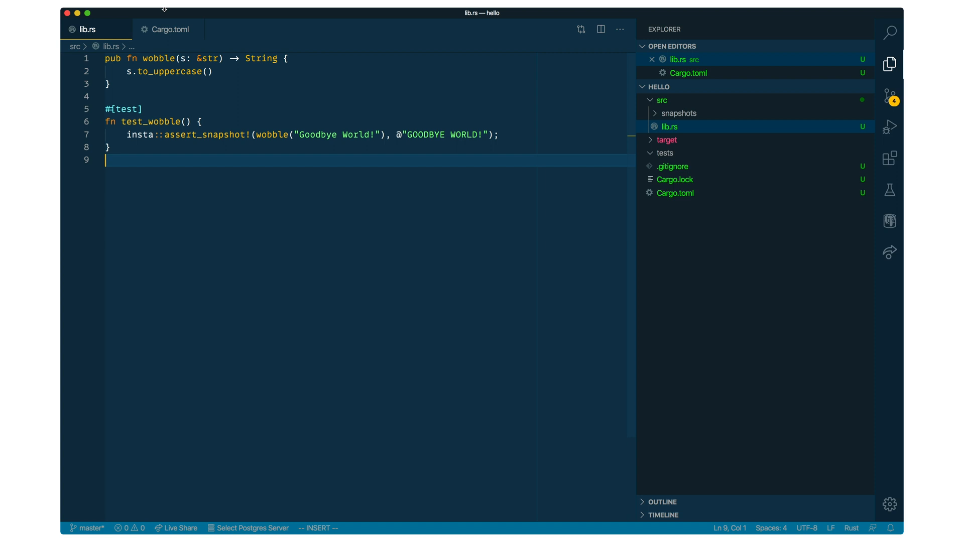
Add rand = "0.7" and rand_chacha = "0.2" under [dependencies] in Cargo.toml.
{"action": "left_click", "coordinate": [167, 29]}
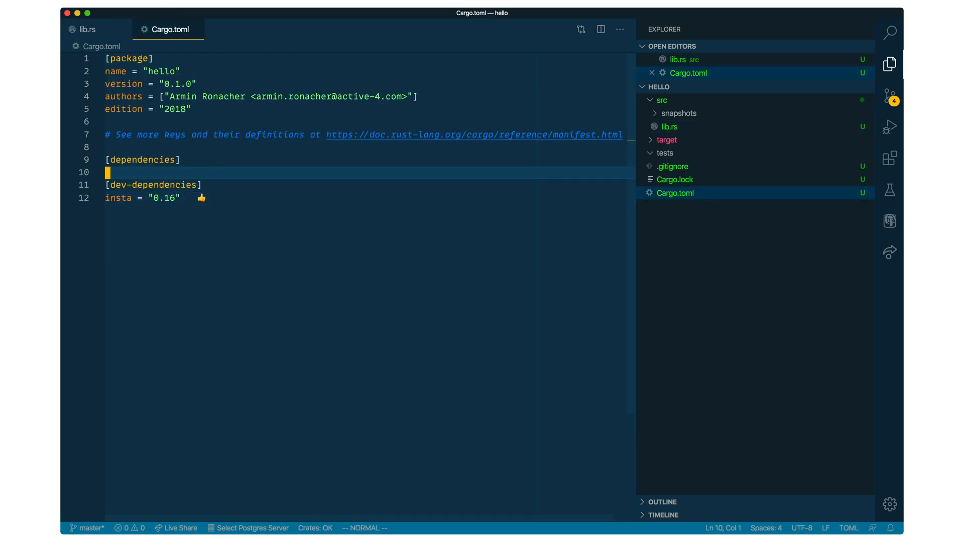
{"action": "type", "text": "ran = \"0.7"}
{"action": "type", "text": "rand_chacha = \"0.2\""}
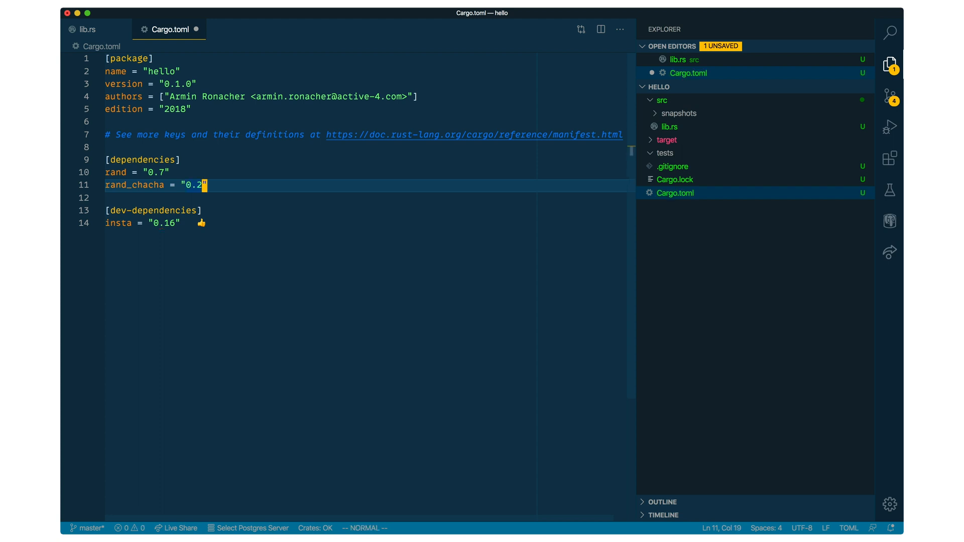
{"action": "left_click", "coordinate": [86, 30]}
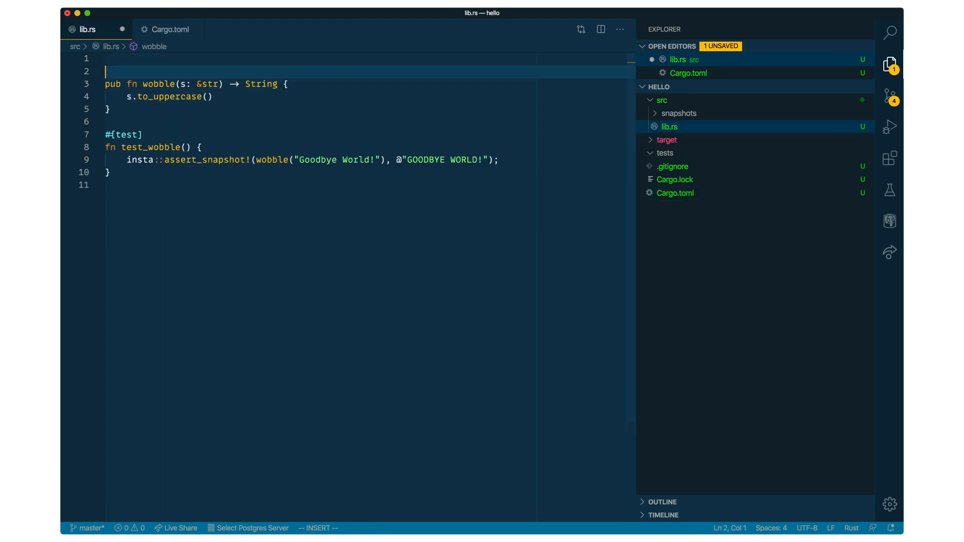
Import rand::prelude and ChaCha12Rng, then create rng with ChaCha12Rng::seed_from_u64(32).
{"action": "type", "text": "use rand::prelude::*;"}
{"action": "type", "text": "use rand_c"}
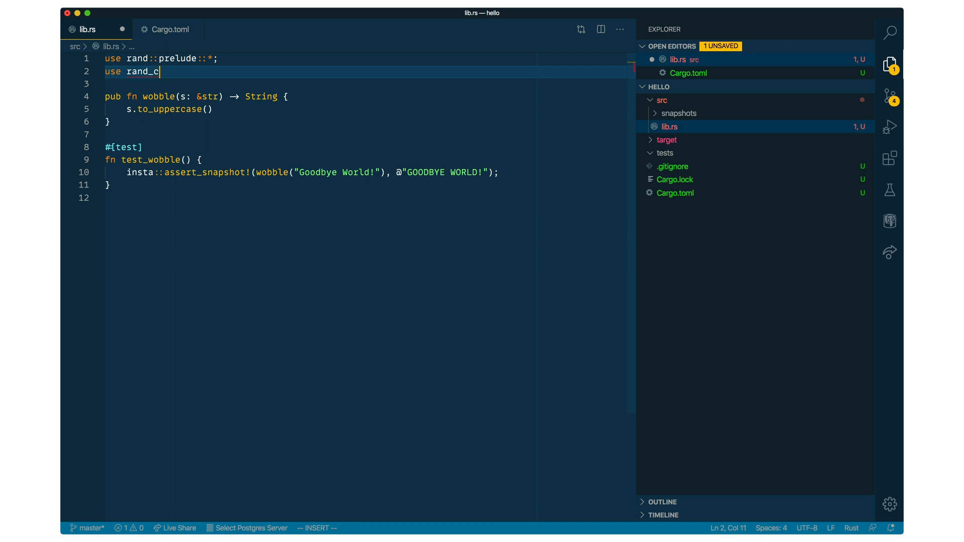
{"action": "type", "text": "hacha::Chac"}
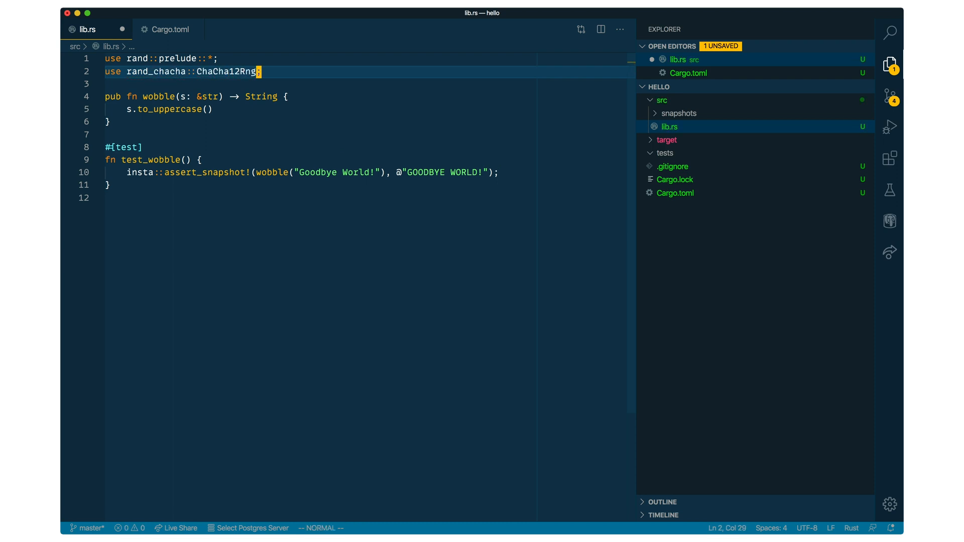
{"action": "type", "text": "let mut rng ="}
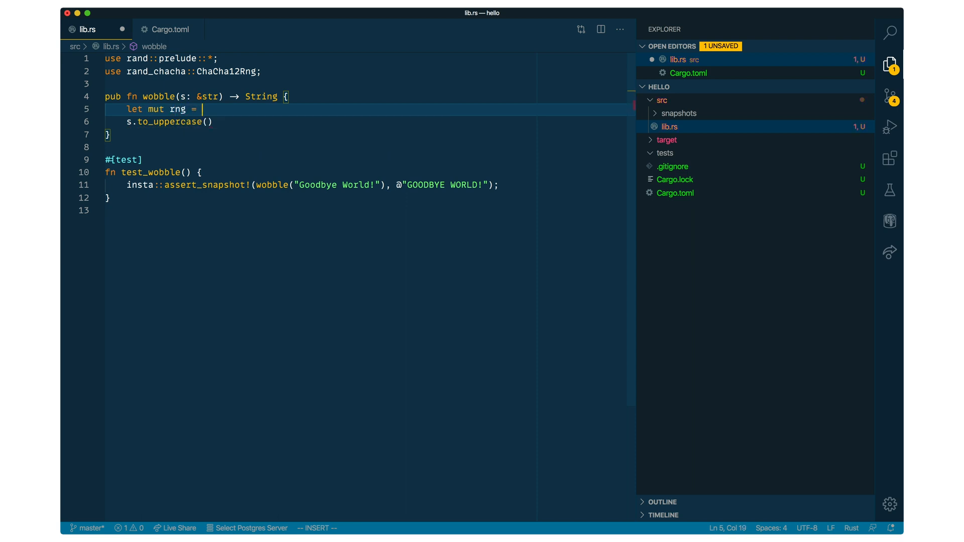
{"action": "type", "text": "Chac"}
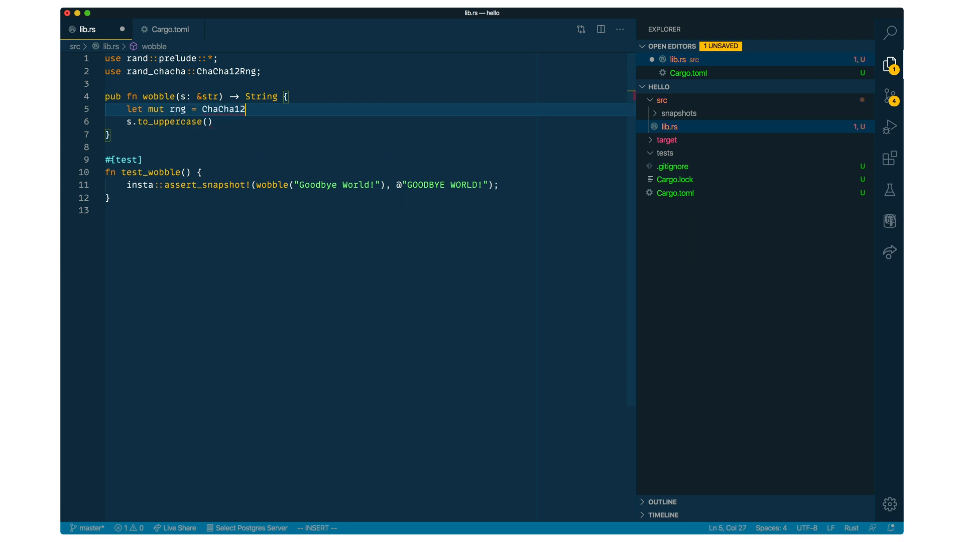
{"action": "type", "text": "Rng::"}
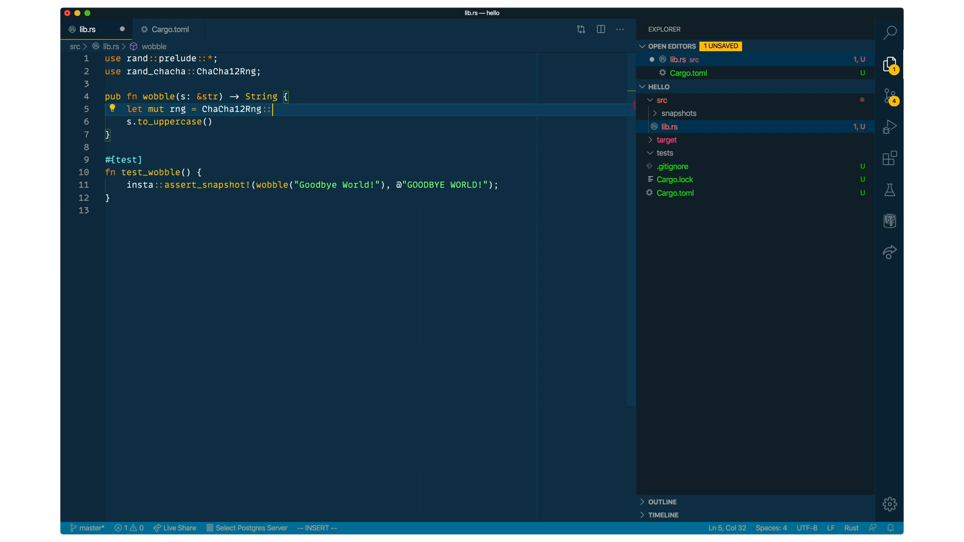
{"action": "type", "text": "seed_from"}
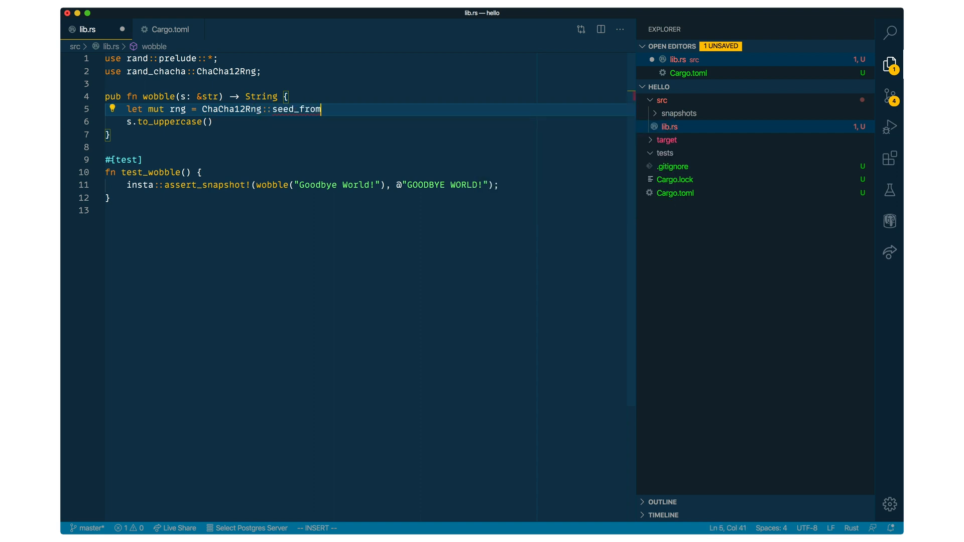
{"action": "type", "text": "_u64(32);"}
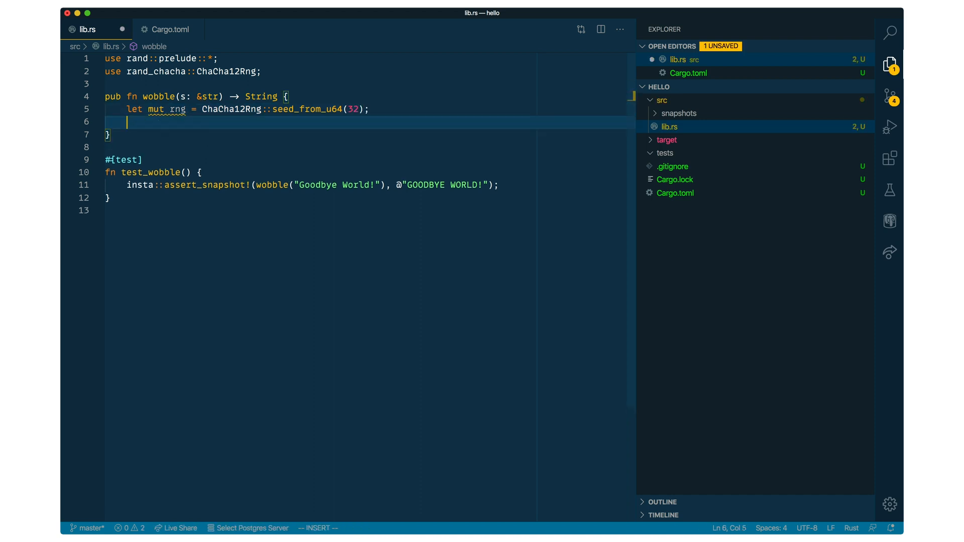
Rewrite wobble's body as s.chars().fold(String::new(), ...) over an acc string.
{"action": "type", "text": "s.chars()."}
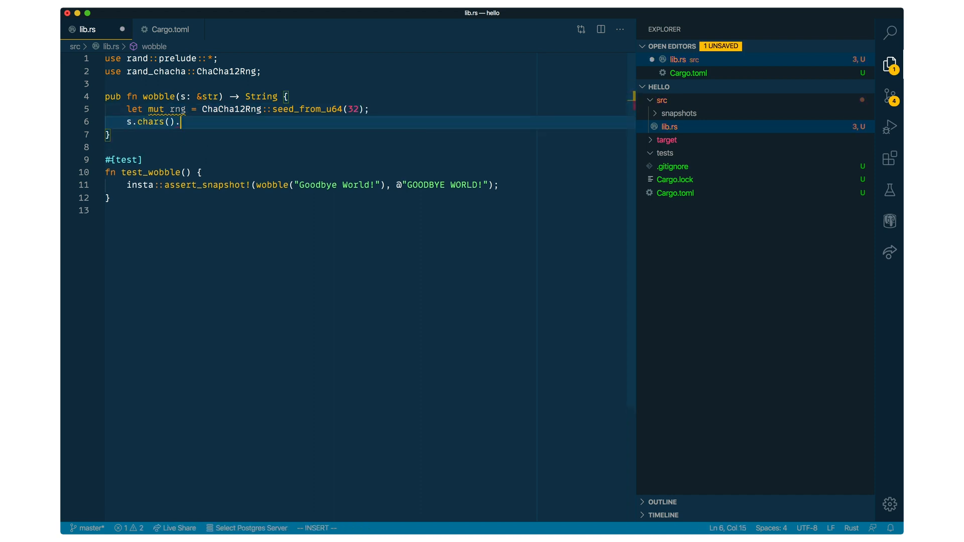
{"action": "type", "text": "fold(String::new(),"}
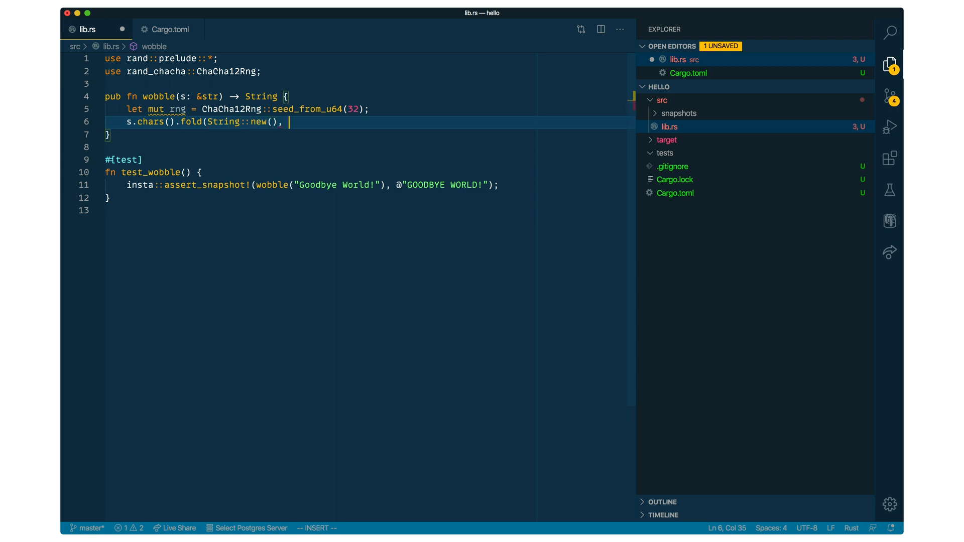
{"action": "type", "text": "|char| {"}
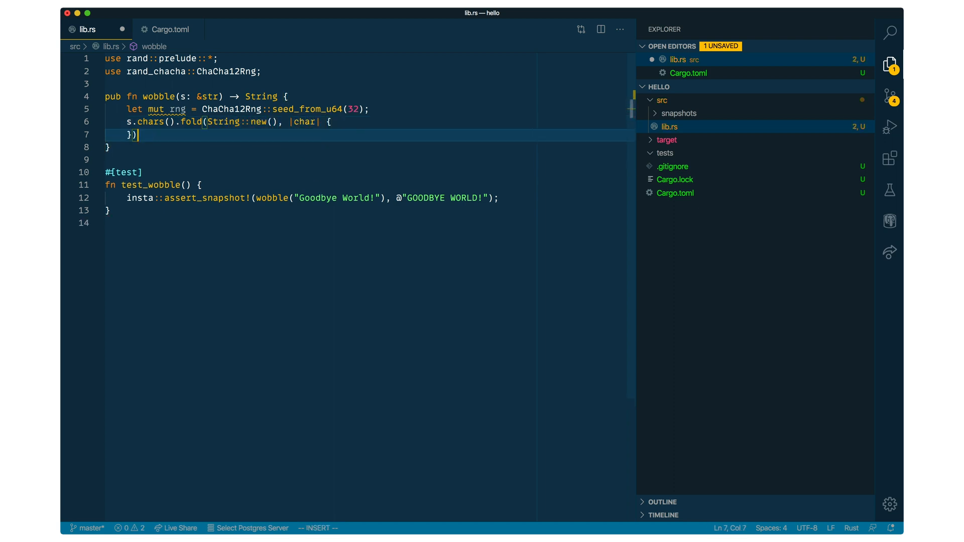
{"action": "type", "text": "acc, c"}
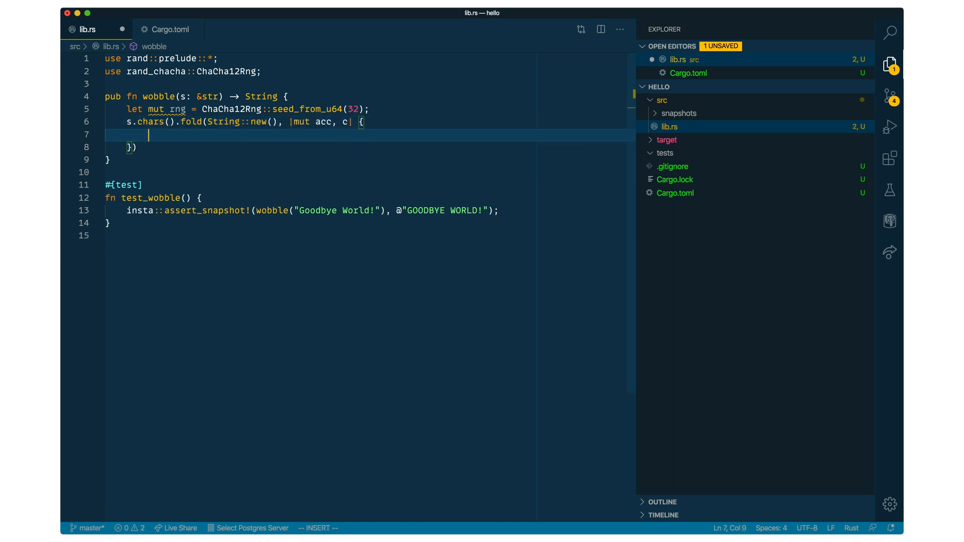
Extend acc with to_uppercase or to_lowercase depending on rng.gen().
{"action": "type", "text": "if rng.gen() {"}
{"action": "type", "text": "acc."}
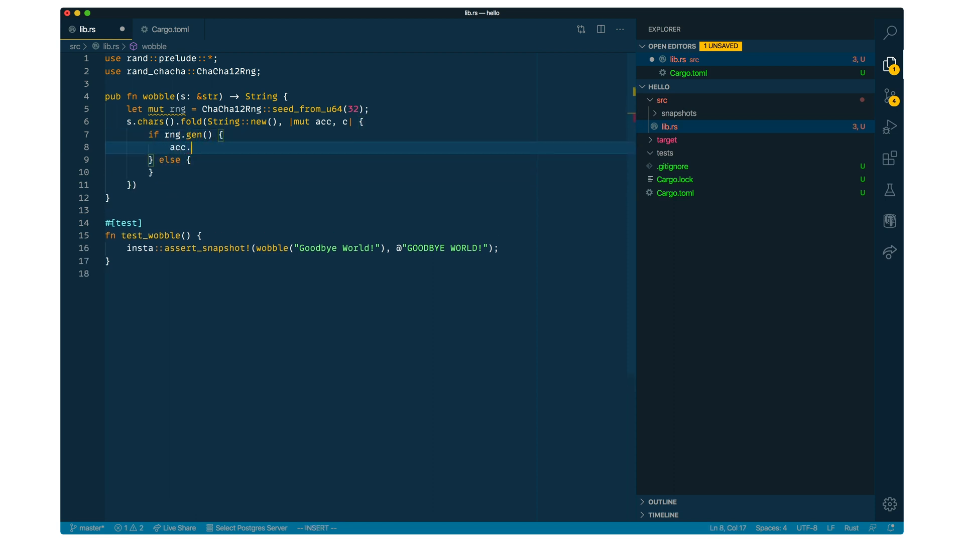
{"action": "type", "text": "extend"}
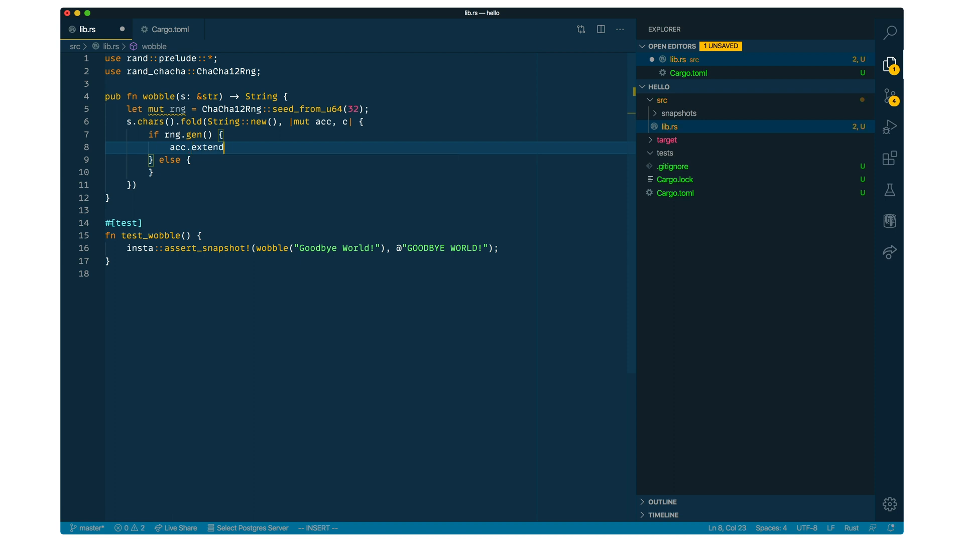
{"action": "type", "text": "(x.to_uppercase());"}
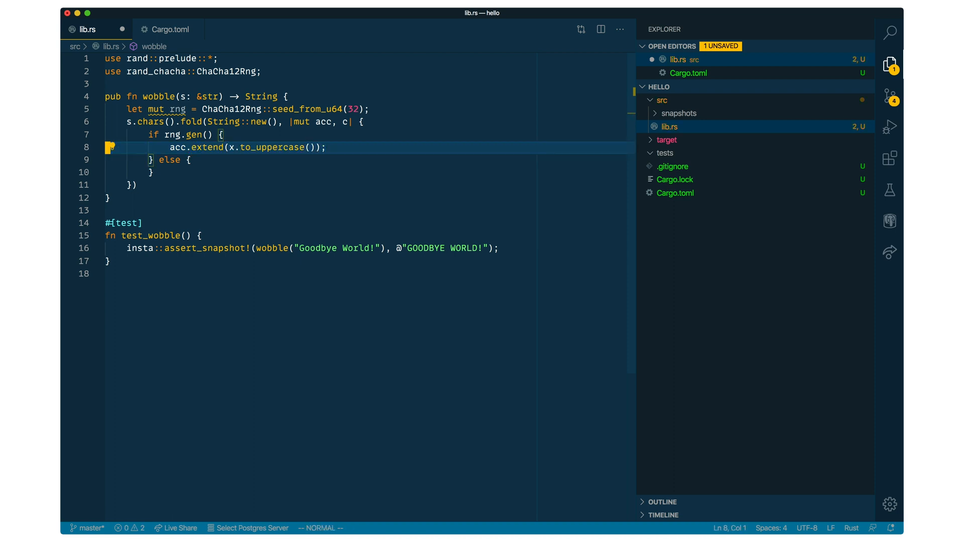
{"action": "type", "text": "acc.extend(x.to_case());"}
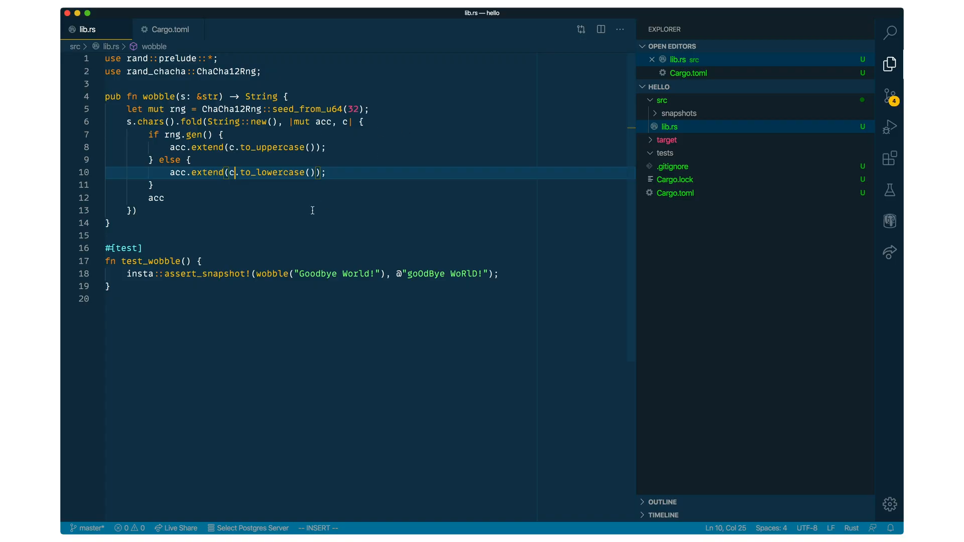
{"action": "left_click", "coordinate": [224, 134]}
{"action": "type", "text": "if rng."}
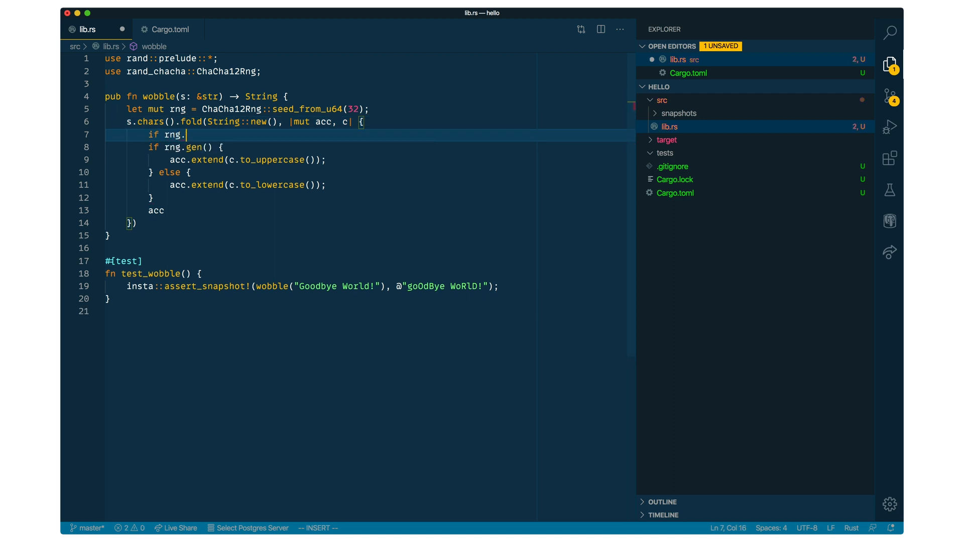
Add a rng.gen::<f32>() < 0.05 branch that pushes '_' instead of the character.
{"action": "type", "text": "gen::<f32>()"}
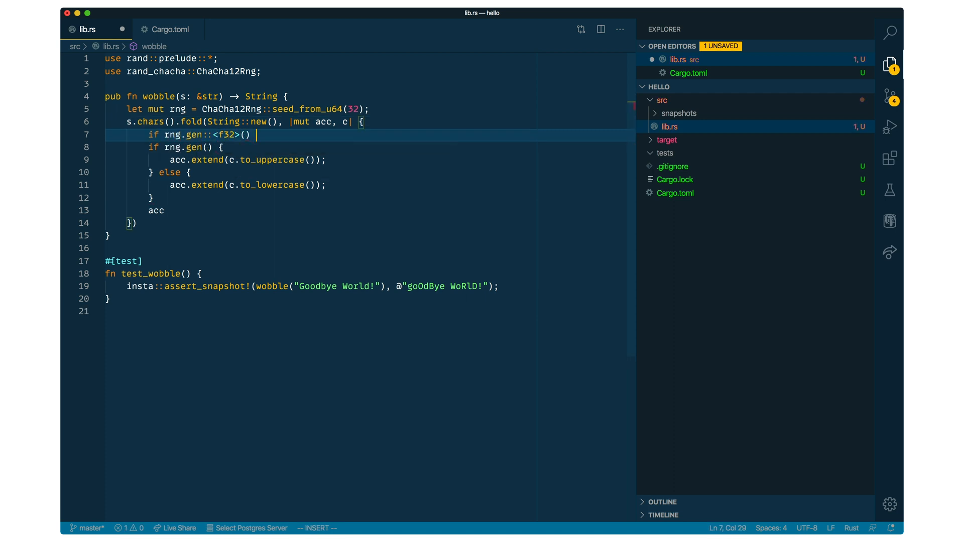
{"action": "type", "text": "> 0.05 {"}
{"action": "type", "text": "} else"}
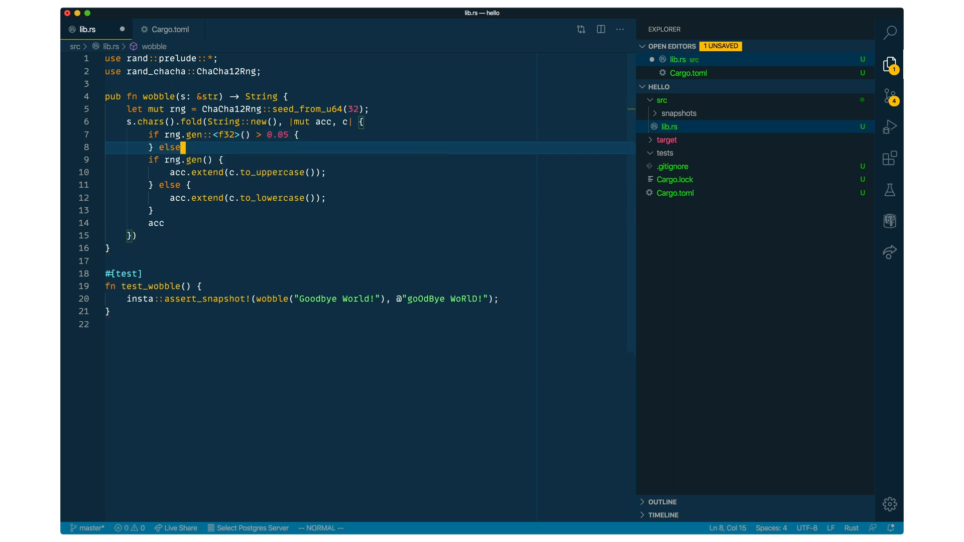
{"action": "type", "text": "acc.push"}
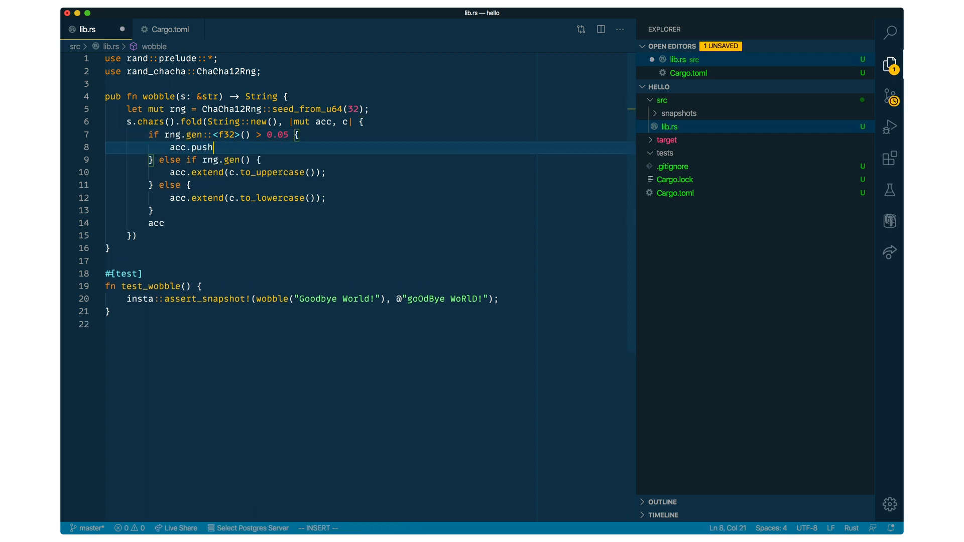
{"action": "type", "text": "('_');"}
{"action": "type", "text": "pub struct WobbleOptions {"}
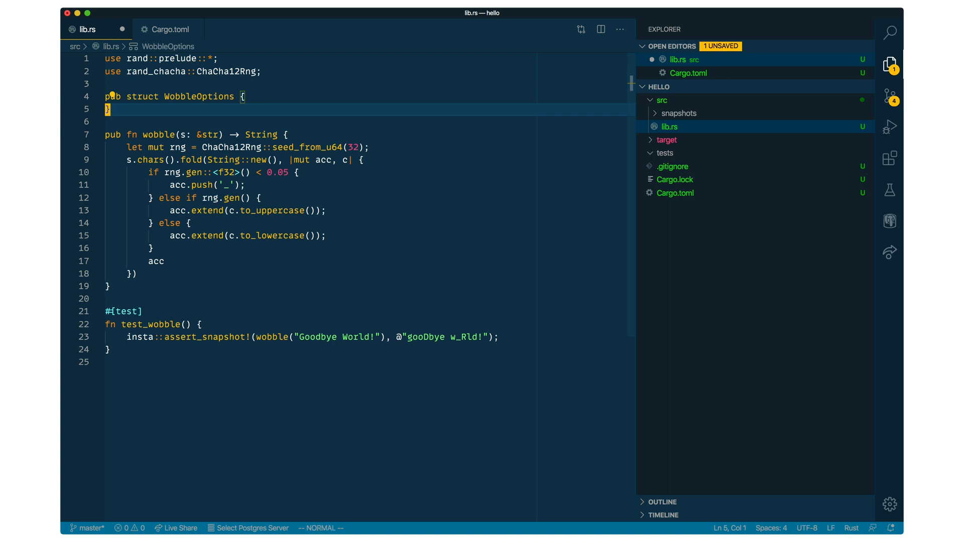
Add pub fields seed: u64, repl_char_chance: f32 and repl_char: char to WobbleOptions.
{"action": "type", "text": "pub seed: u64,"}
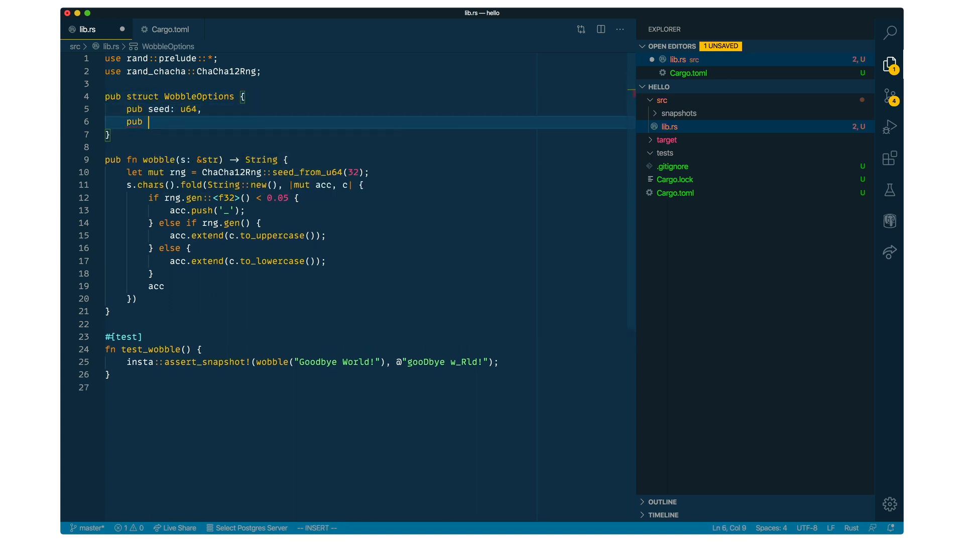
{"action": "type", "text": "repl_char_chance: u"}
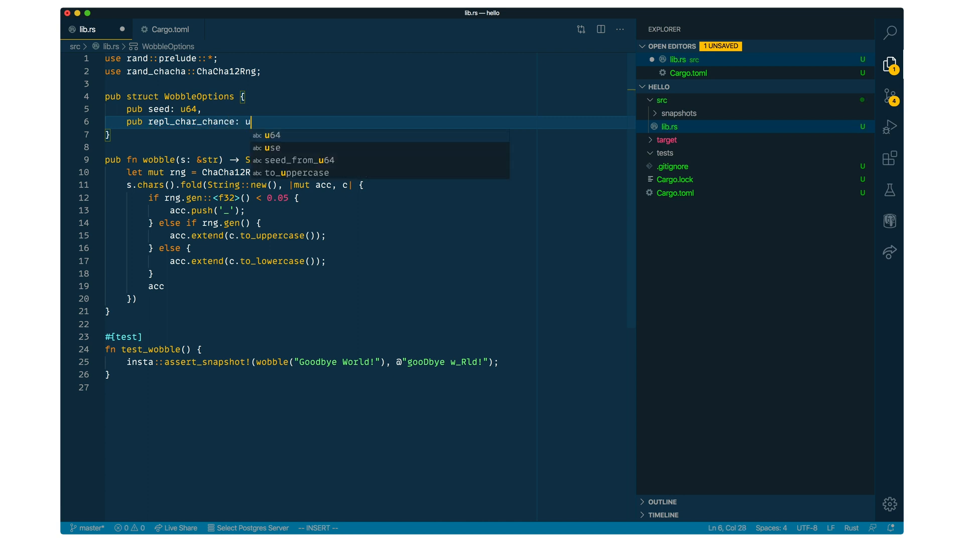
{"action": "type", "text": "f32,"}
{"action": "type", "text": "pub repl_char: char,"}
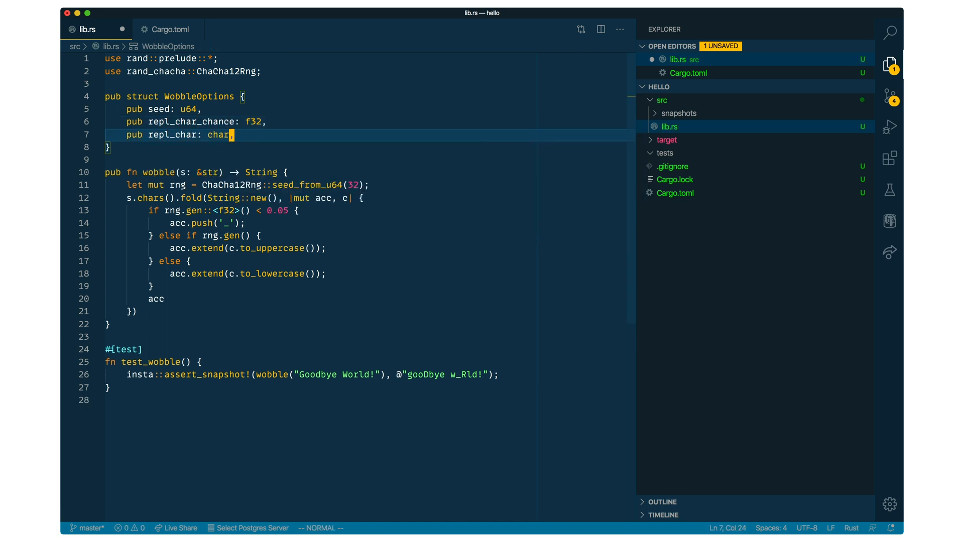
Implement Default for WobbleOptions returning seed 32, chance 0.05 and '_'.
{"action": "type", "text": "impl Default for WobbleOptions {"}
{"action": "type", "text": "fn default() ->W"}
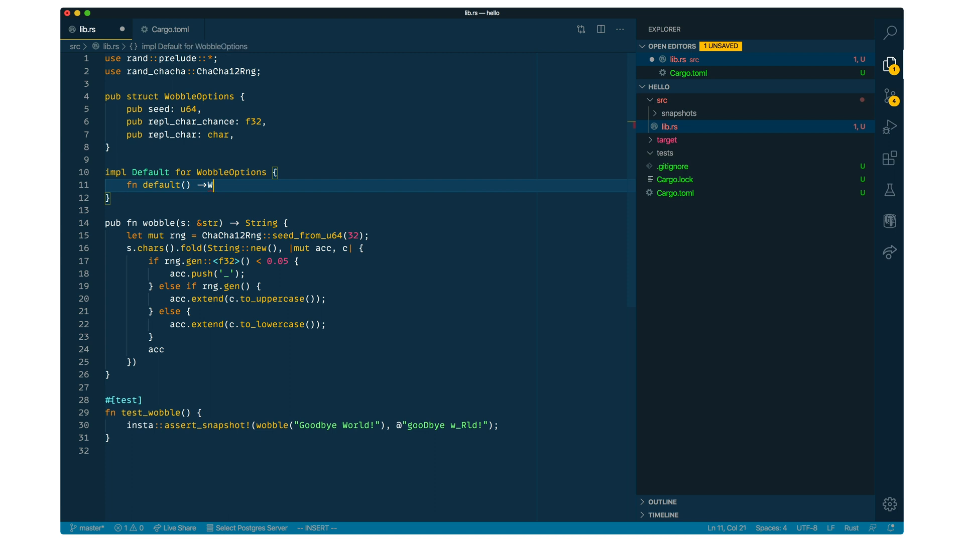
{"action": "type", "text": "obbleOptions {"}
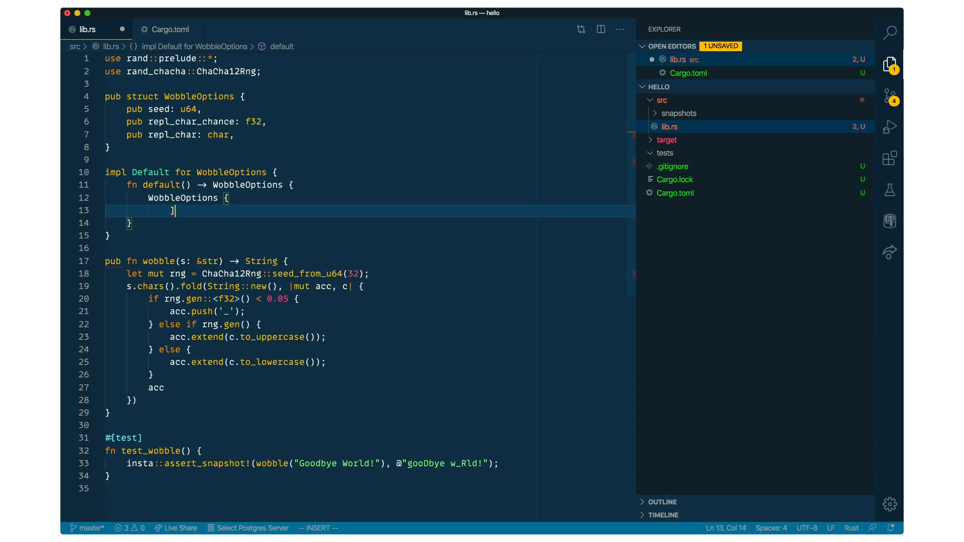
{"action": "type", "text": "seed: 32,"}
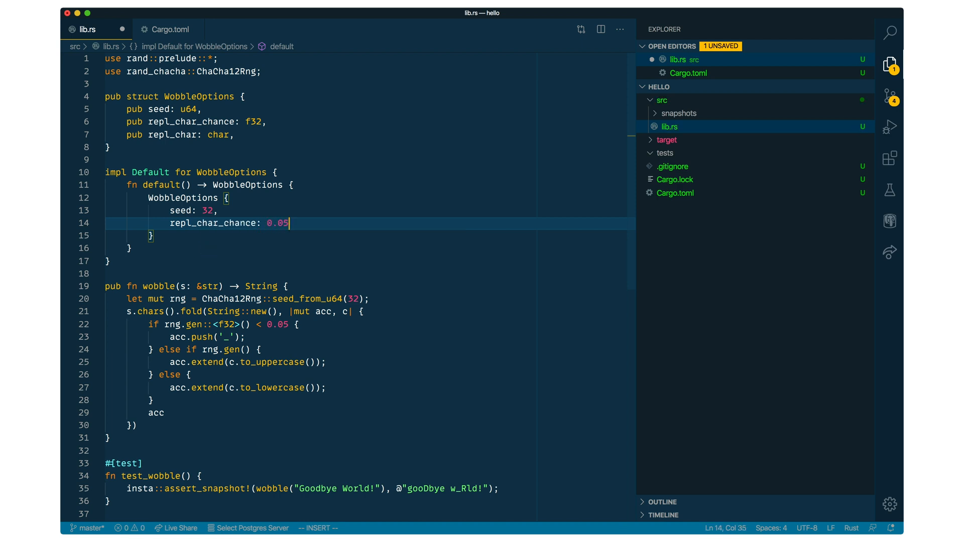
{"action": "type", "text": "repl_char: '_"}
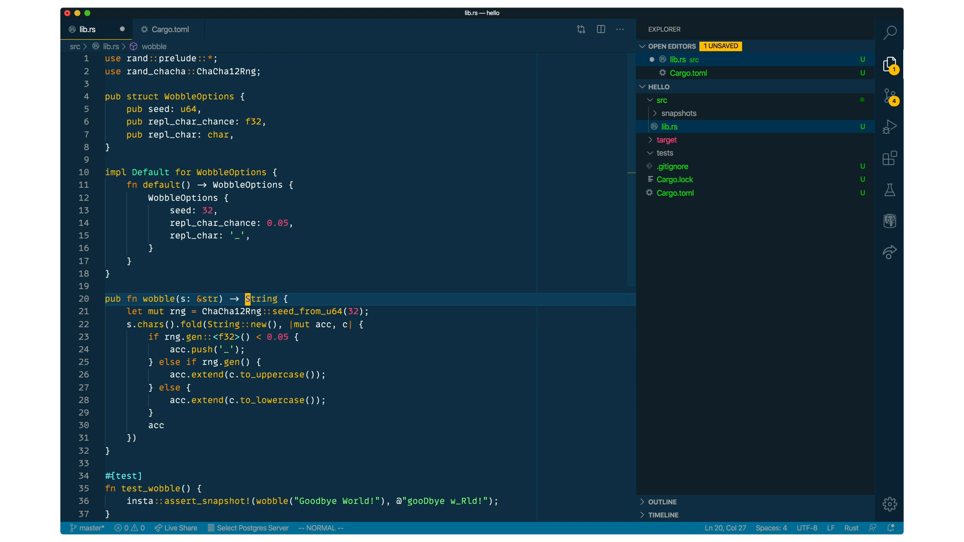
Give wobble an options: &WobbleOptions parameter using options.seed, repl_char_chance and repl_char.
{"action": "type", "text": ", options: &WobbleOptions"}
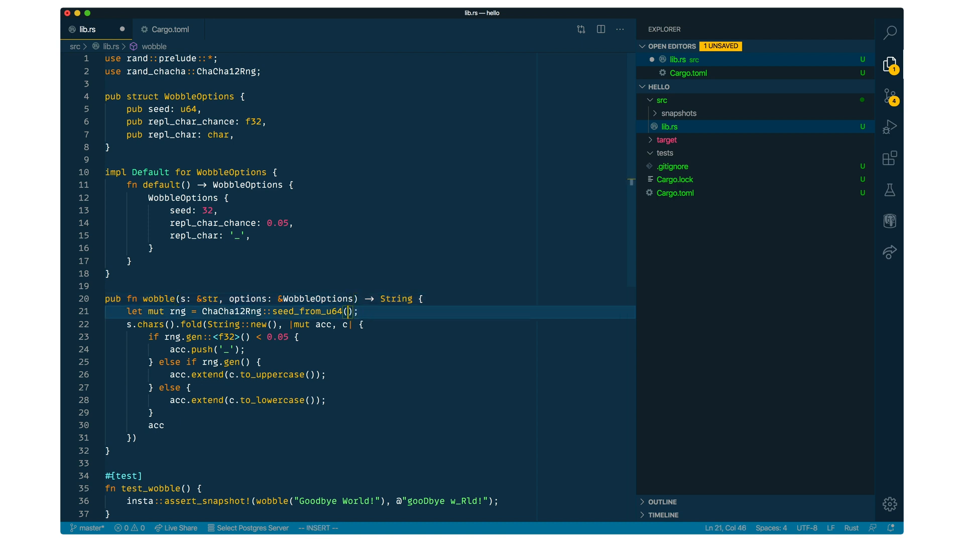
{"action": "type", "text": "options.seed"}
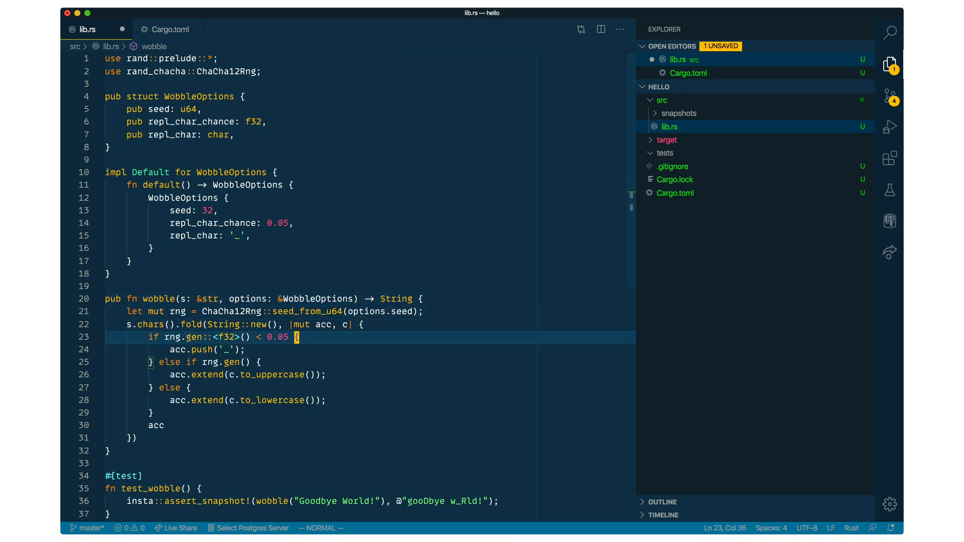
{"action": "type", "text": "options.rep"}
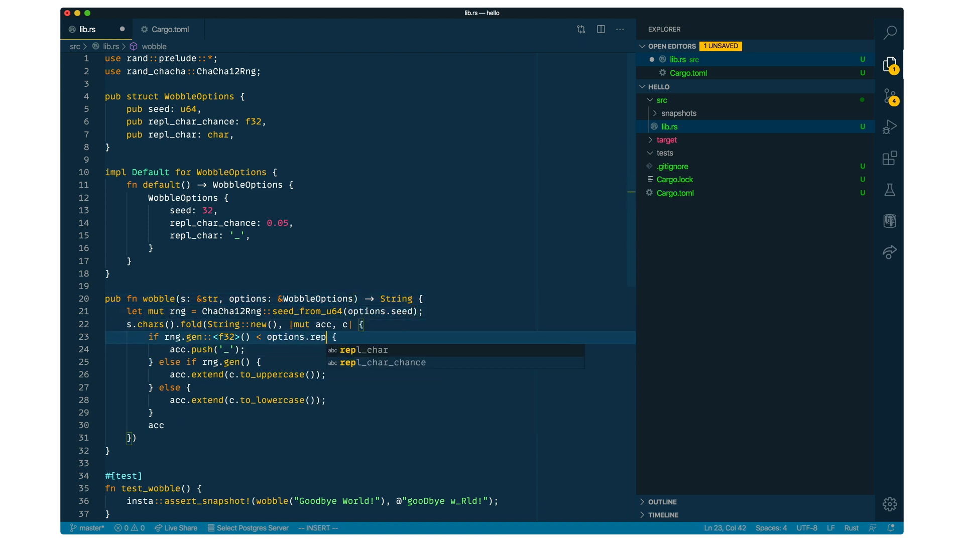
{"action": "key", "text": "Tab"}
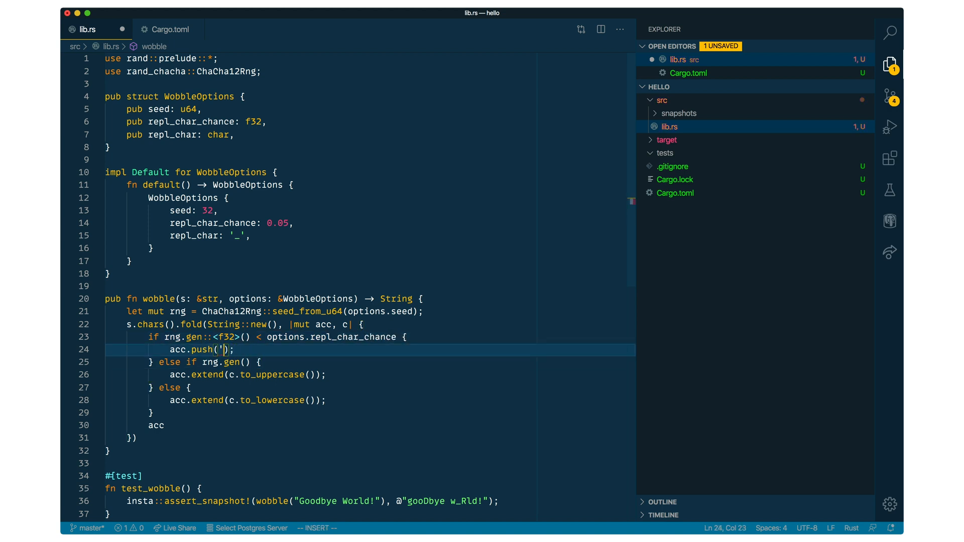
{"action": "type", "text": "options.repl_char"}
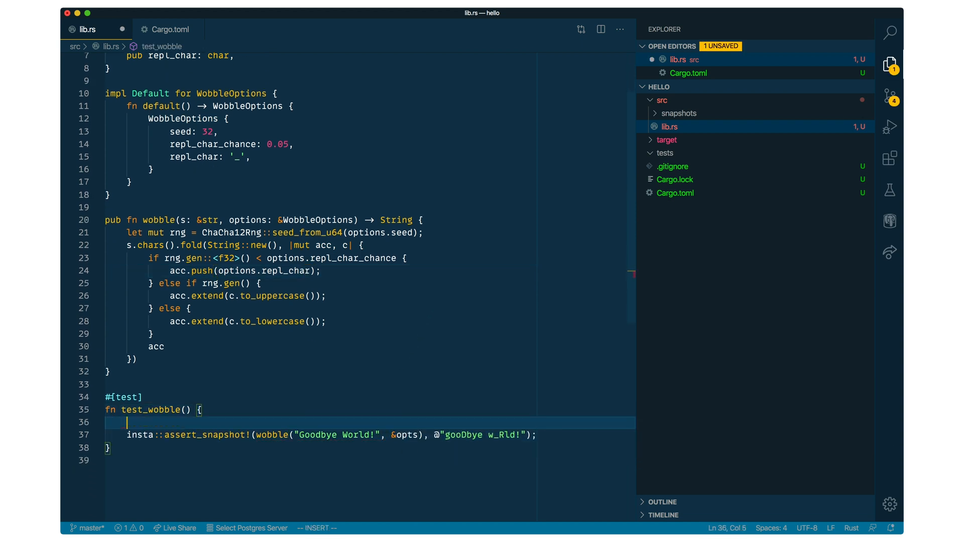
Build opts in test_wobble with let opts = WobbleOptions::default() and save lib.rs.
{"action": "type", "text": "let opts = WobbleOptions::default();"}
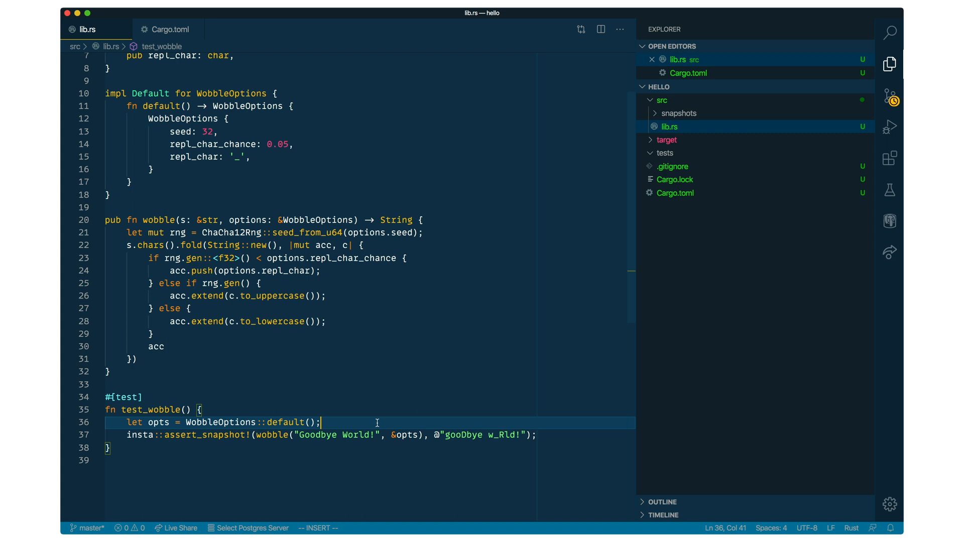
{"action": "mouse_move", "coordinate": [317, 279]}
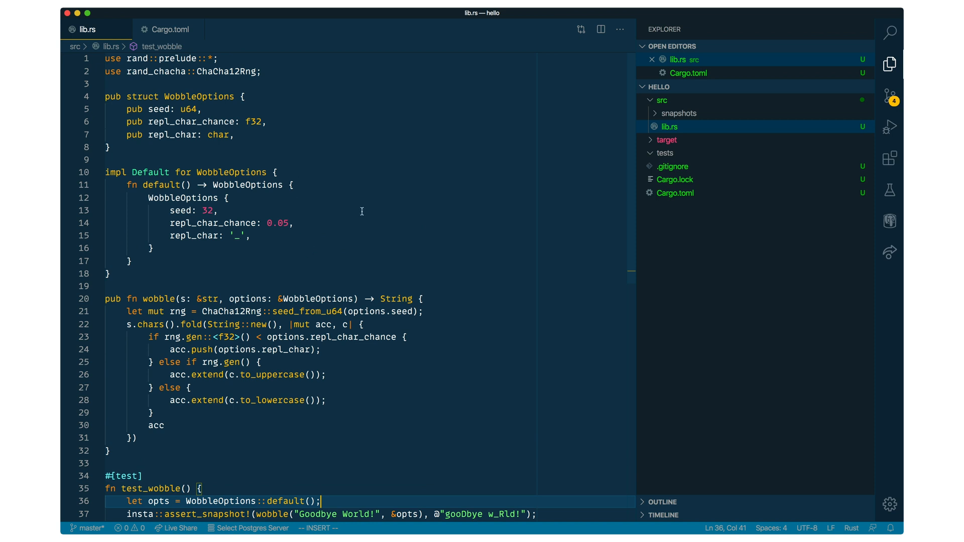
{"action": "left_click", "coordinate": [252, 235]}
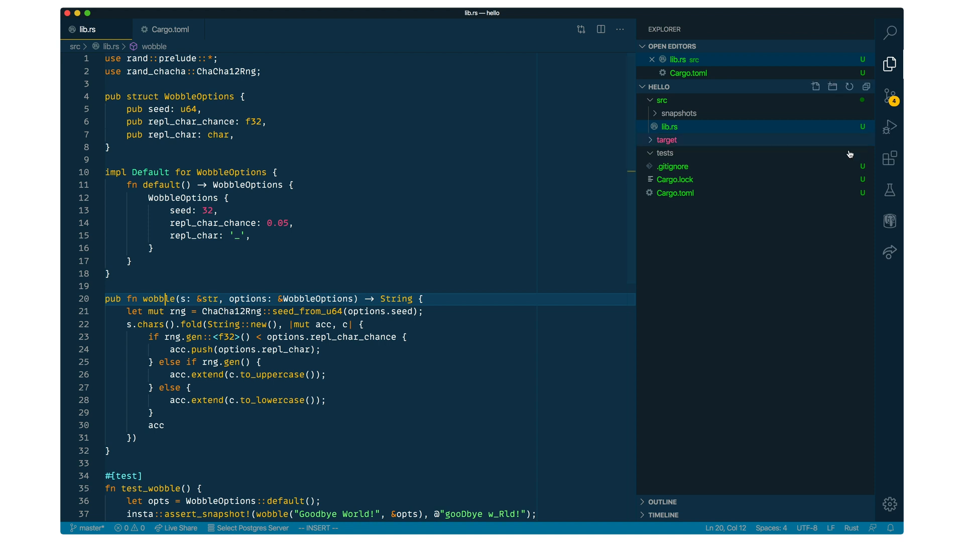
{"action": "left_click", "coordinate": [166, 29]}
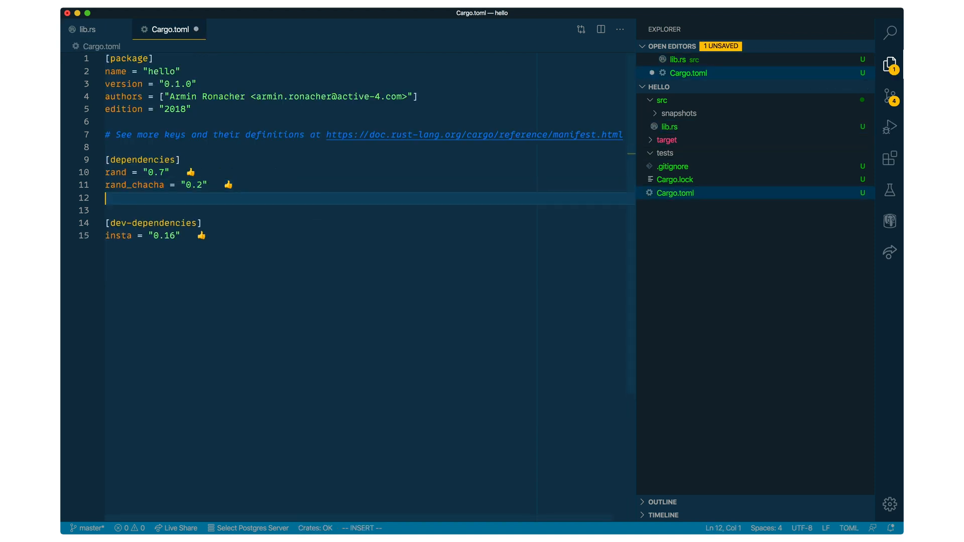
Add serde 1.0 with the derive feature and serde_json 1.0 to [dependencies].
{"action": "type", "text": "serd"}
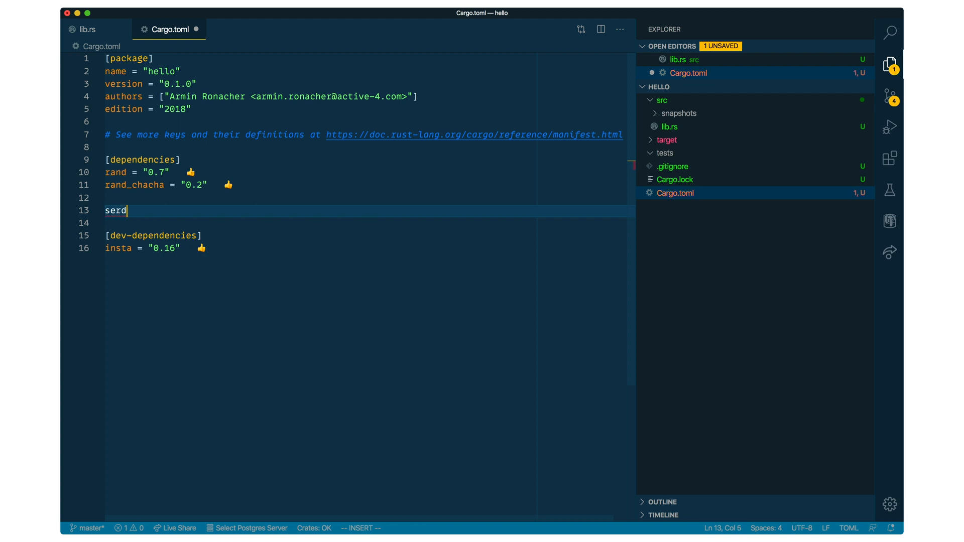
{"action": "type", "text": "e = { version ="}
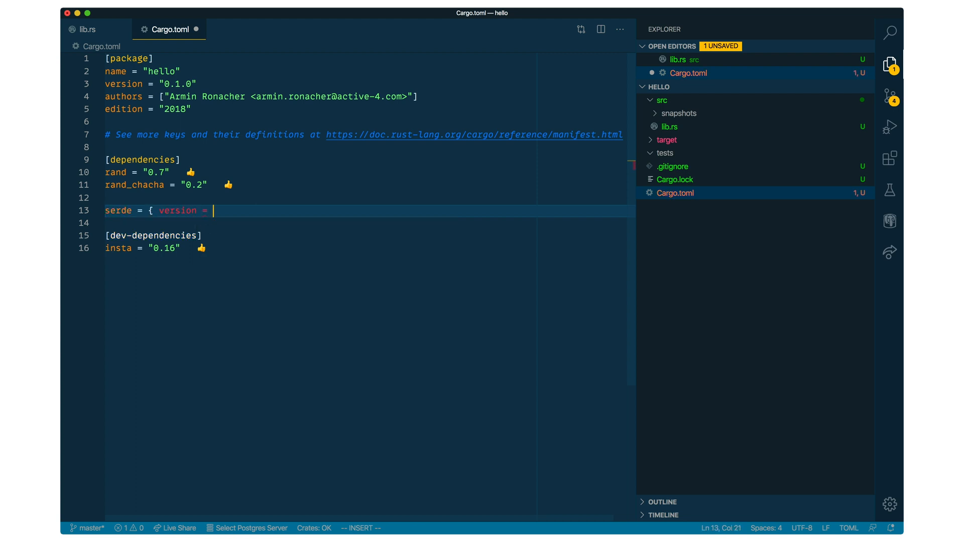
{"action": "type", "text": "\"1.0\","}
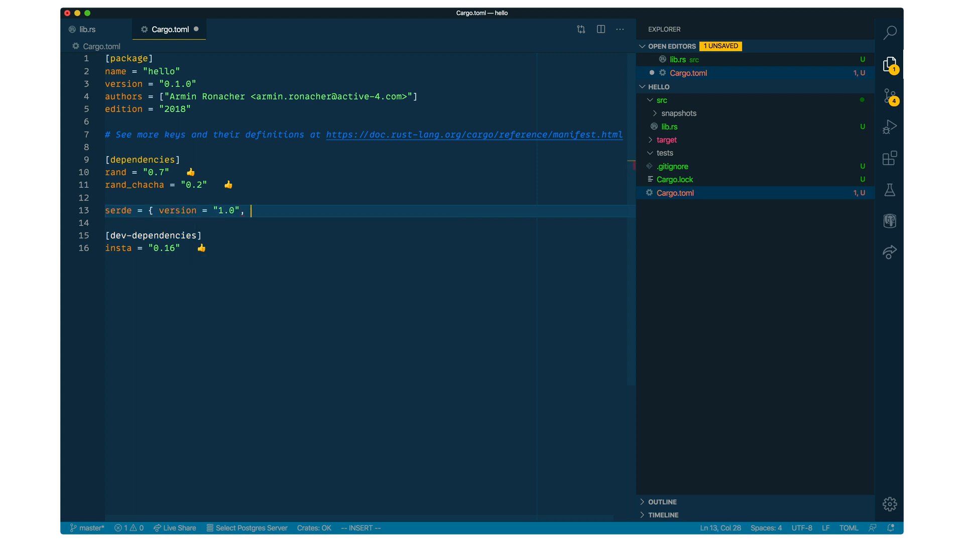
{"action": "type", "text": "features = [\"derive\"]"}
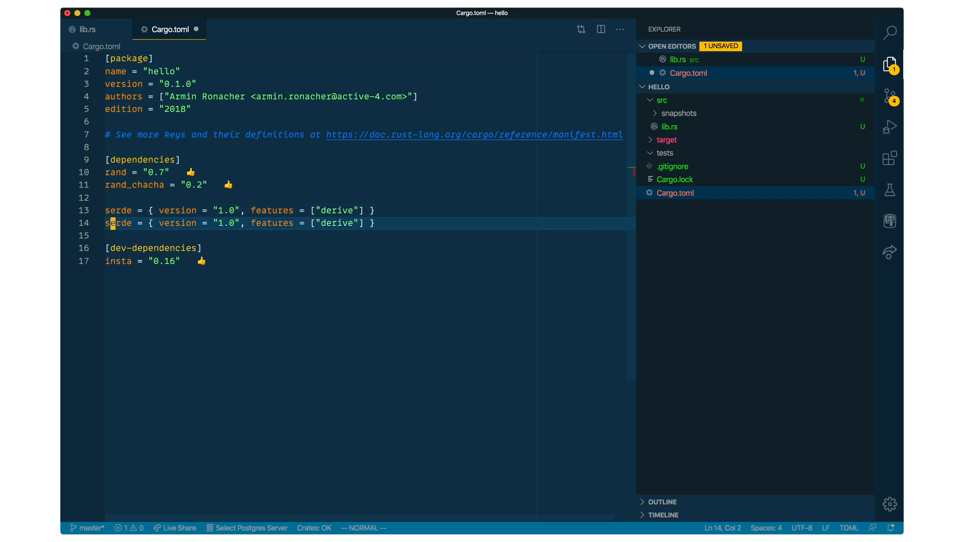
{"action": "type", "text": "serde_json"}
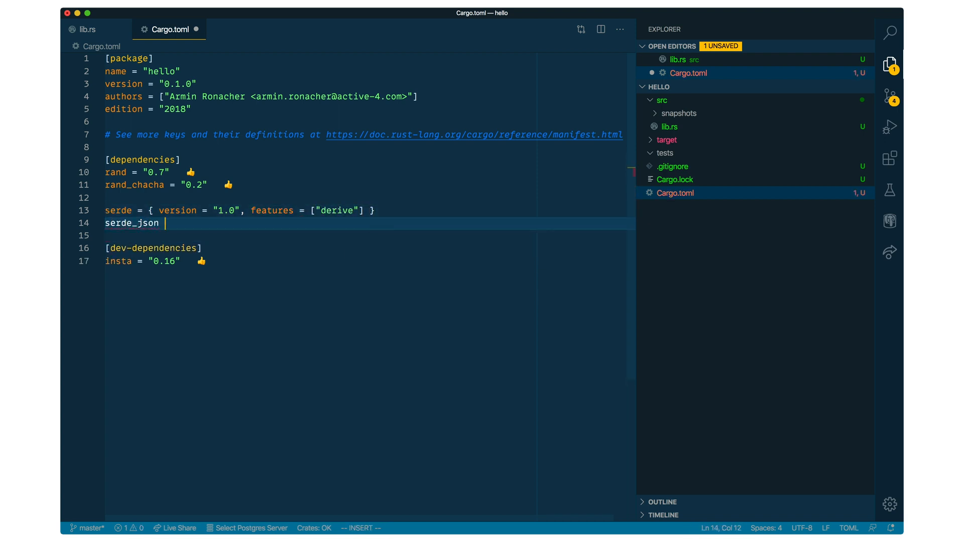
{"action": "type", "text": "= \"1.0"}
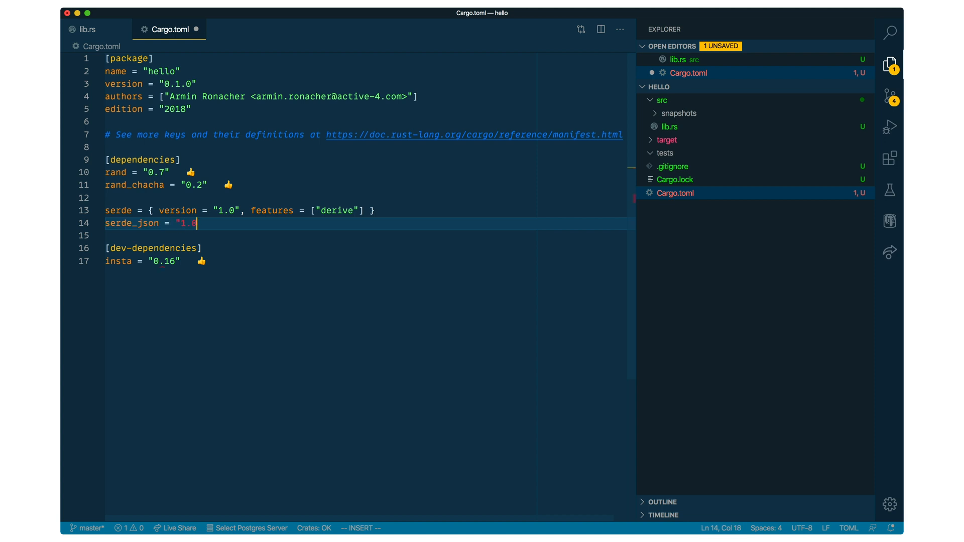
Add uuid 0.8 with v4 and serde features, then return to lib.rs.
{"action": "type", "text": "uuid = { version ="}
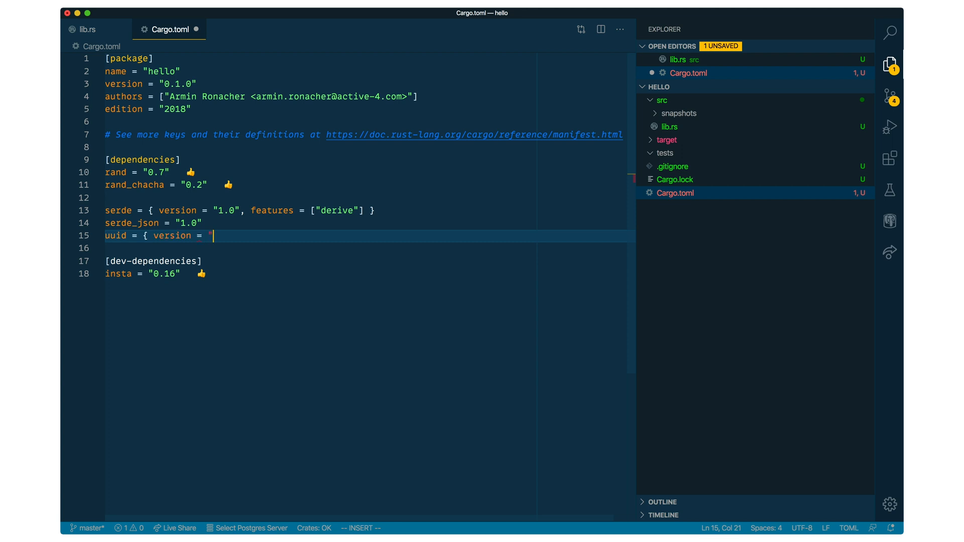
{"action": "type", "text": "\"0.8\","}
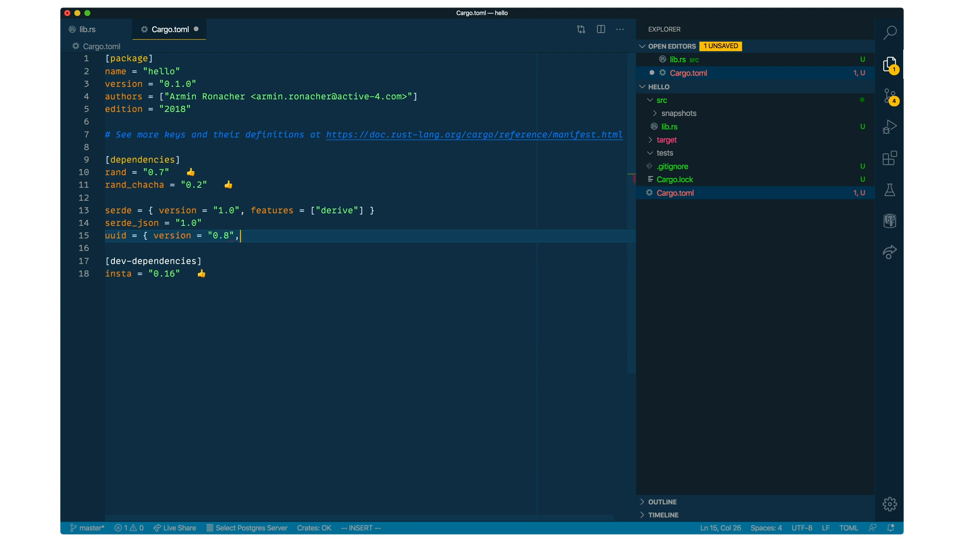
{"action": "type", "text": "features = [\""}
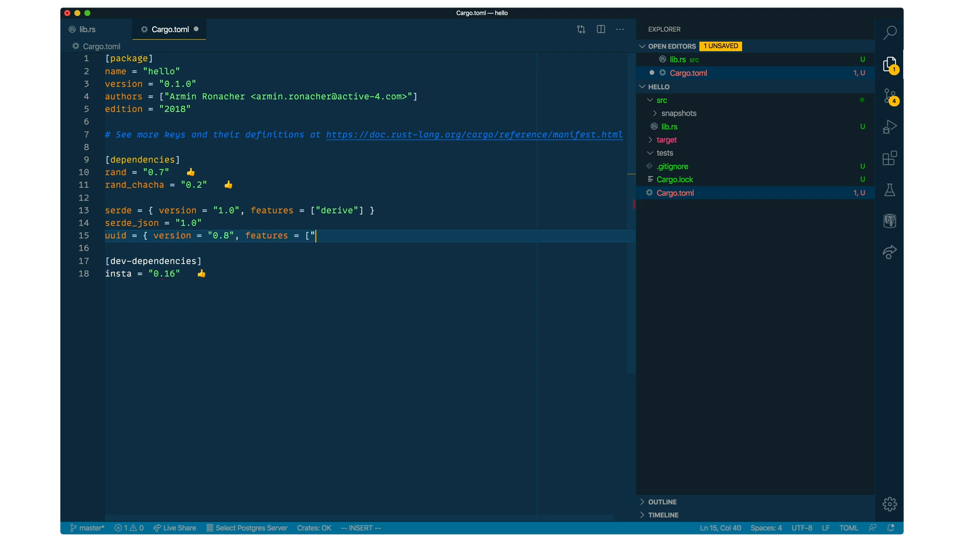
{"action": "type", "text": "v4\", \"s"}
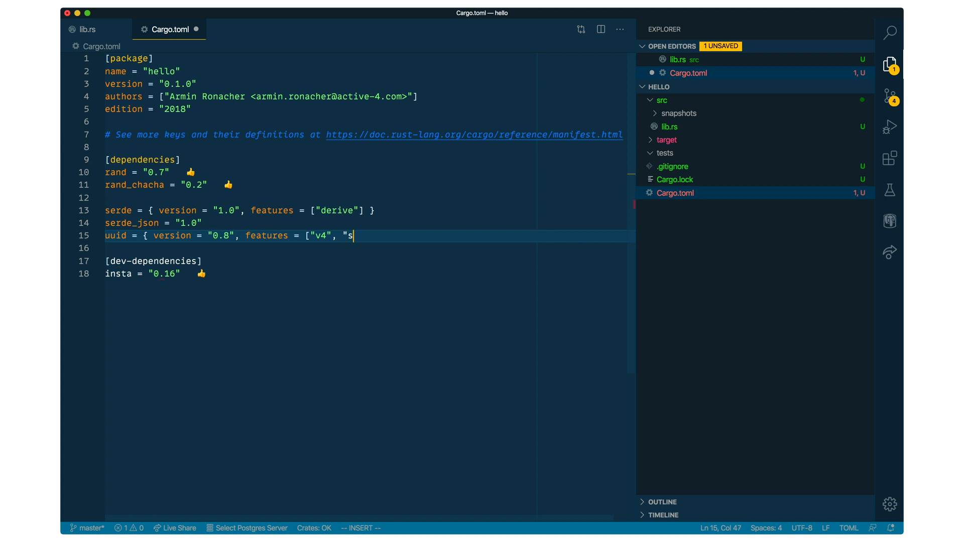
{"action": "type", "text": "erde\"] }"}
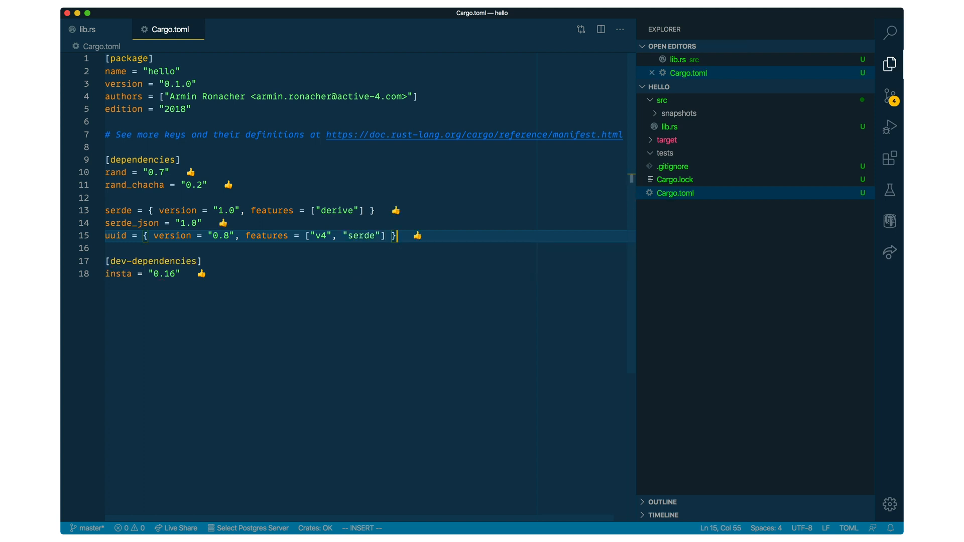
{"action": "left_click", "coordinate": [87, 29]}
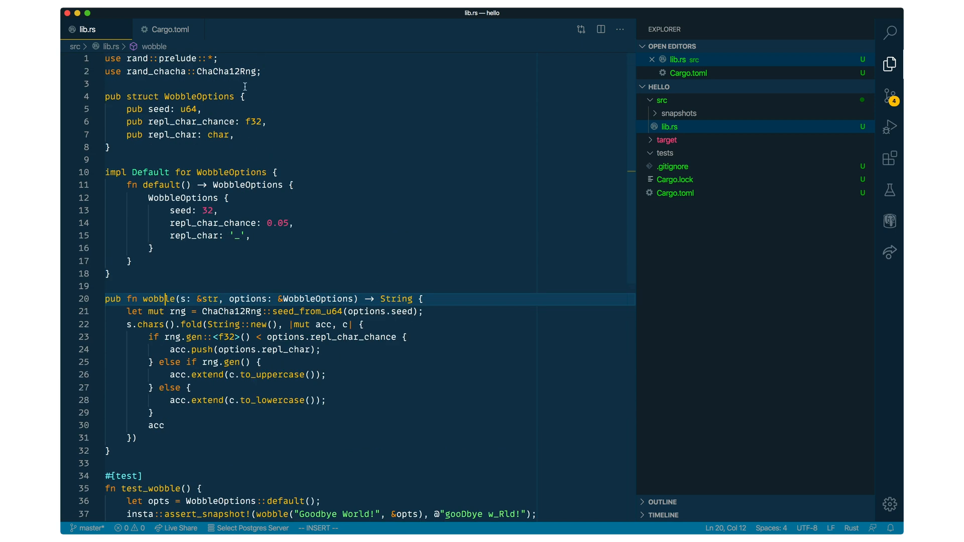
Import serde::{Serialize, Deserialize} and add #[derive(Serialize, Deserialize, Debug)] to WobbleOptions.
{"action": "type", "text": "use serd::"}
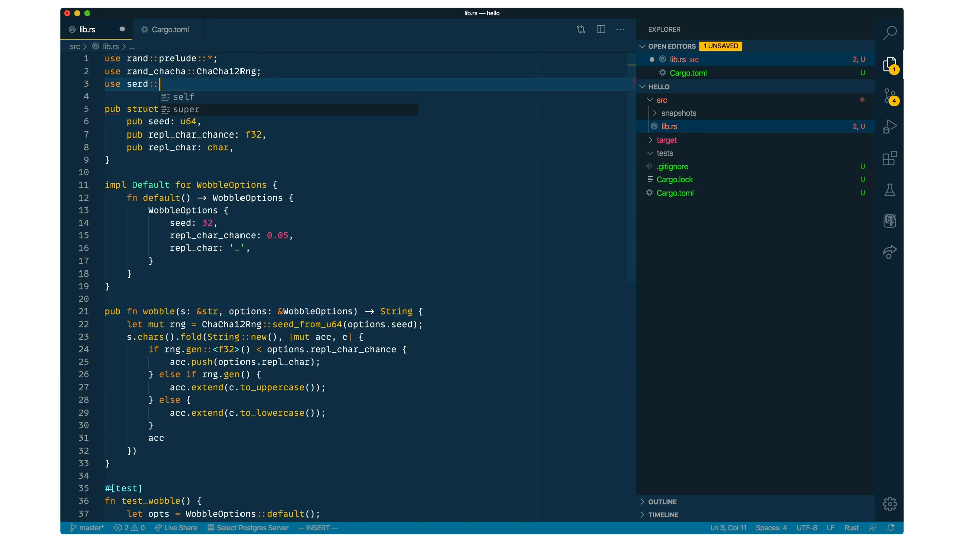
{"action": "type", "text": "{Serialize, DE"}
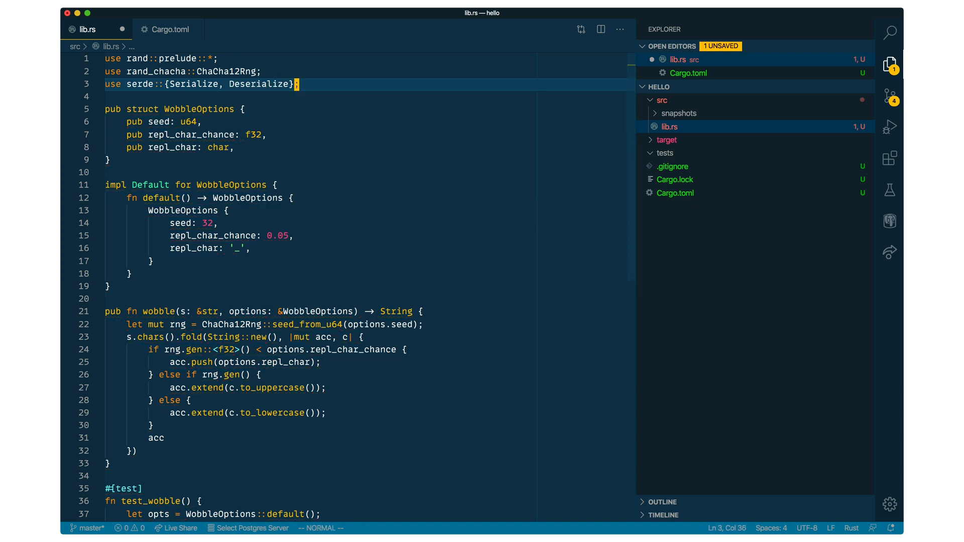
{"action": "type", "text": "#[derive("}
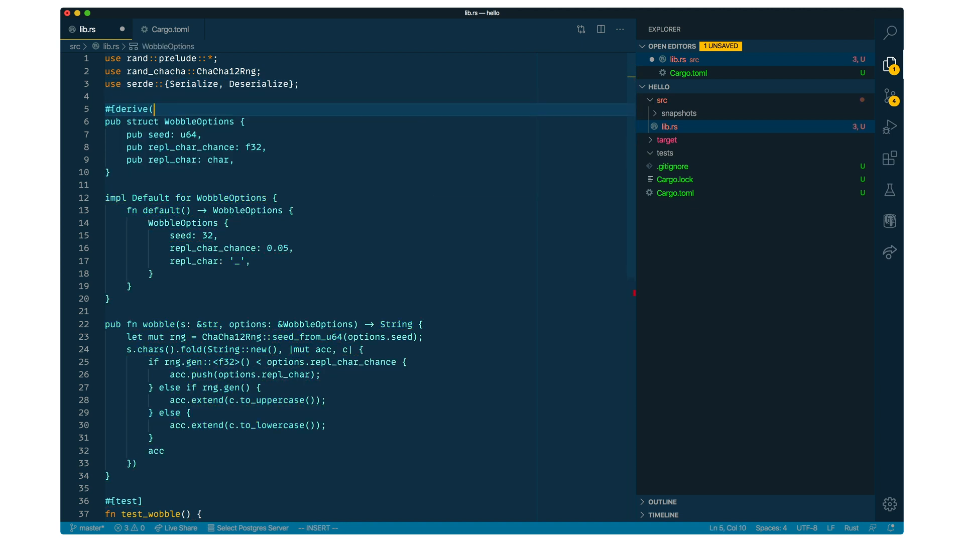
{"action": "type", "text": "Serialize, Deserialize,"}
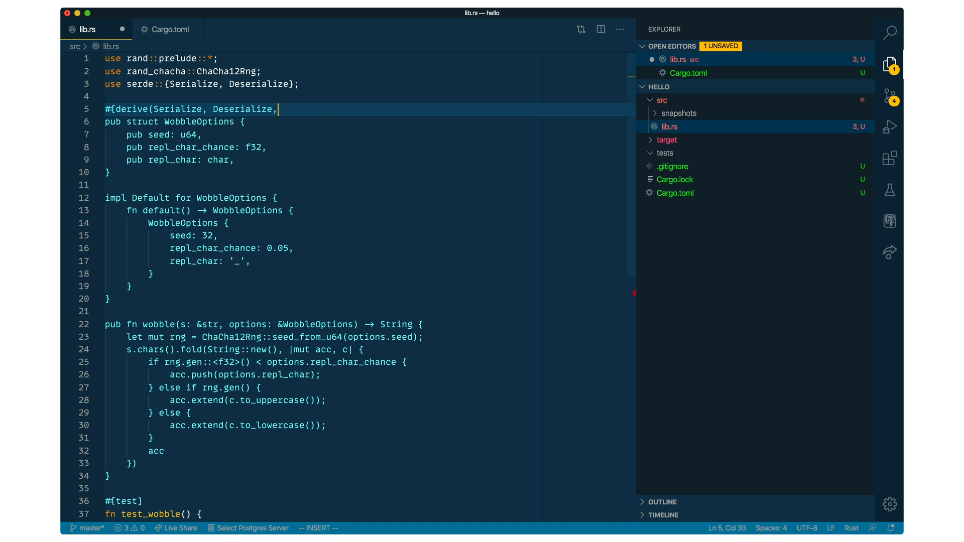
{"action": "type", "text": "Debug)"}
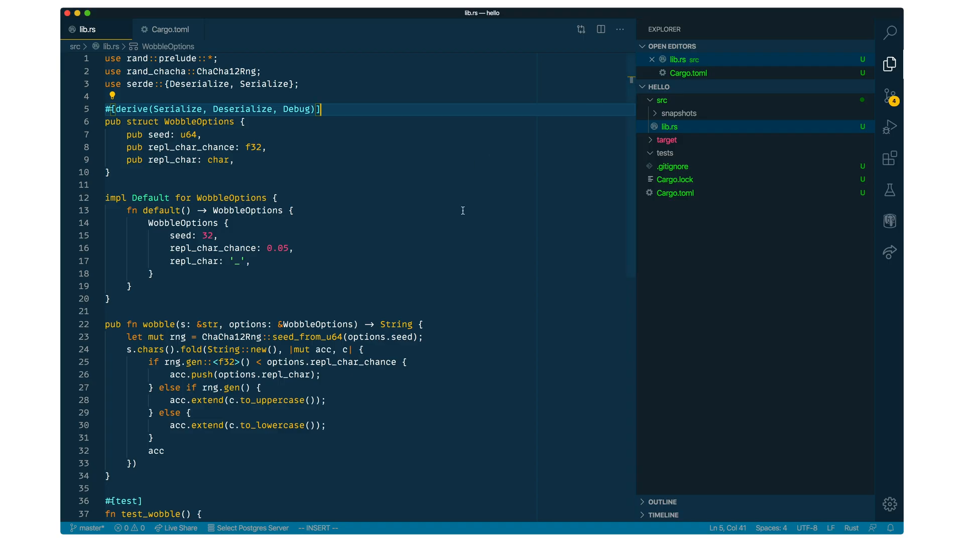
{"action": "left_click", "coordinate": [269, 147]}
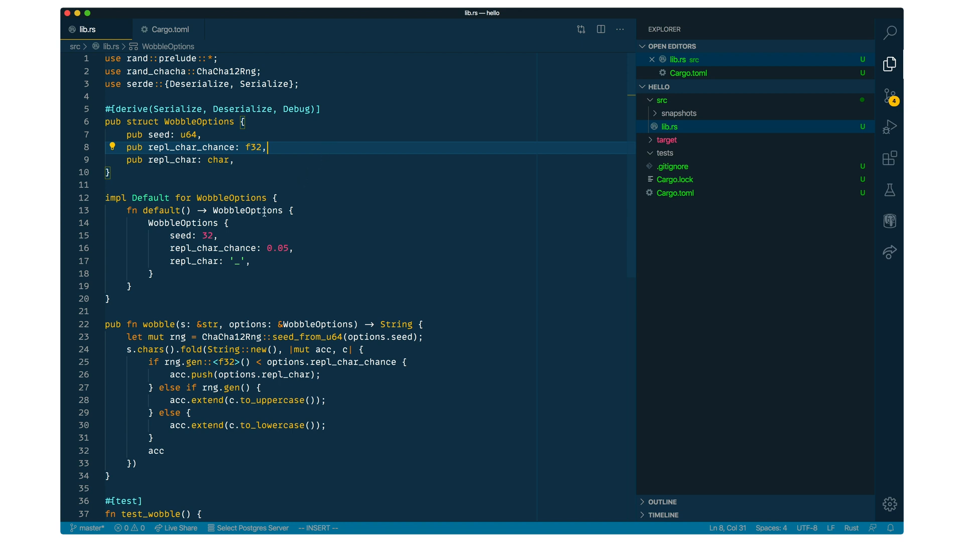
{"action": "type", "text": "pub struct"}
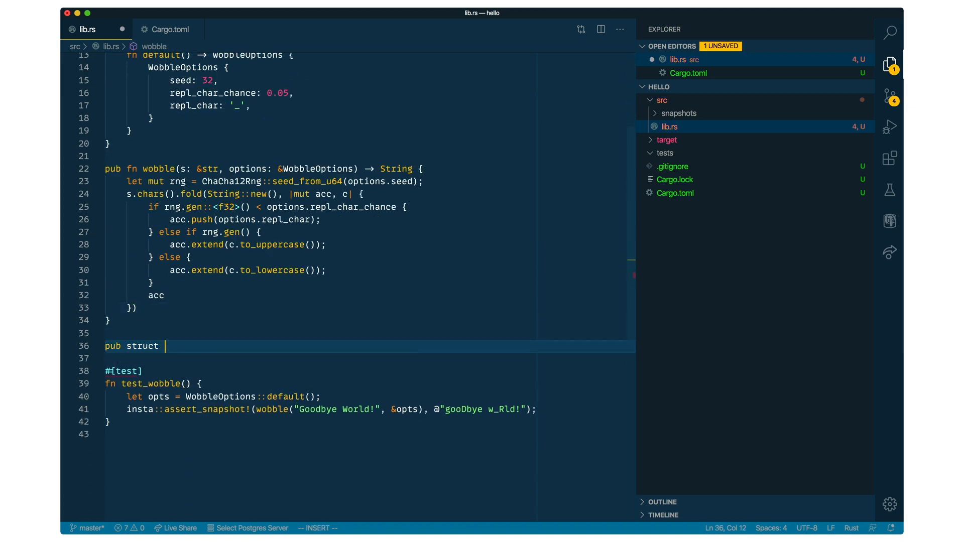
Define WobbleRequest (id defaulting to Uuid::new_v4, default options, input) and WobbleResponse with serde derives.
{"action": "type", "text": "WobbleReque"}
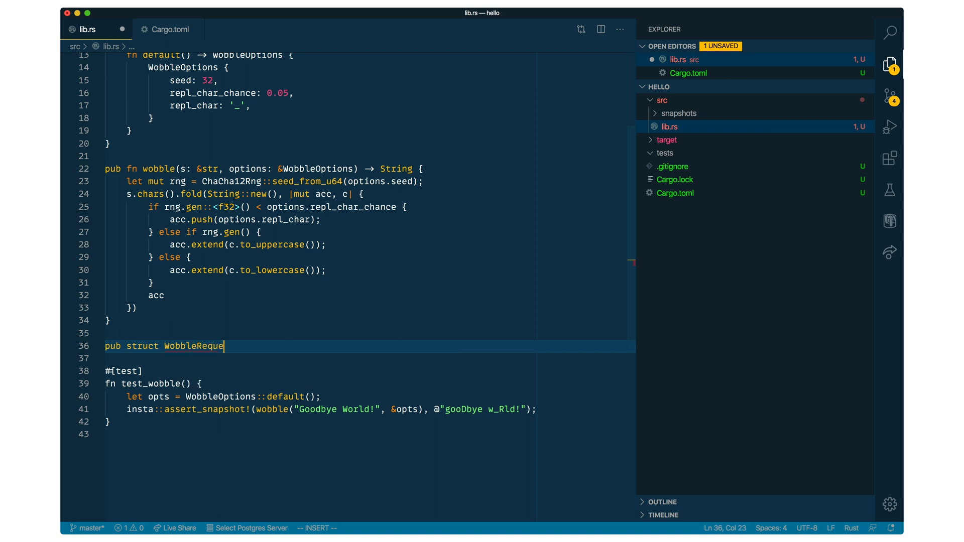
{"action": "type", "text": "#[derive(Debug, Serialize, DE"}
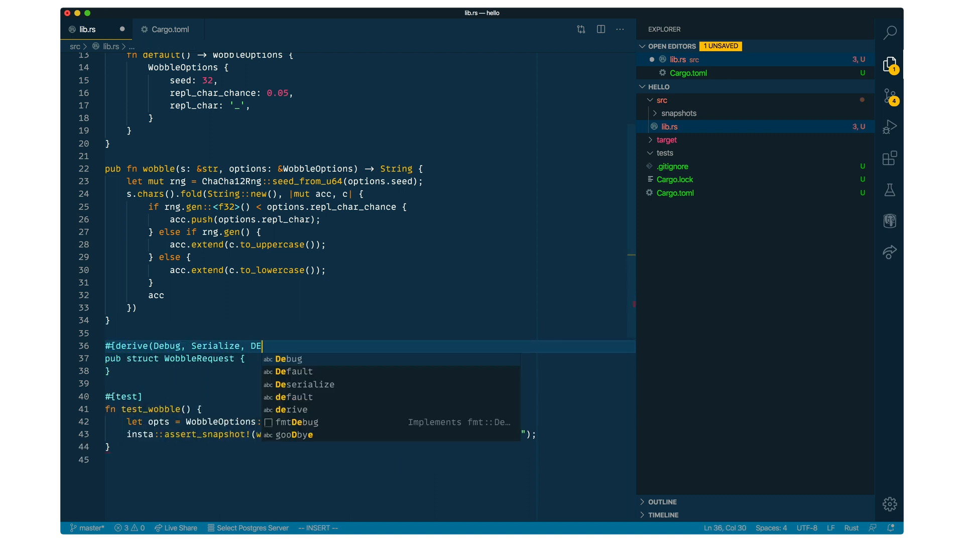
{"action": "type", "text": "serialize"}
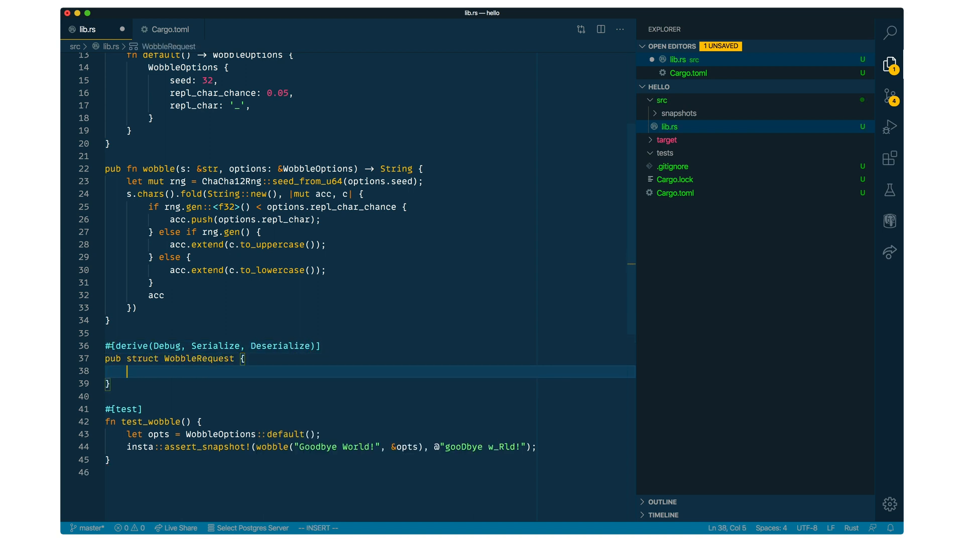
{"action": "type", "text": "#[ser"}
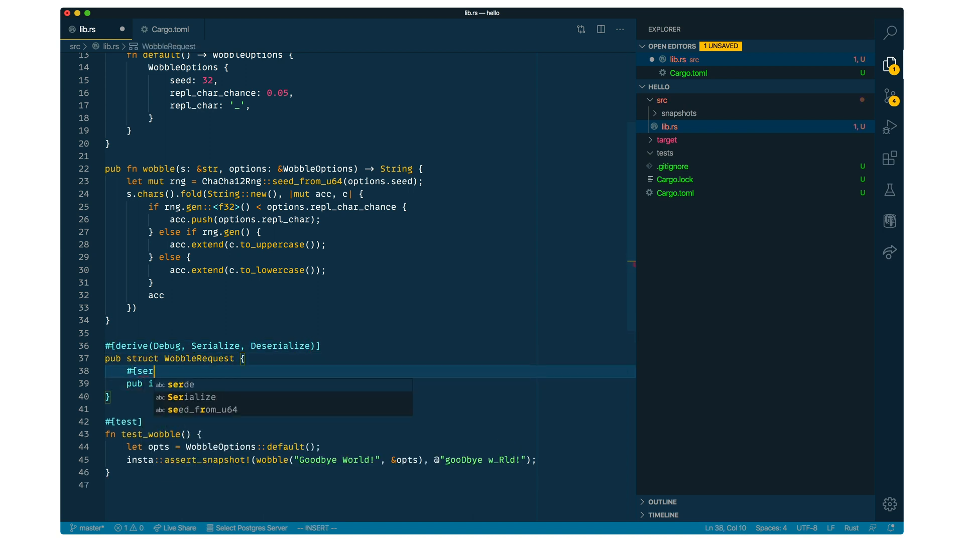
{"action": "type", "text": "de(default = \"Uui"}
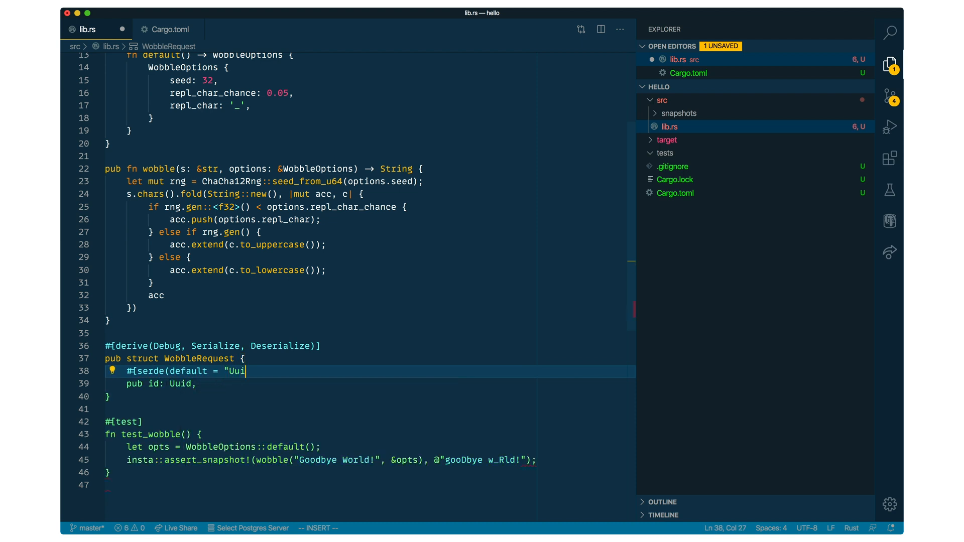
{"action": "type", "text": "d::new)"}
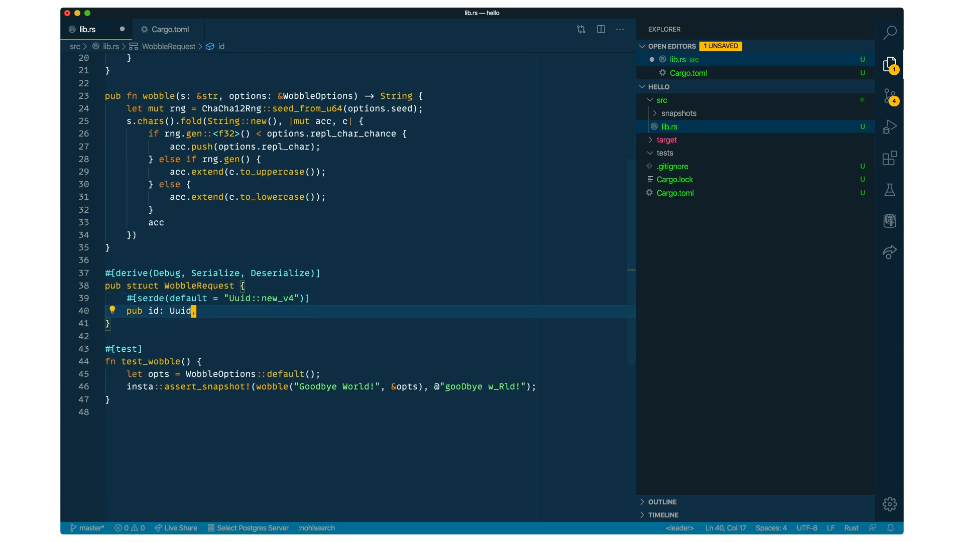
{"action": "type", "text": "#[serd(default"}
{"action": "type", "text": "pub options:"}
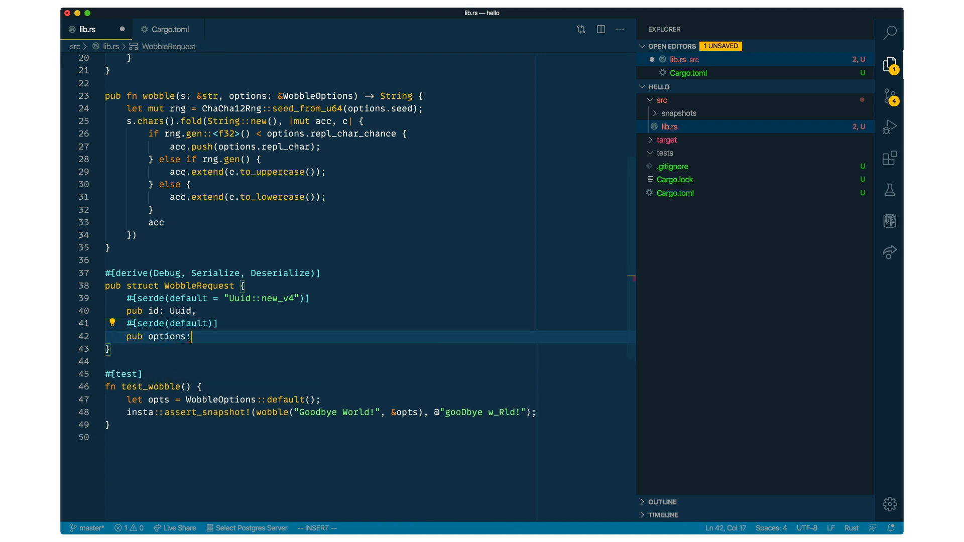
{"action": "type", "text": "WobbleOptions,"}
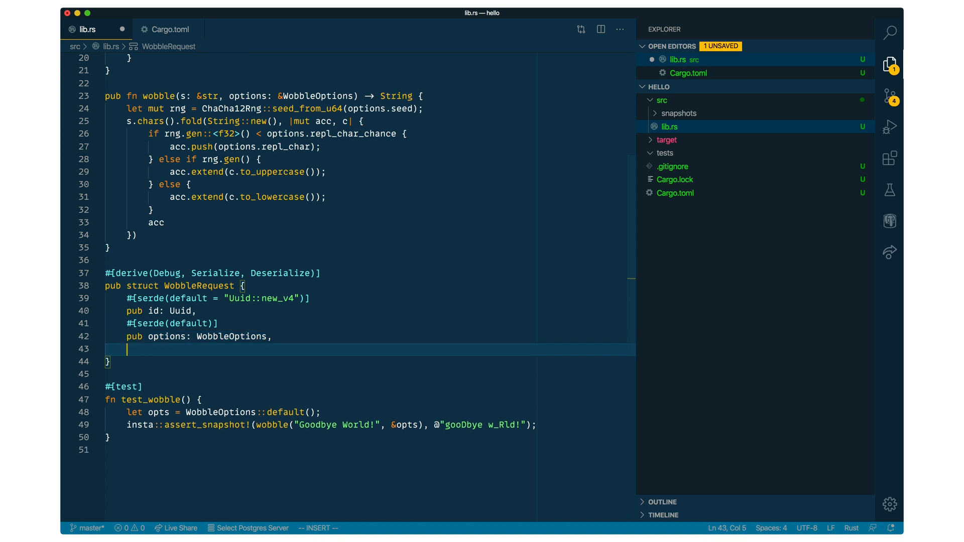
{"action": "type", "text": "pub input;"}
{"action": "type", "text": "pub fn"}
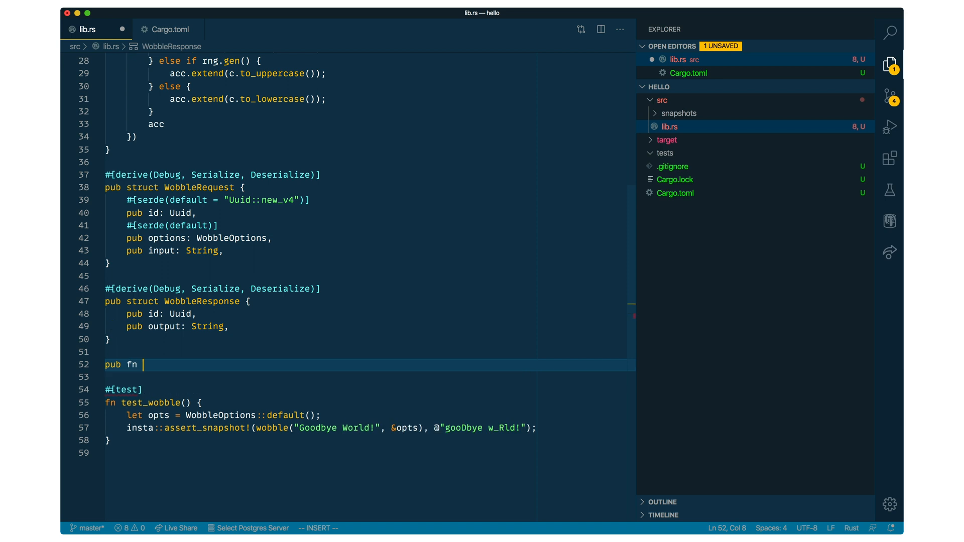
Write wobble_api(req: &WobbleRequest) -> WobbleResponse returning req.id and wobble(&req.input, &req.options).
{"action": "type", "text": "wobble_api(req"}
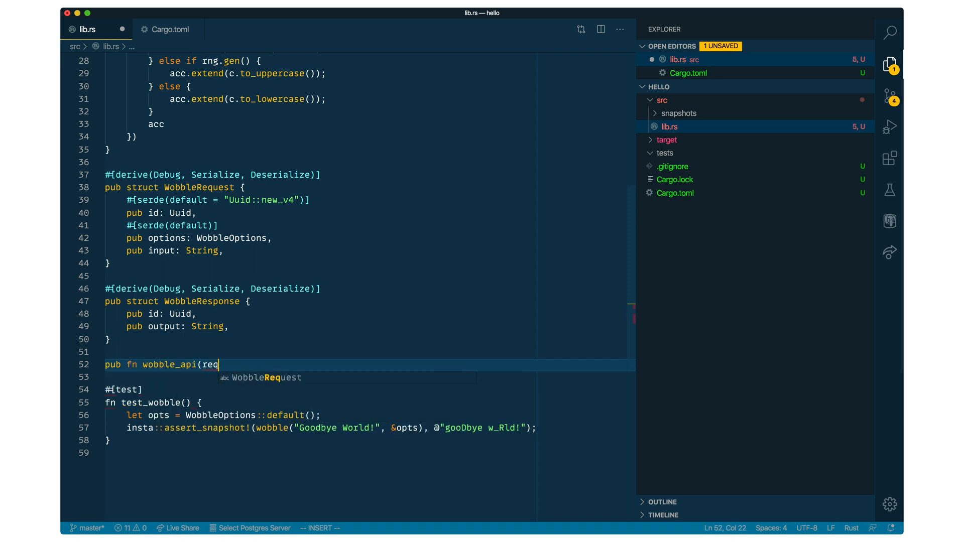
{"action": "type", "text": ": &WobbleRequest"}
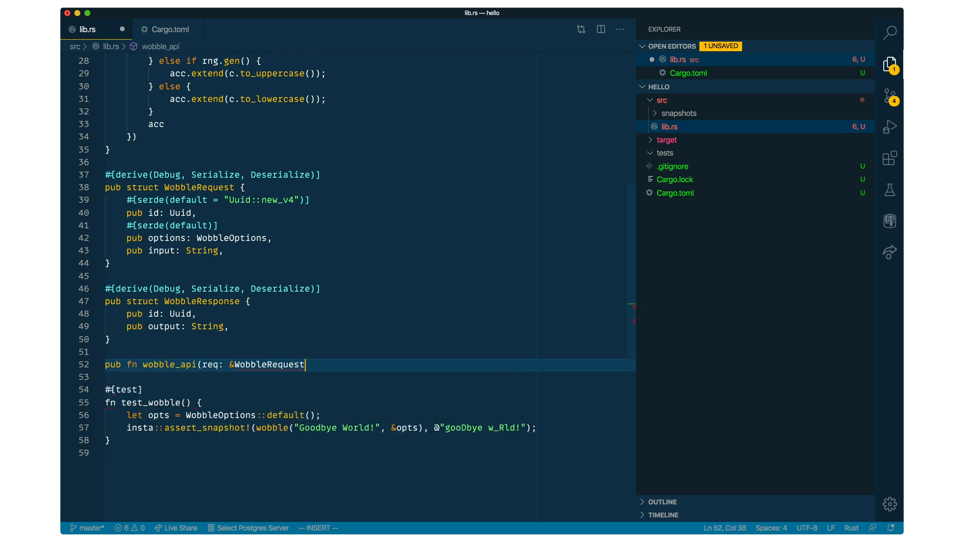
{"action": "type", "text": "-> WobbleResponse"}
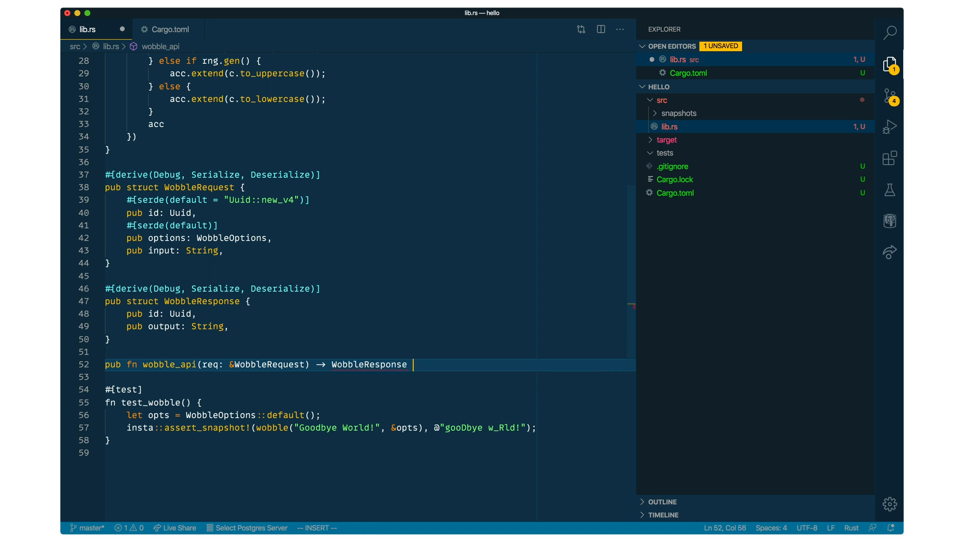
{"action": "type", "text": "{"}
{"action": "type", "text": "id: req.id,"}
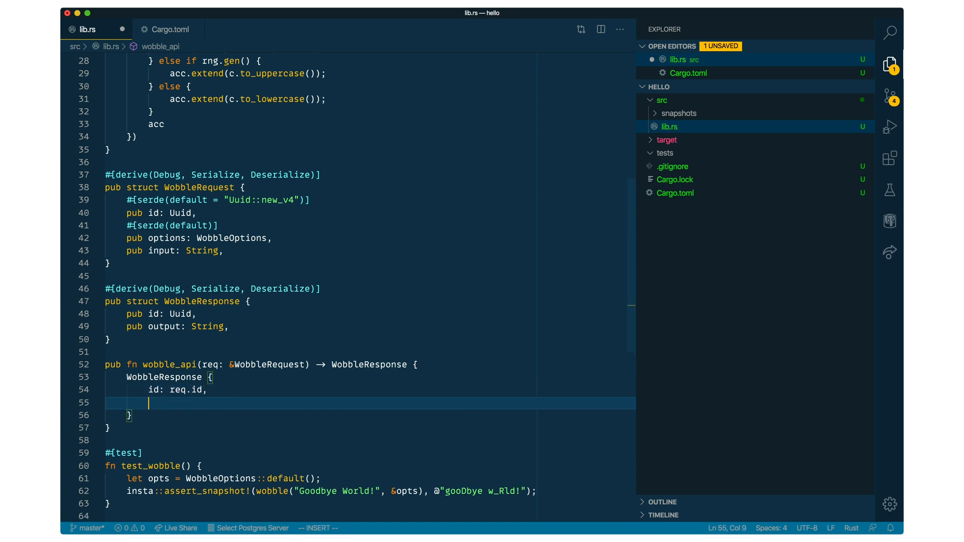
{"action": "type", "text": "output: wobble("}
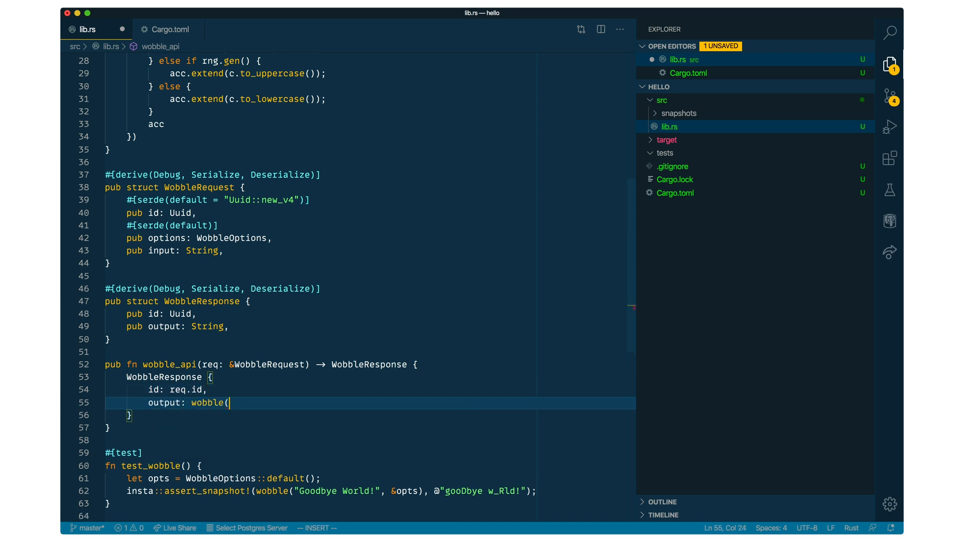
{"action": "type", "text": "req."}
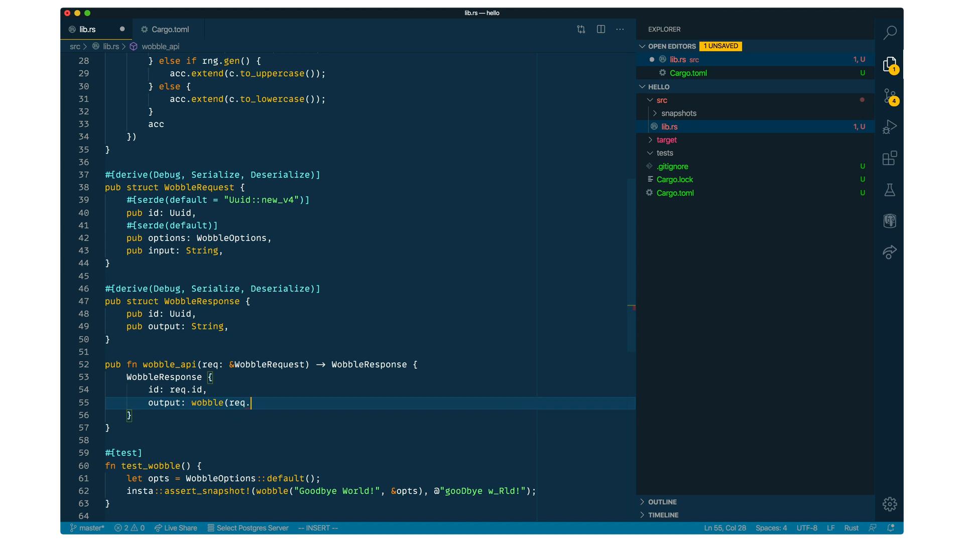
{"action": "type", "text": "&req.input,"}
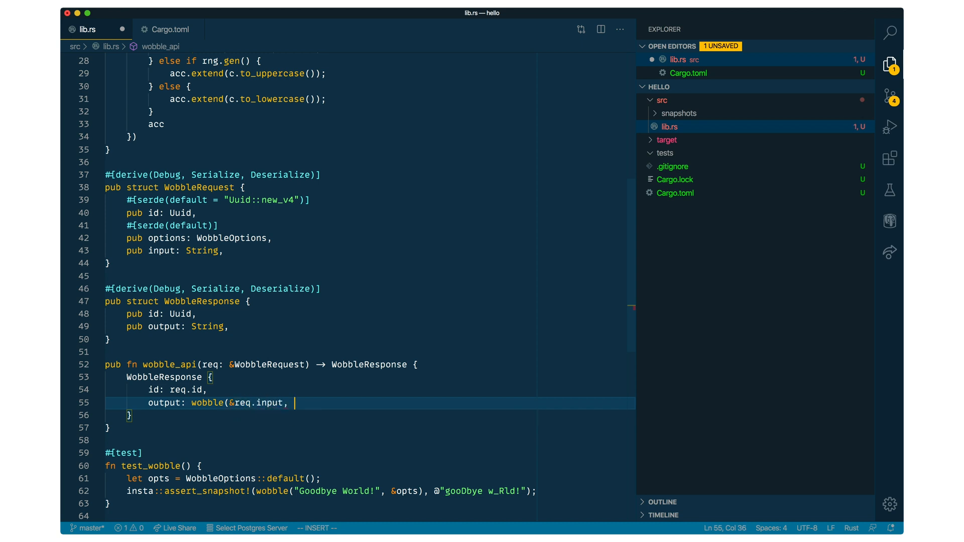
{"action": "type", "text": "&req.options),"}
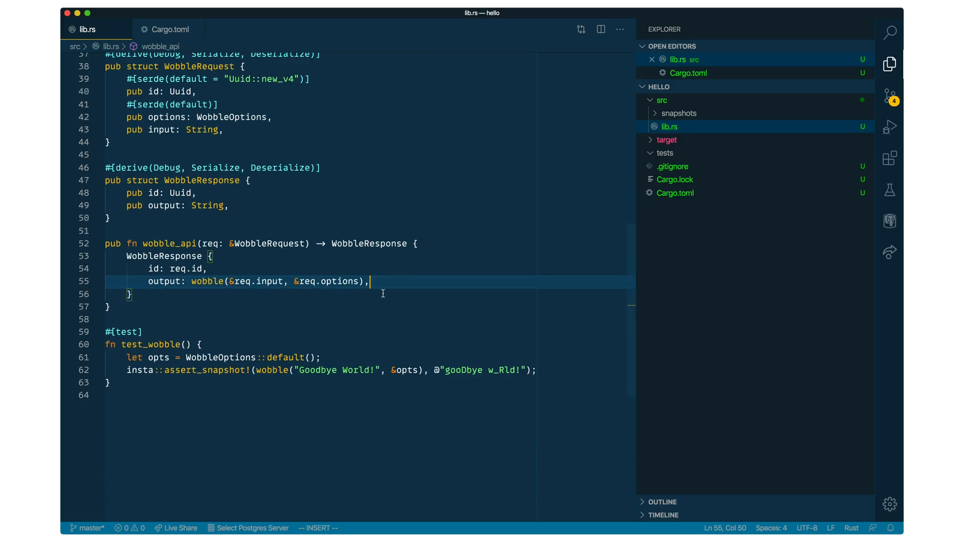
{"action": "type", "text": "#[test]"}
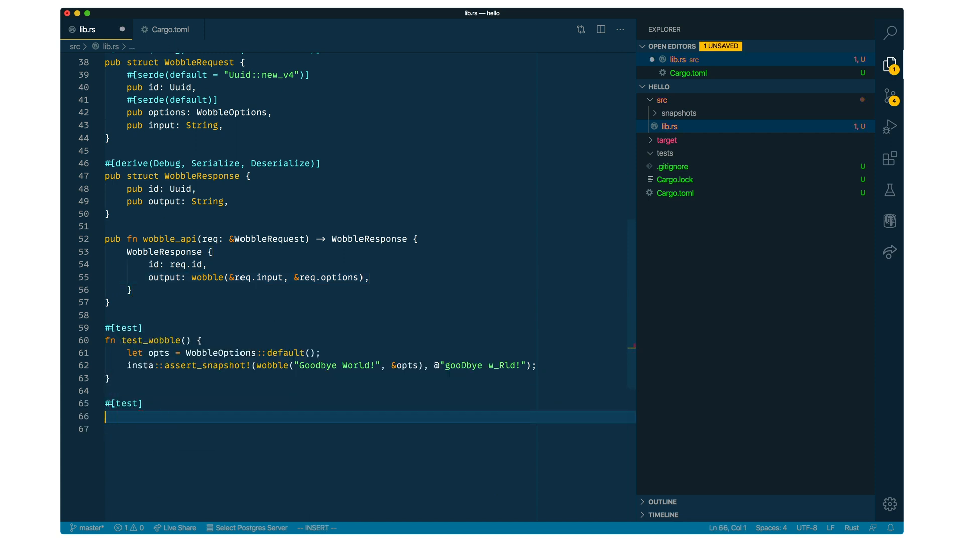
Write test_api asserting a JSON snapshot of wobble_api called with a WobbleRequest.
{"action": "type", "text": "fn test_api() {"}
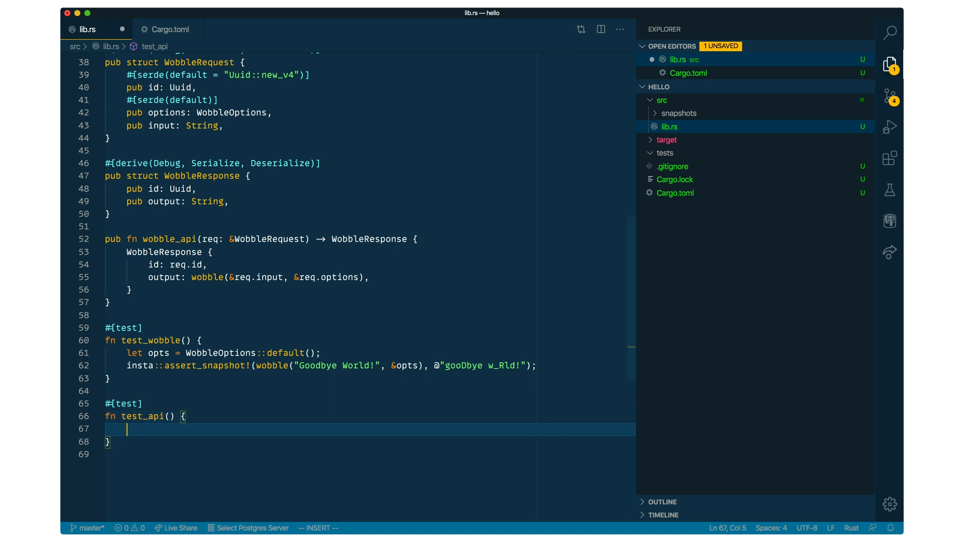
{"action": "type", "text": "insta::assert_json_snapshot"}
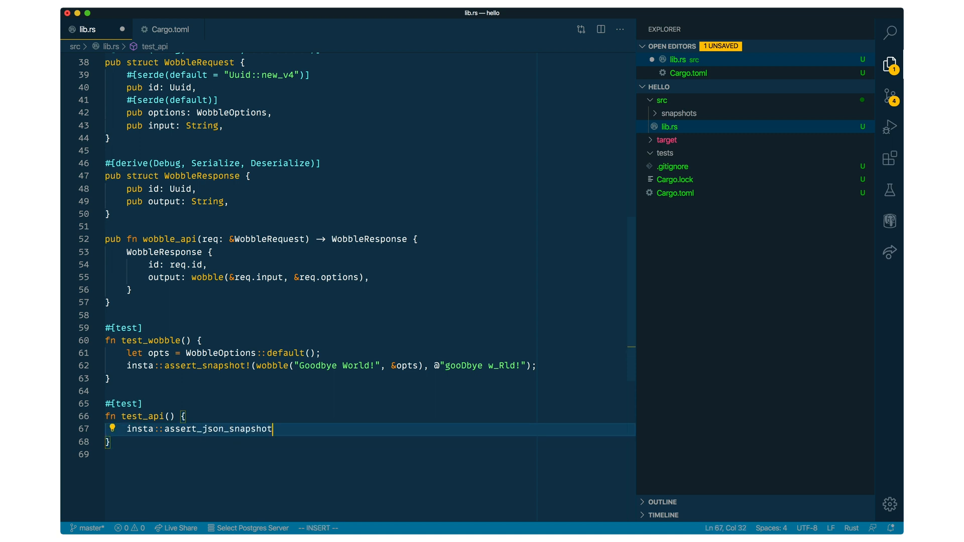
{"action": "type", "text": "(&"}
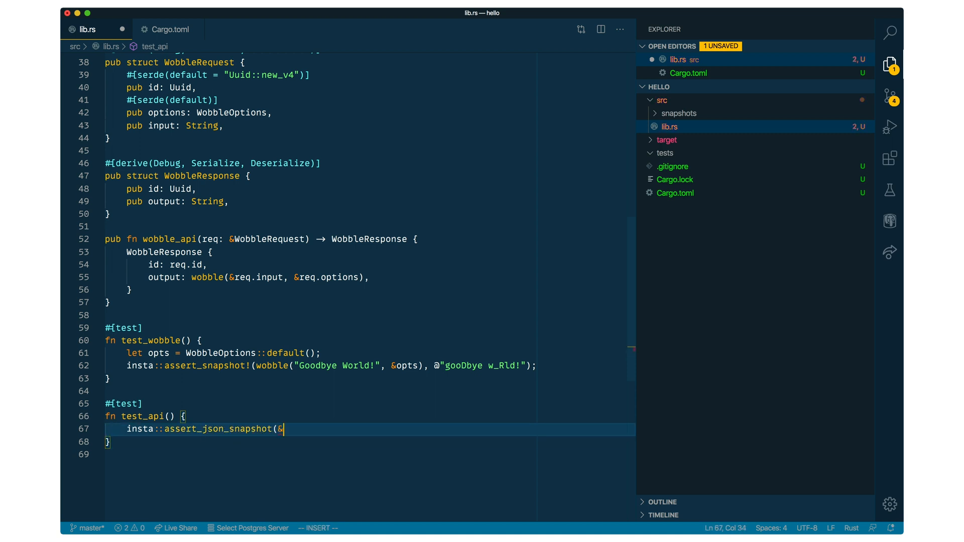
{"action": "type", "text": "resp"}
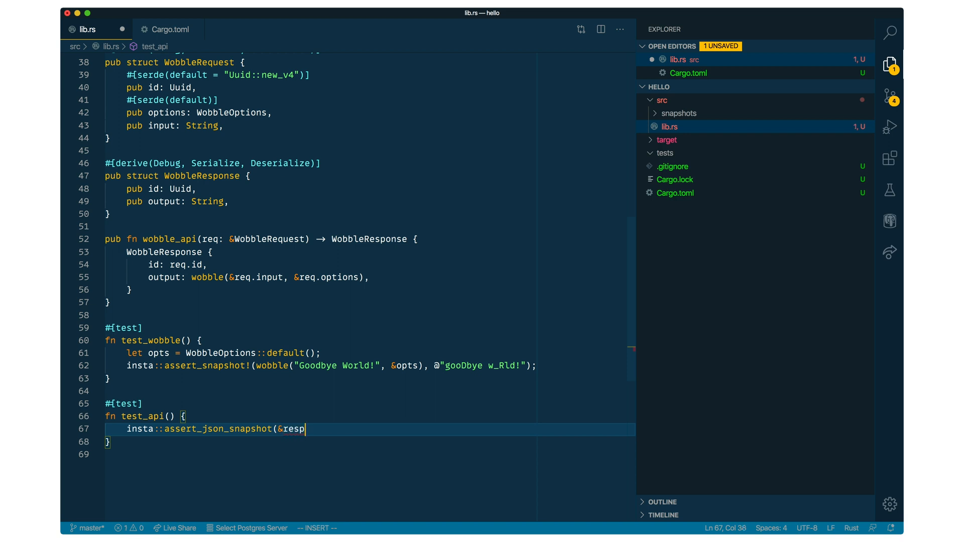
{"action": "type", "text": "wobble_api("}
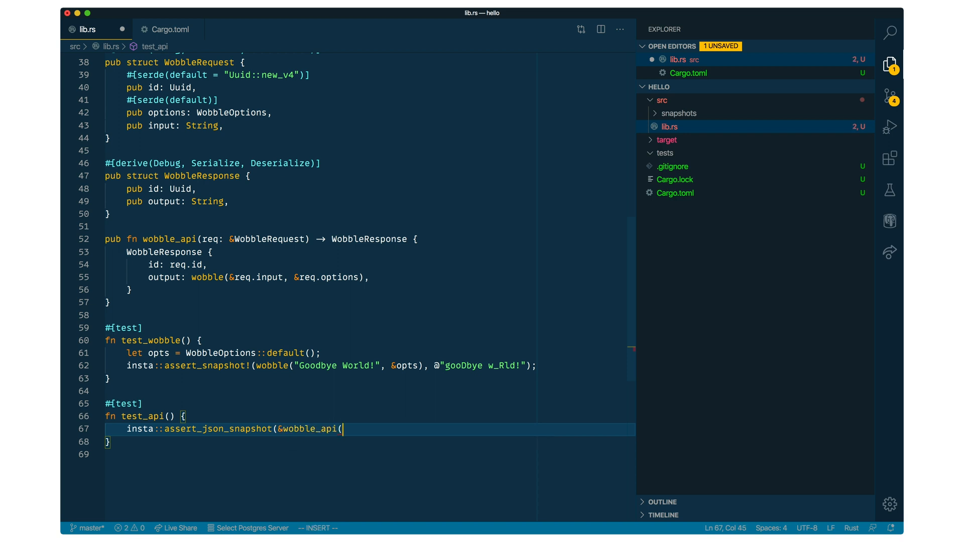
{"action": "type", "text": "&w"}
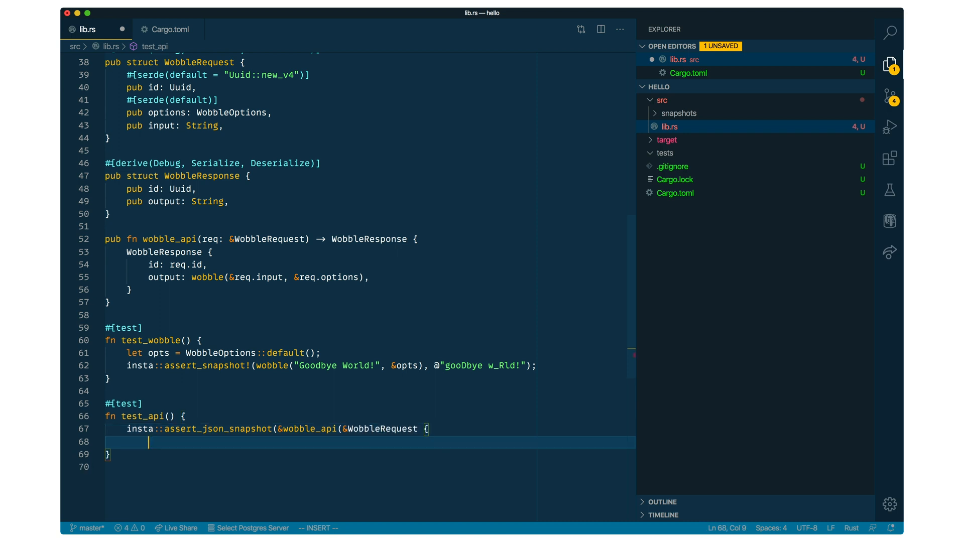
{"action": "type", "text": "}));"}
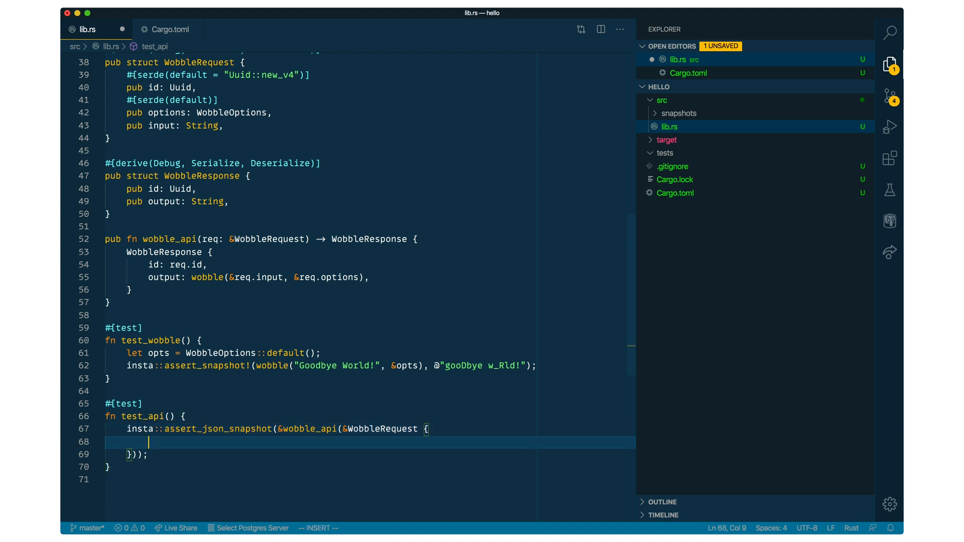
Fill the request with a Uuid::new_v4 id, default WobbleOptions and input "Hello World!".
{"action": "type", "text": "id: Uuid::new_v4(),"}
{"action": "type", "text": "options:"}
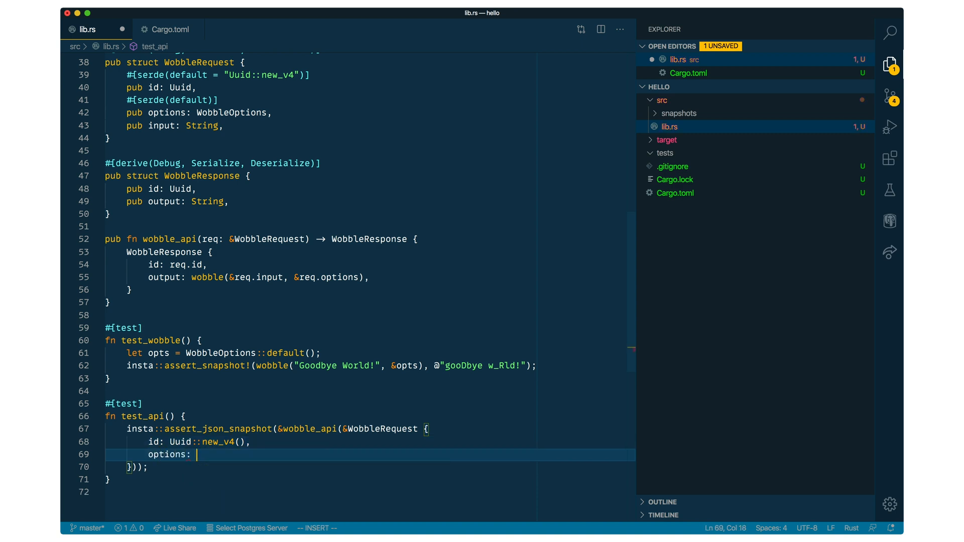
{"action": "type", "text": "WobbleOptions::default(),"}
{"action": "type", "text": "input: \""}
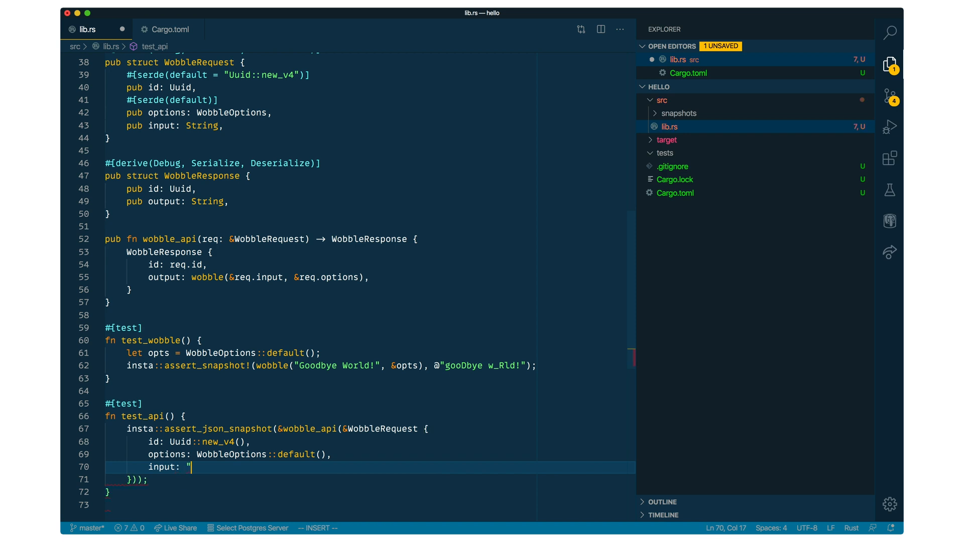
{"action": "type", "text": "Hello World!\"."}
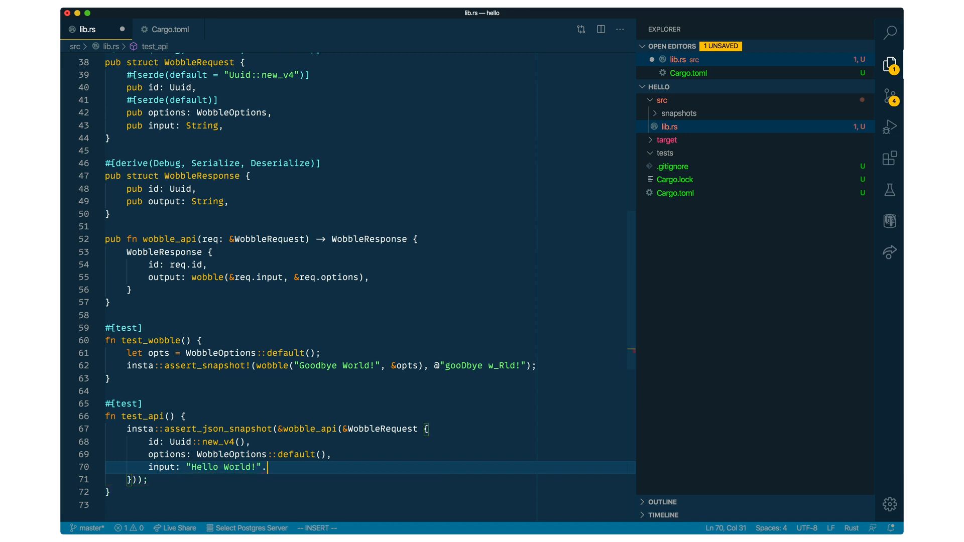
{"action": "type", "text": "to_string()"}
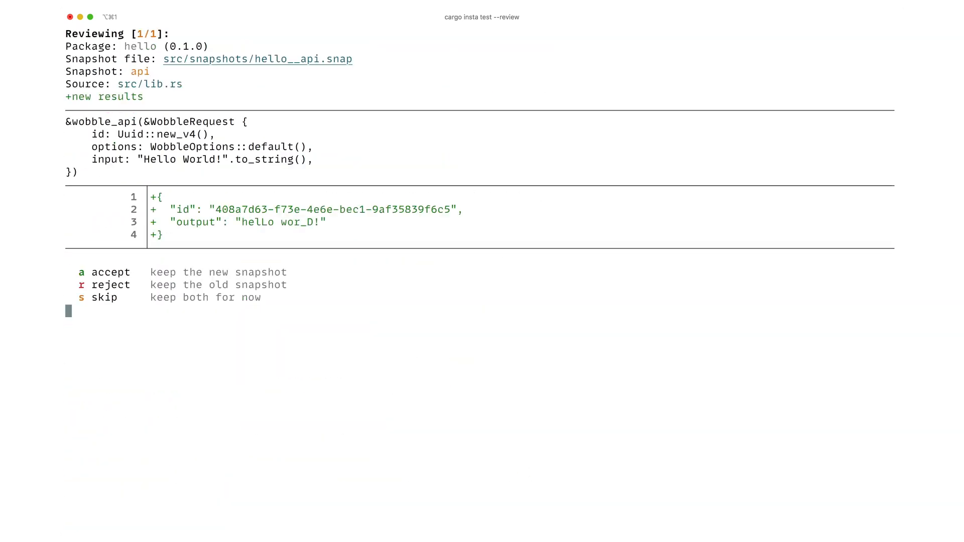
{"action": "mouse_move", "coordinate": [227, 201]}
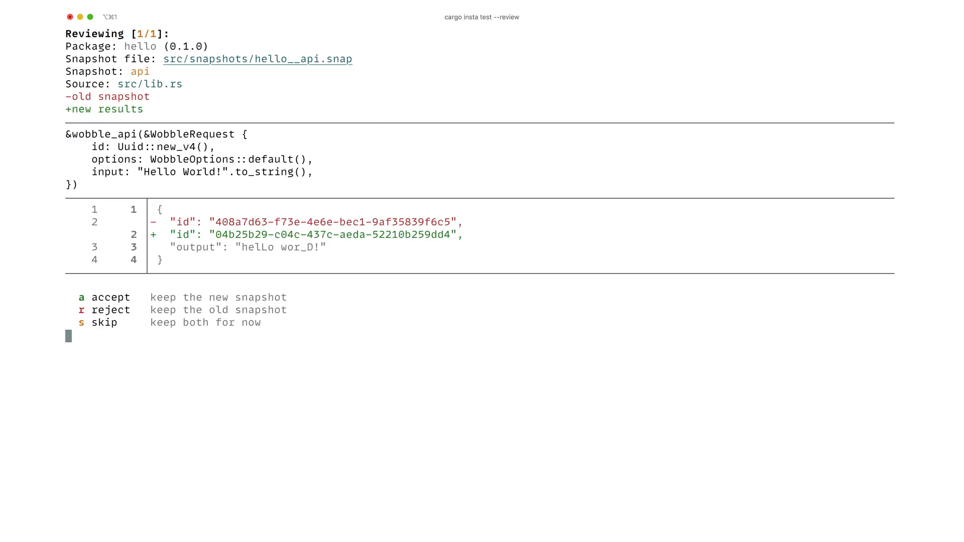
{"action": "mouse_move", "coordinate": [500, 217]}
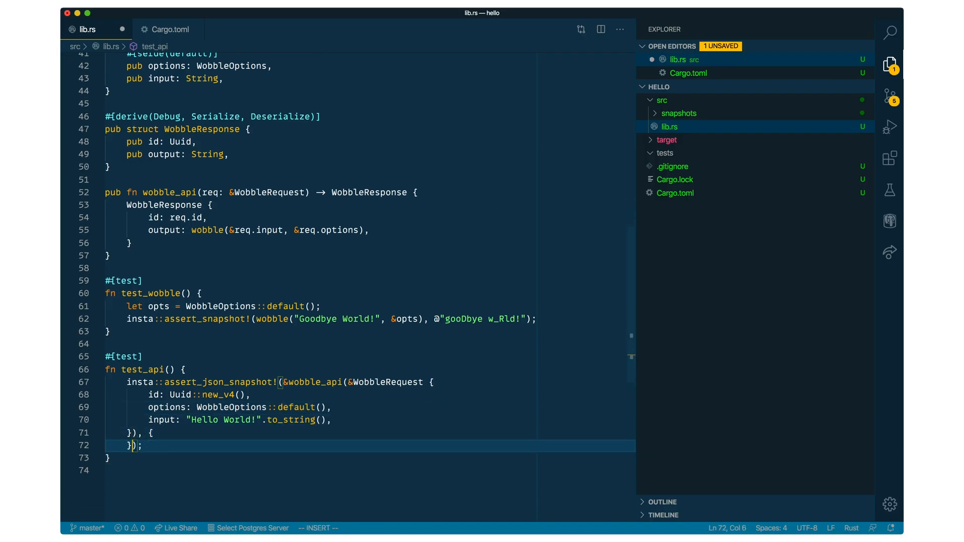
Pass the redaction { ".id" => "[uuid]" } to assert_json_snapshot! in test_api.
{"action": "type", "text": "\".id\" ="}
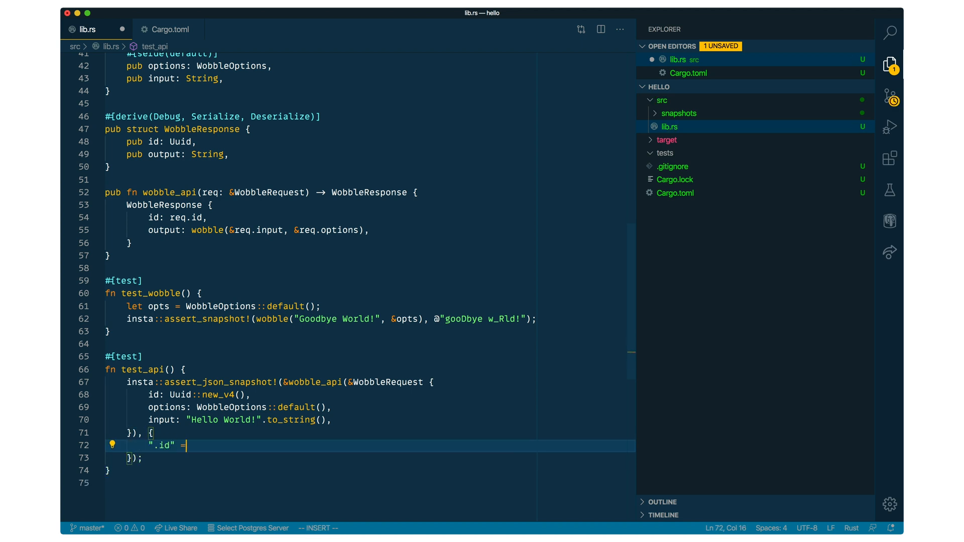
{"action": "type", "text": "=> \"[uuid]\""}
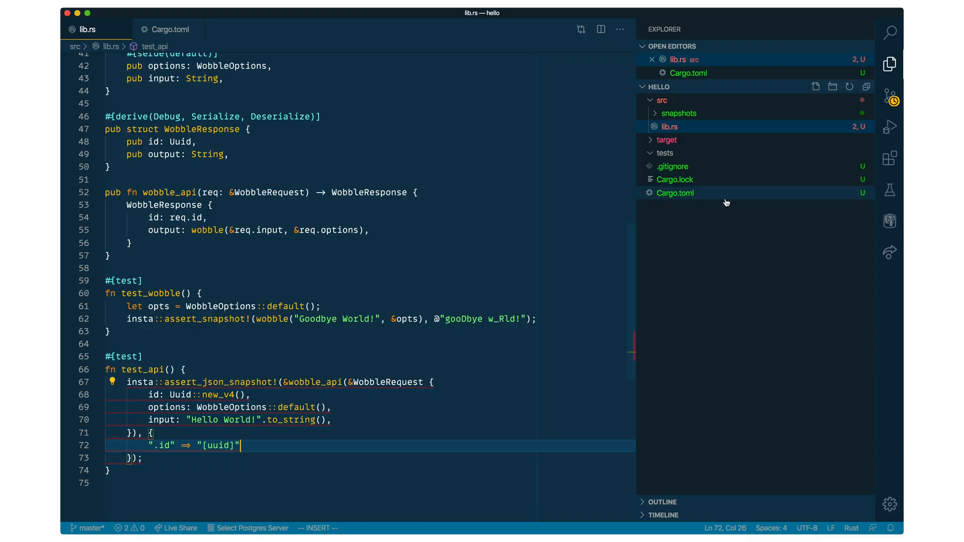
Set insta to version 0.16 with features ["redactions", "glob"] in Cargo.toml.
{"action": "left_click", "coordinate": [170, 29]}
{"action": "type", "text": "insta = { version \"0.16"}
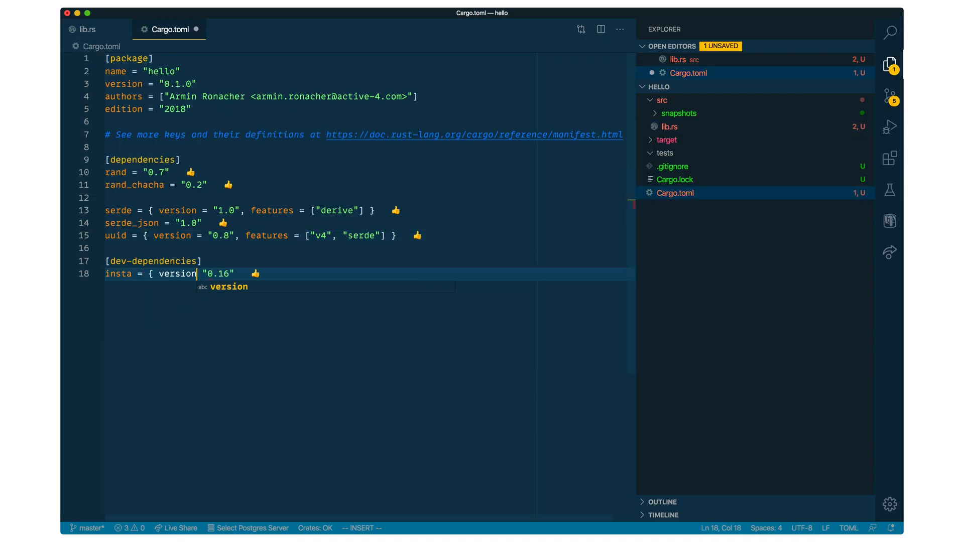
{"action": "type", "text": ", features = ["}
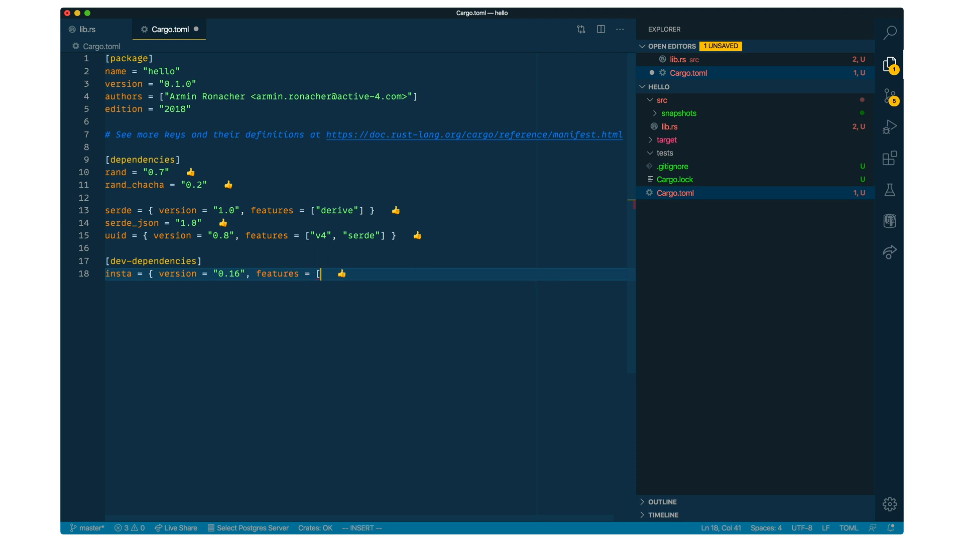
{"action": "type", "text": "\"redactions\","}
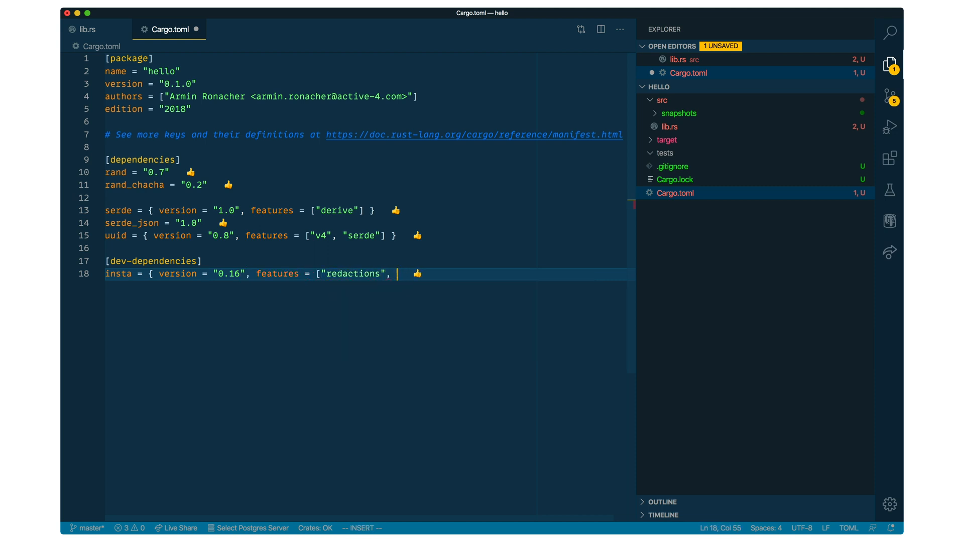
{"action": "type", "text": "\"glob\"]"}
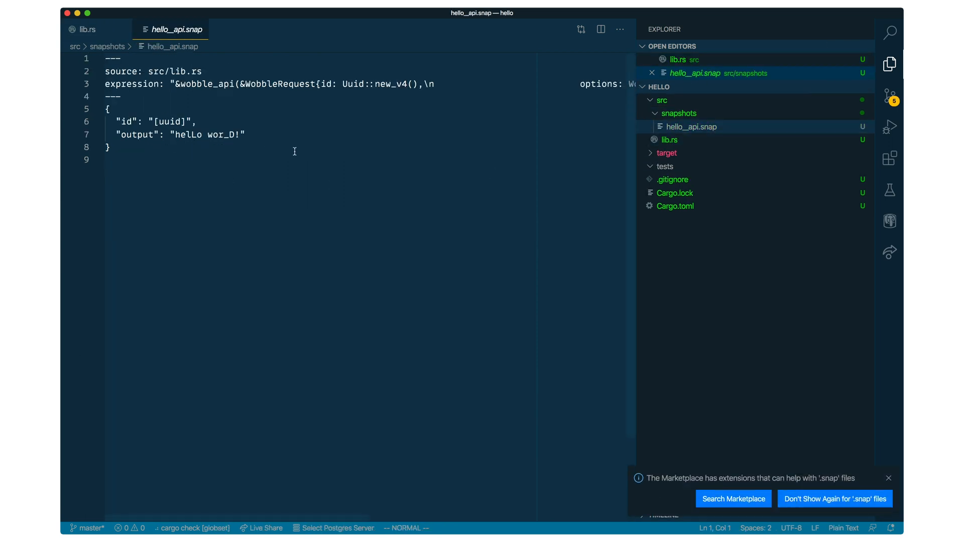
Switch back to lib.rs after confirming the api snapshot shows the id as [uuid].
{"action": "left_click", "coordinate": [85, 29]}
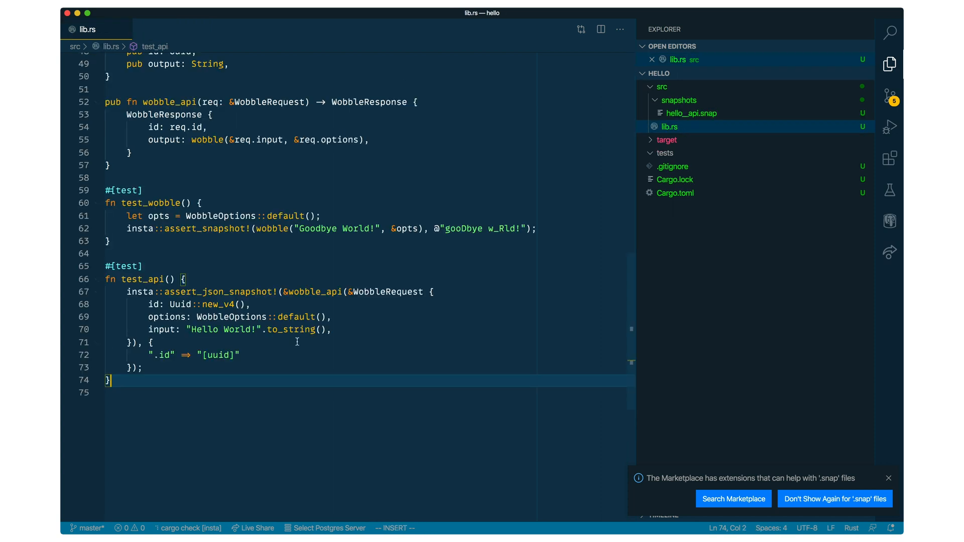
{"action": "mouse_move", "coordinate": [233, 380]}
{"action": "type", "text": "snap"}
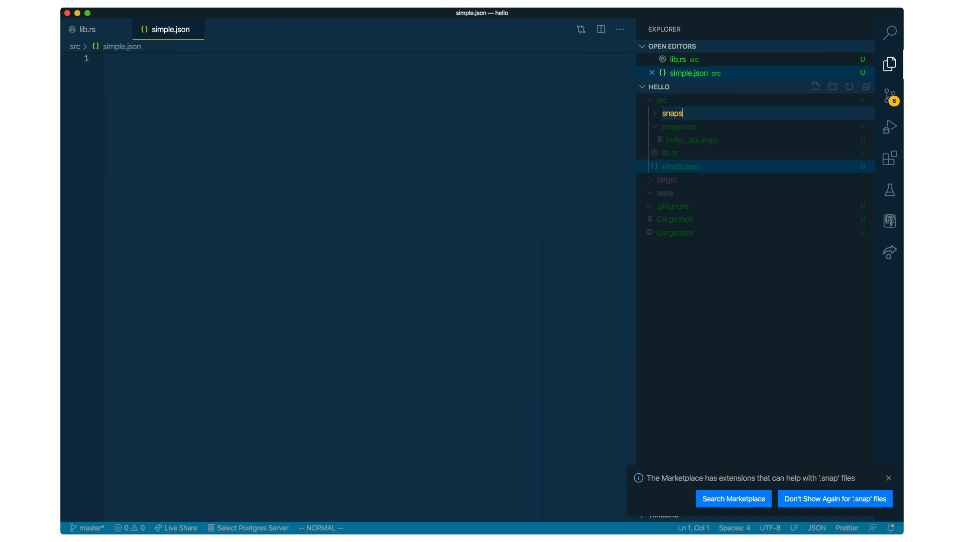
Give src/snapshot_inputs/simple.json the input "Hello World!", save it, and return to lib.rs.
{"action": "type", "text": "shot_inputs"}
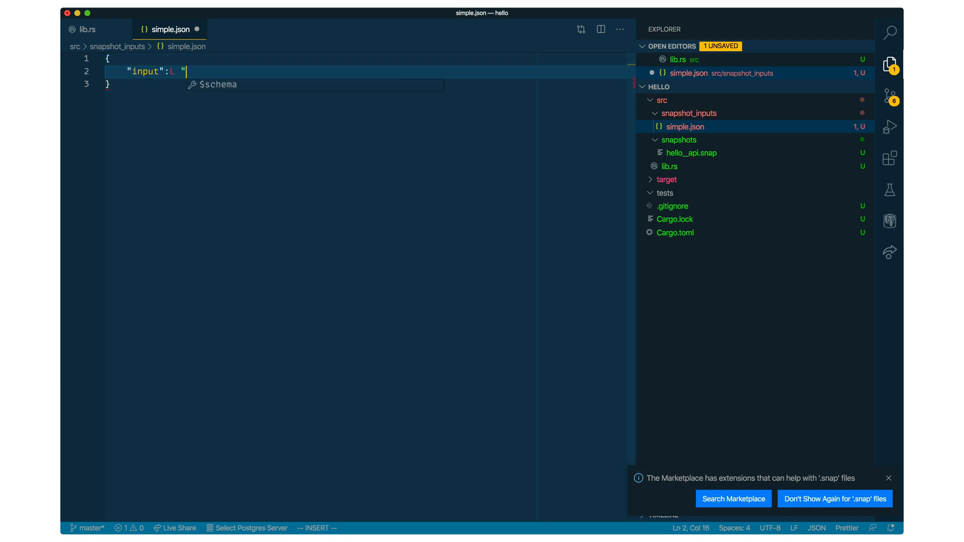
{"action": "type", "text": "Hello World"}
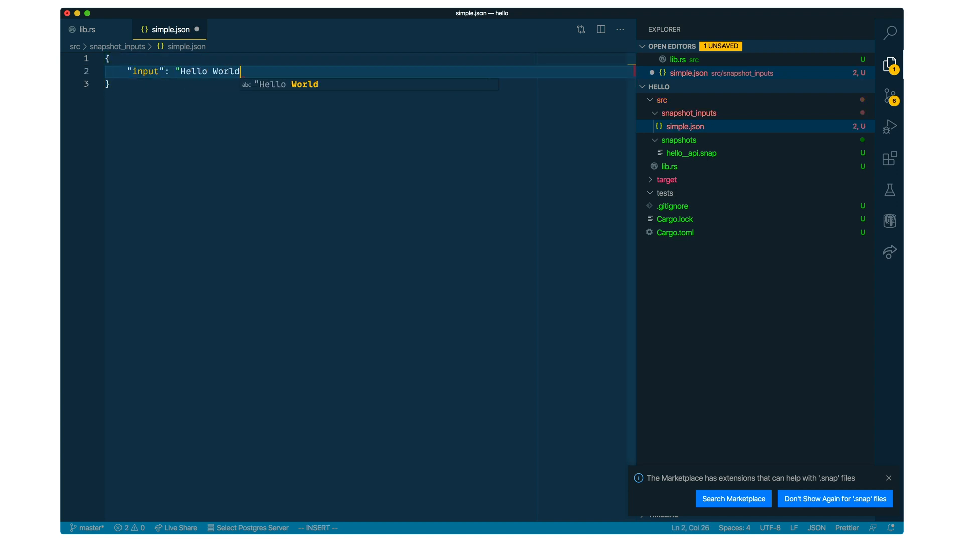
{"action": "type", "text": "!\""}
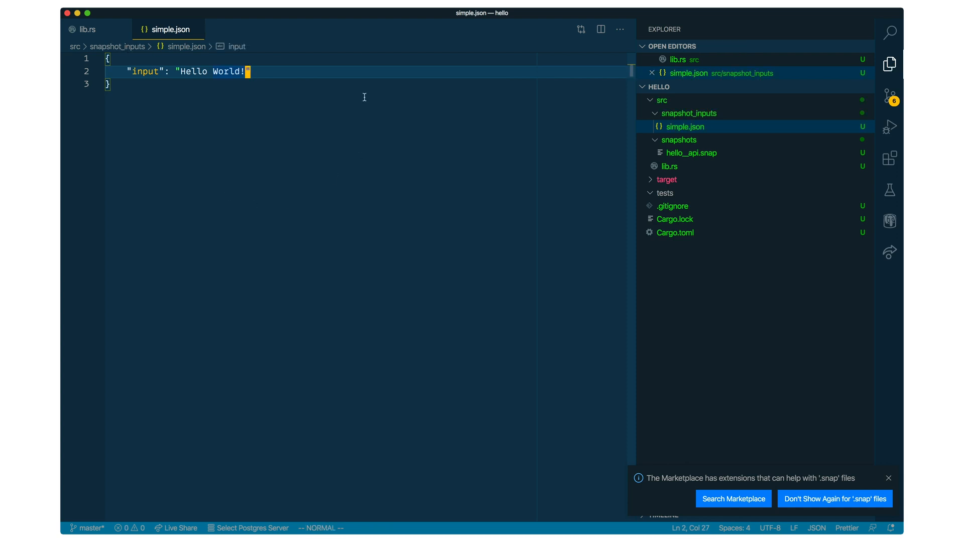
{"action": "left_click", "coordinate": [88, 29]}
{"action": "type", "text": "insta"}
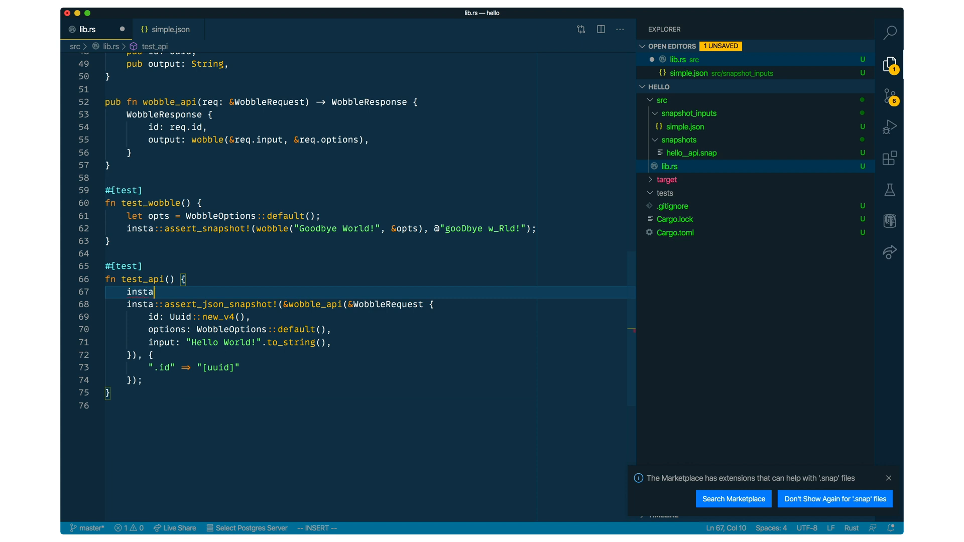
Wrap test_api's snapshot assertion in insta::glob!("snapshot_inputs/*.json", |path| ...).
{"action": "type", "text": "::glob!(\"sn"}
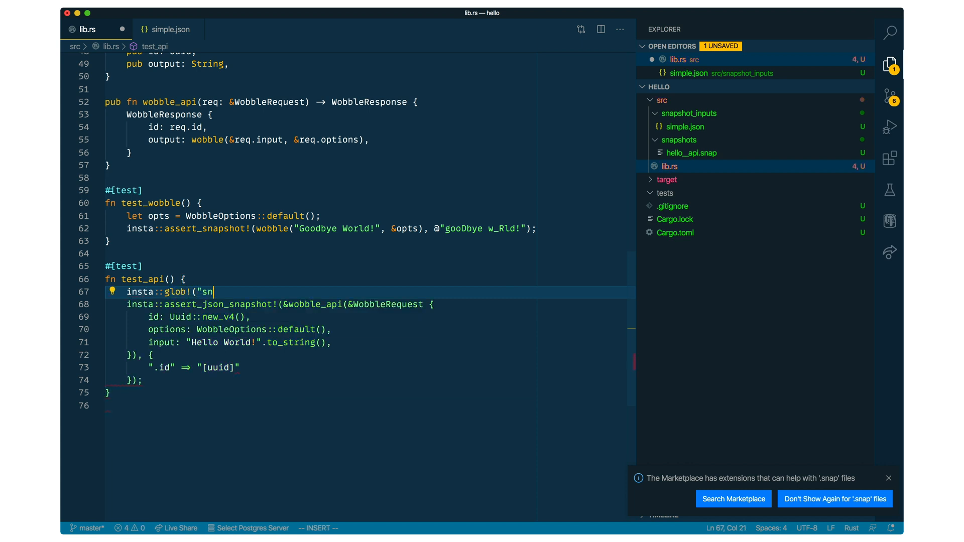
{"action": "type", "text": "apshot_inputs"}
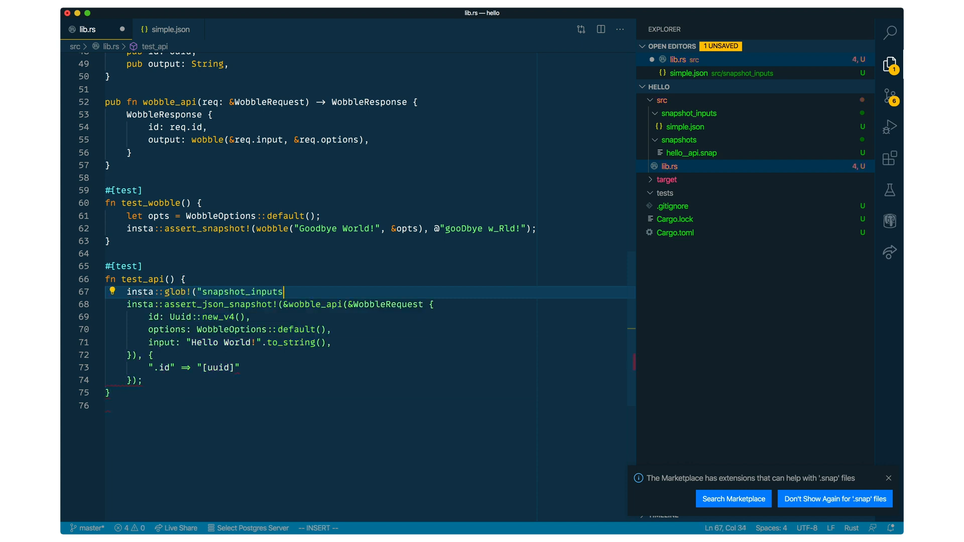
{"action": "type", "text": "/*.json\", |path| {"}
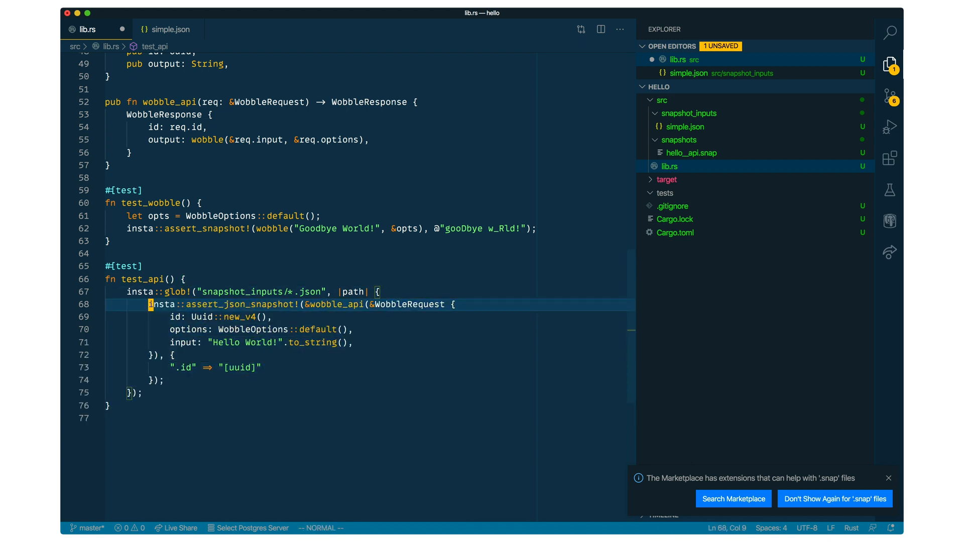
Parse each globbed file into a WobbleRequest via serde_json::from_slice(&std::fs::read(&path).unwrap()).unwrap().
{"action": "type", "text": "let r"}
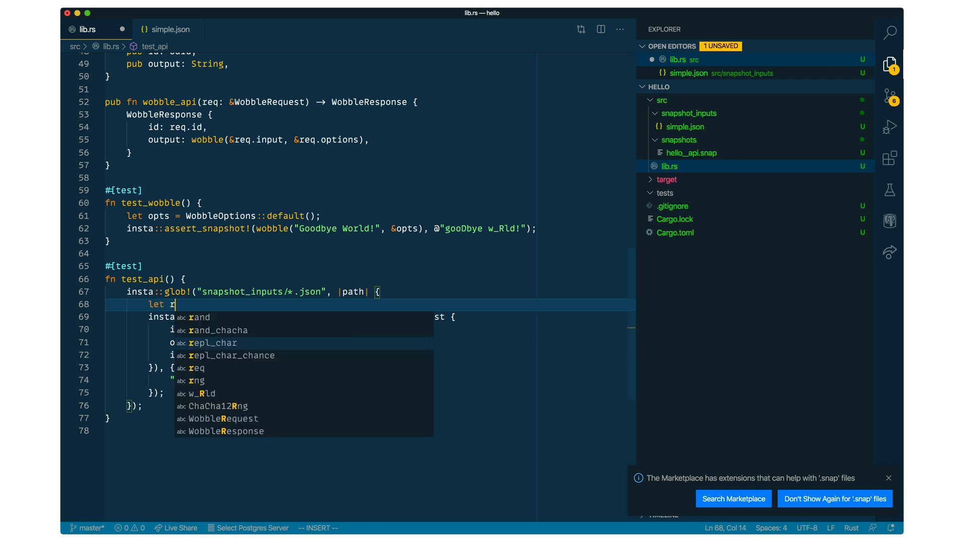
{"action": "type", "text": "eq: WobbleRequest = serde_json::from"}
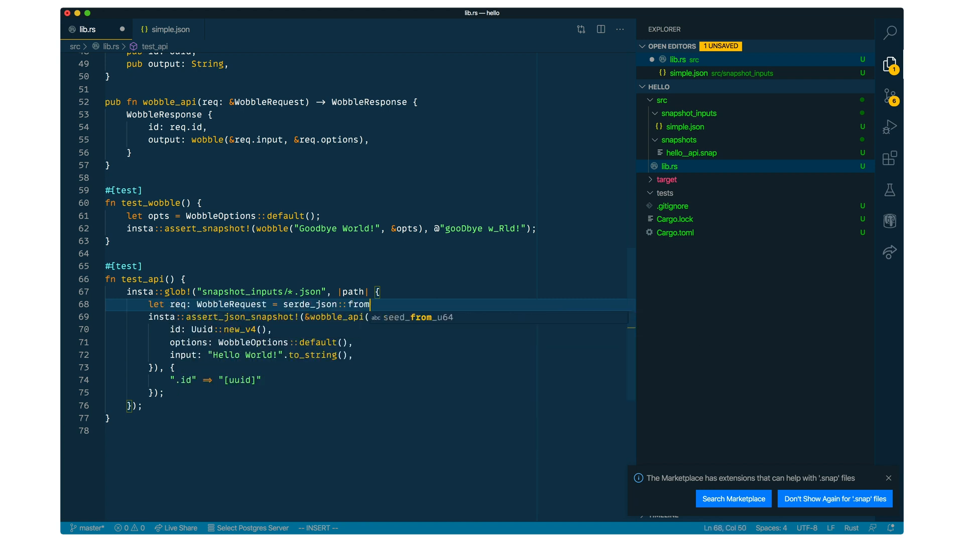
{"action": "type", "text": "_slice(&f"}
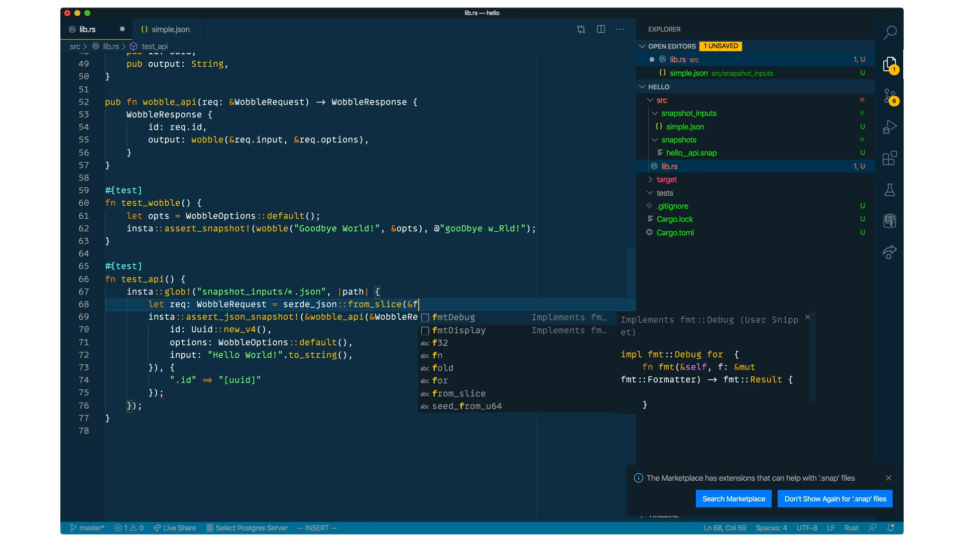
{"action": "type", "text": "std::fs::read("}
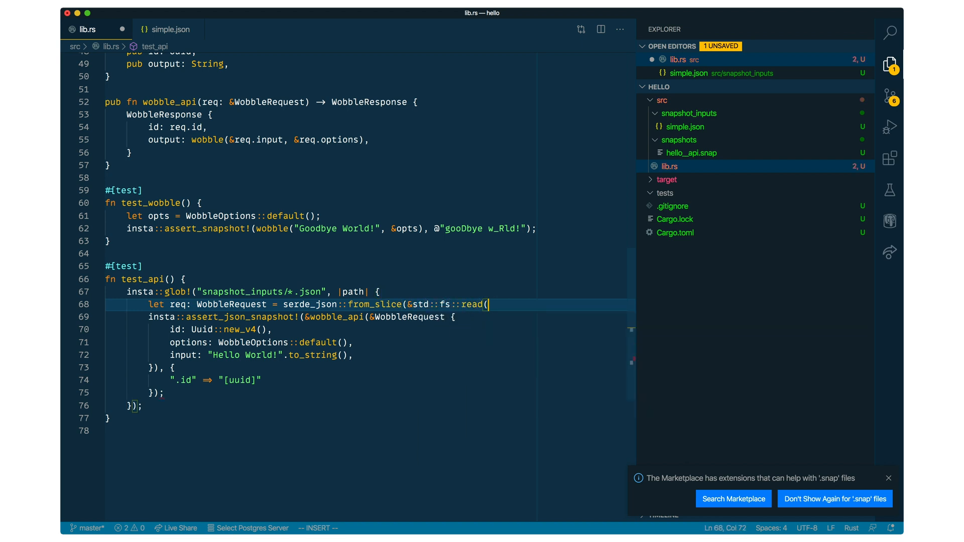
{"action": "type", "text": "&path).unwrap"}
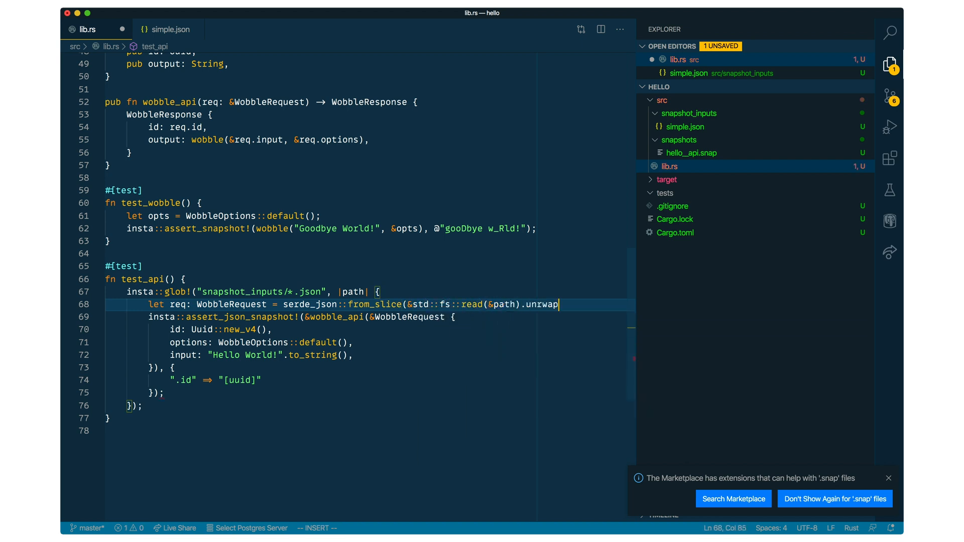
{"action": "key", "text": "Backspace"}
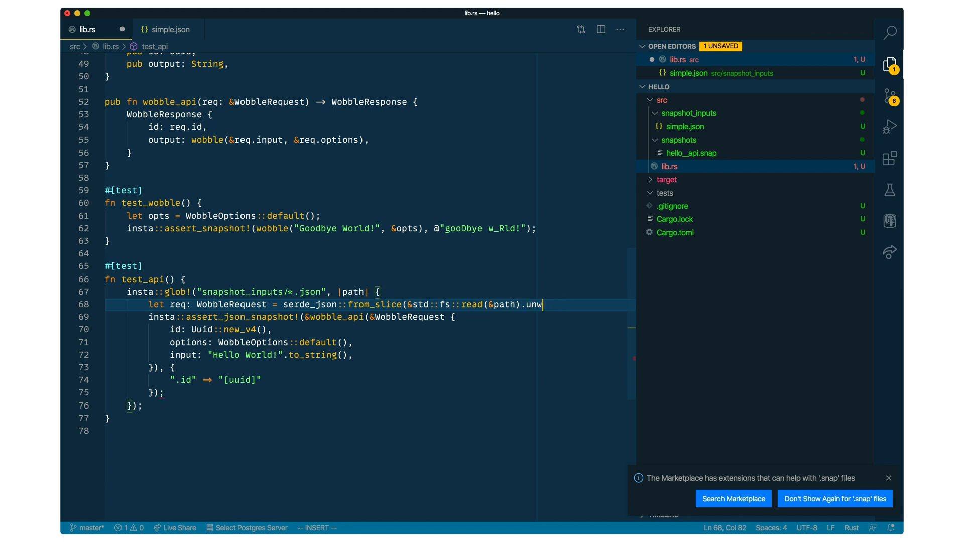
{"action": "type", "text": "rap()).unwrap()"}
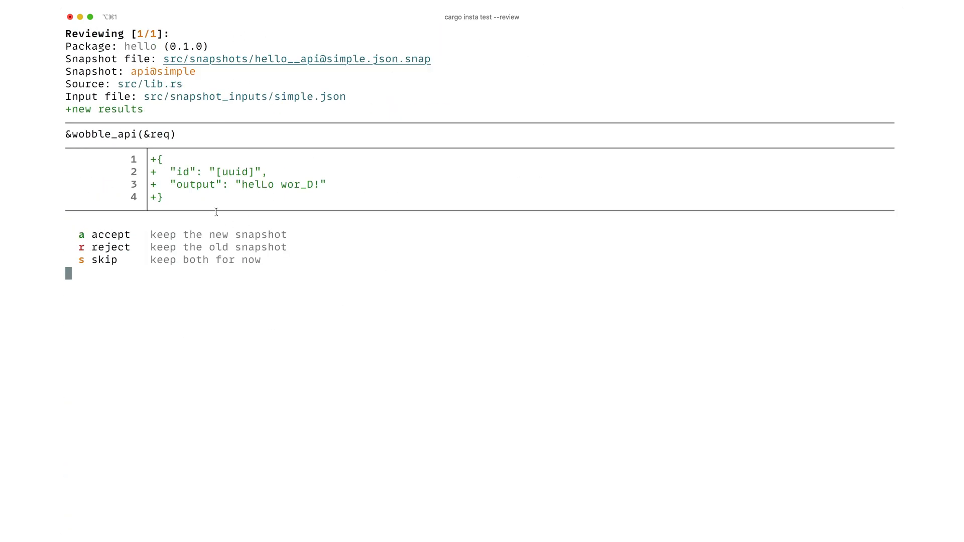
Accept the new api@simple snapshot in the insta review.
{"action": "key", "text": "a"}
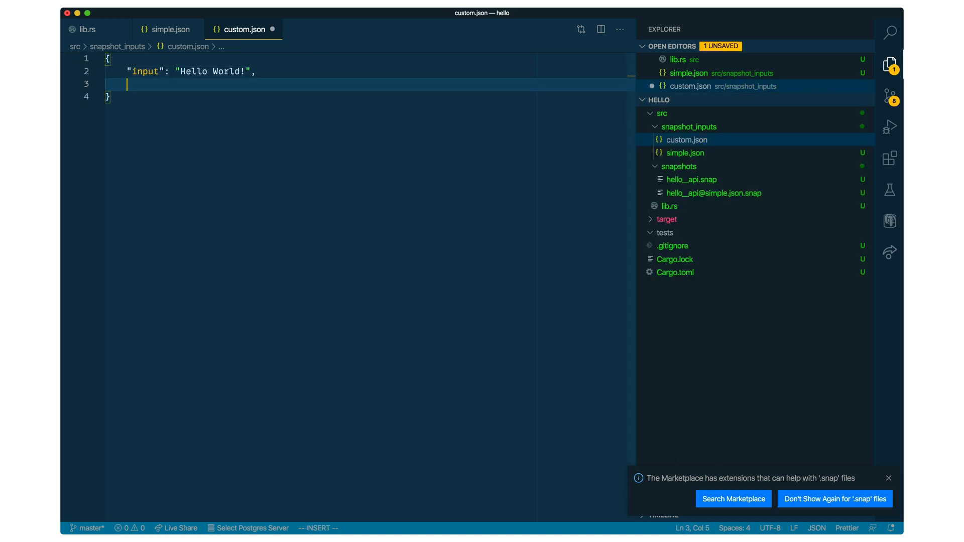
Add an options object with "repl_char_chance": 1.0 to custom.json, then return to lib.rs.
{"action": "type", "text": "\"options\": {"}
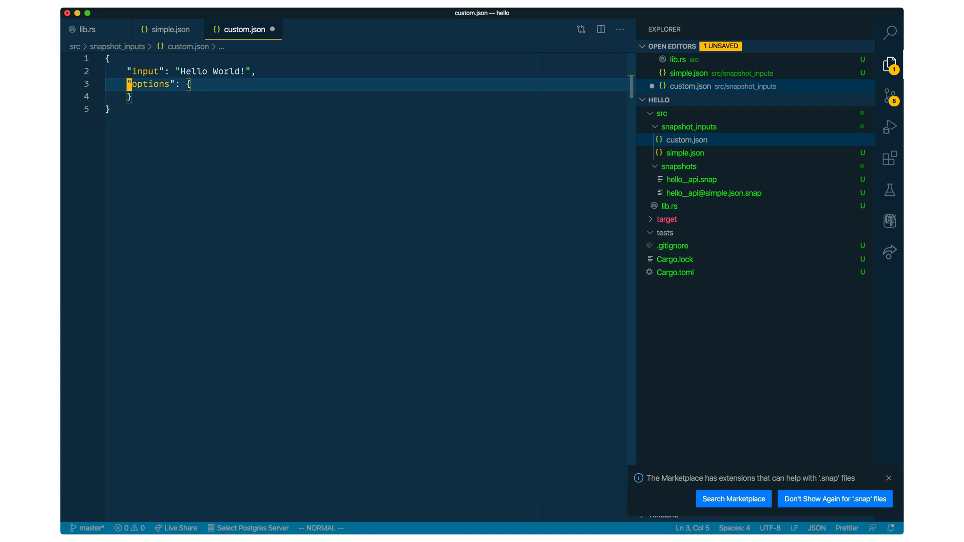
{"action": "type", "text": "\"repl_char"}
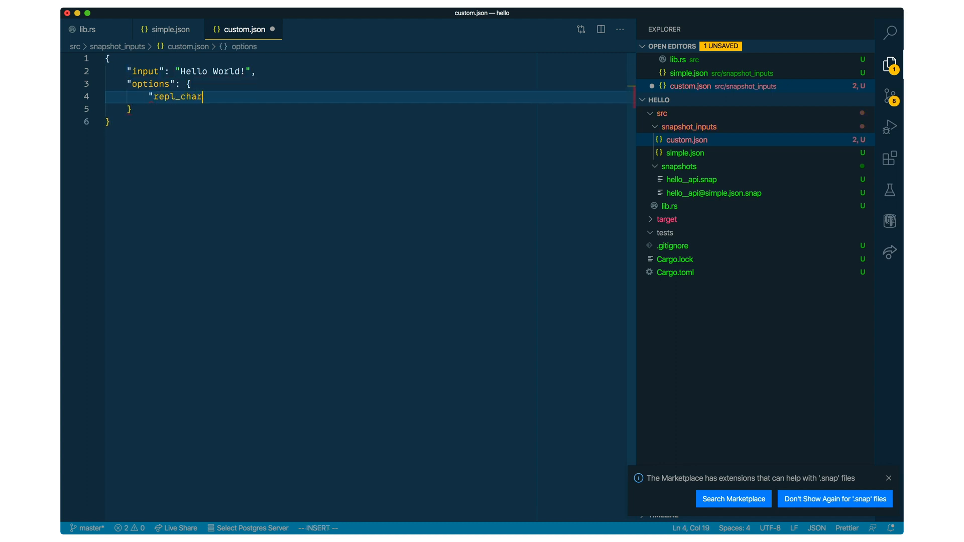
{"action": "type", "text": "_chance\":"}
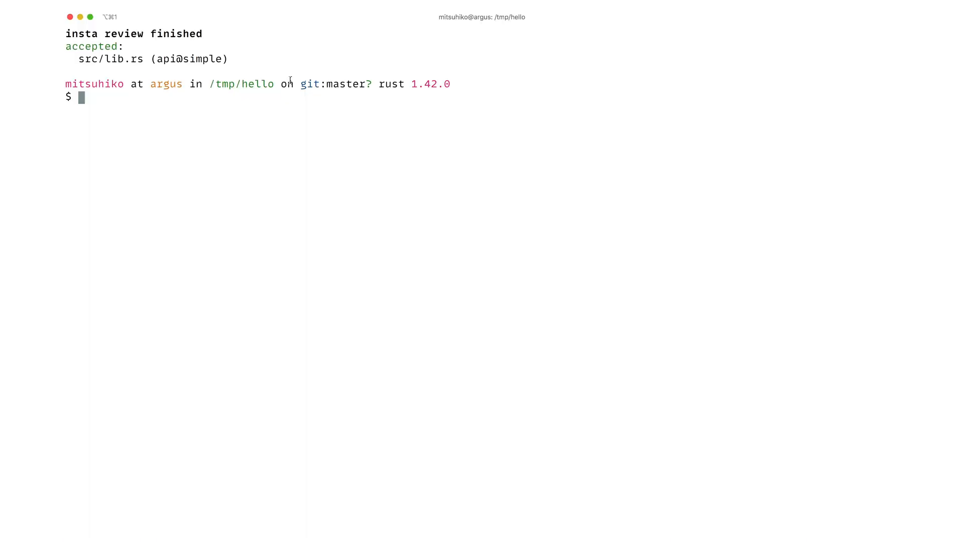
{"action": "type", "text": "cargo insta test --review"}
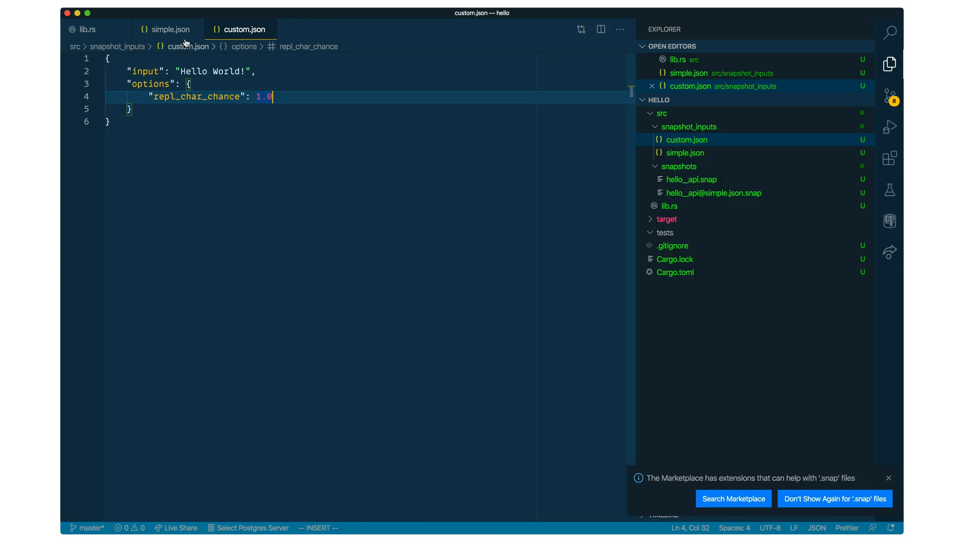
{"action": "left_click", "coordinate": [87, 29]}
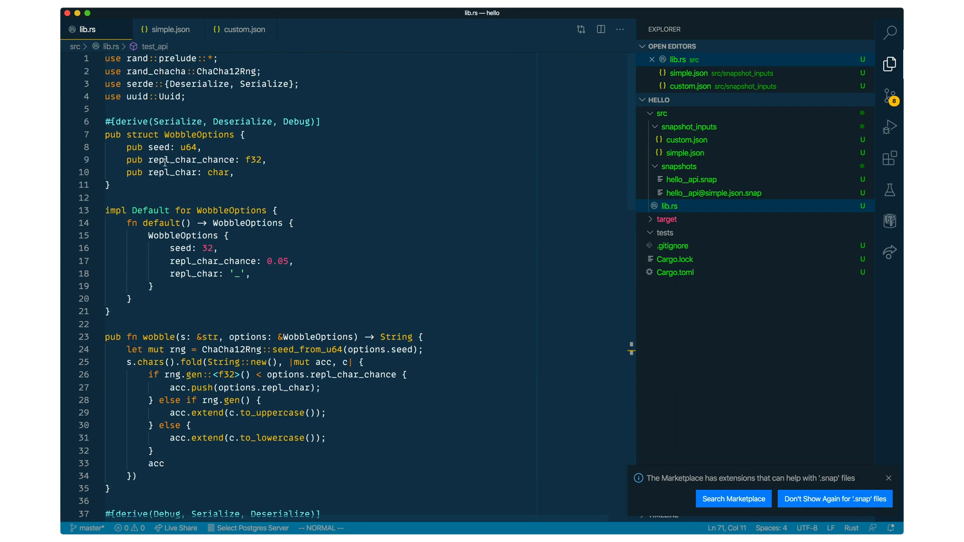
Add #[serde(default)] above the WobbleOptions struct in lib.rs.
{"action": "type", "text": "#[serde("}
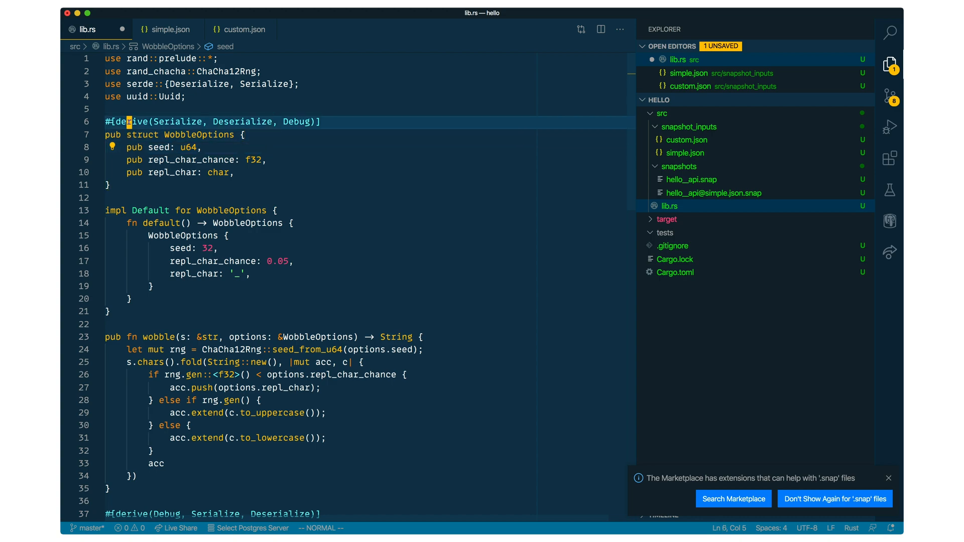
{"action": "type", "text": "#[serde(default)]"}
{"action": "type", "text": "\"replc"}
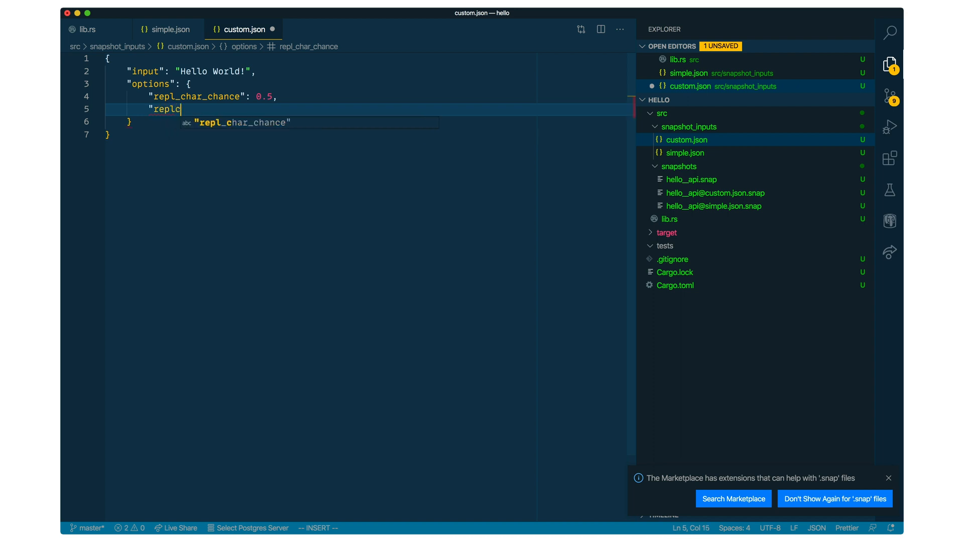
Add "repl_char": "." to custom.json and accept the updated api@custom snapshot.
{"action": "type", "text": "har\": \""}
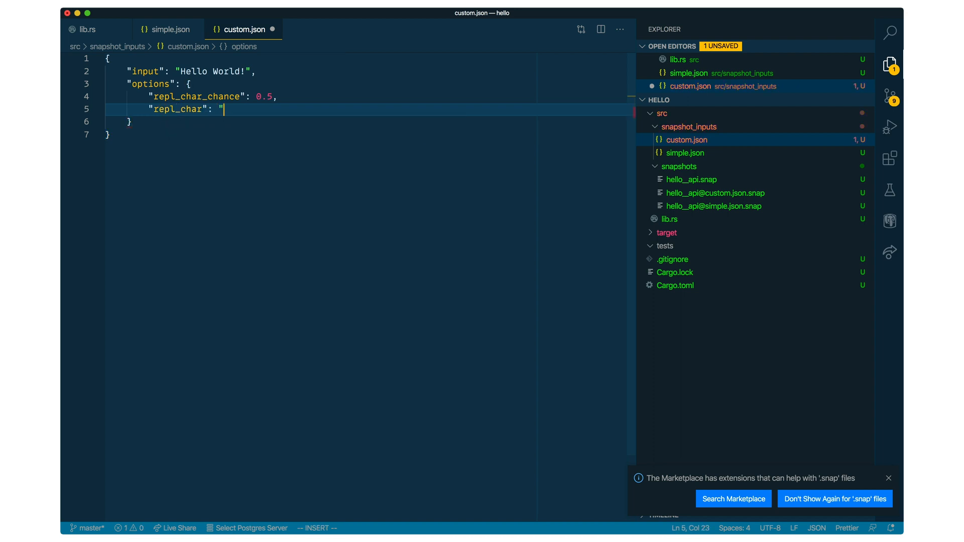
{"action": "type", "text": "."}
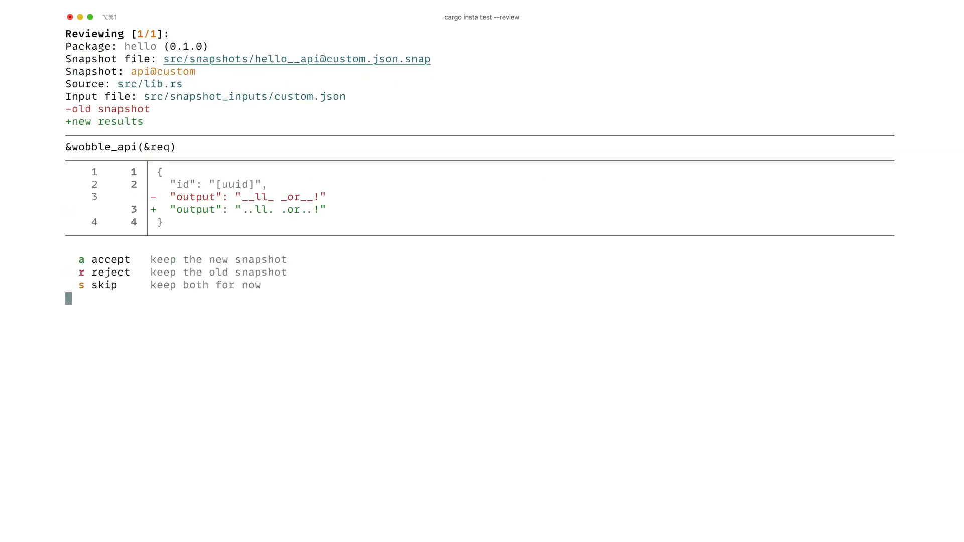
{"action": "key", "text": "a"}
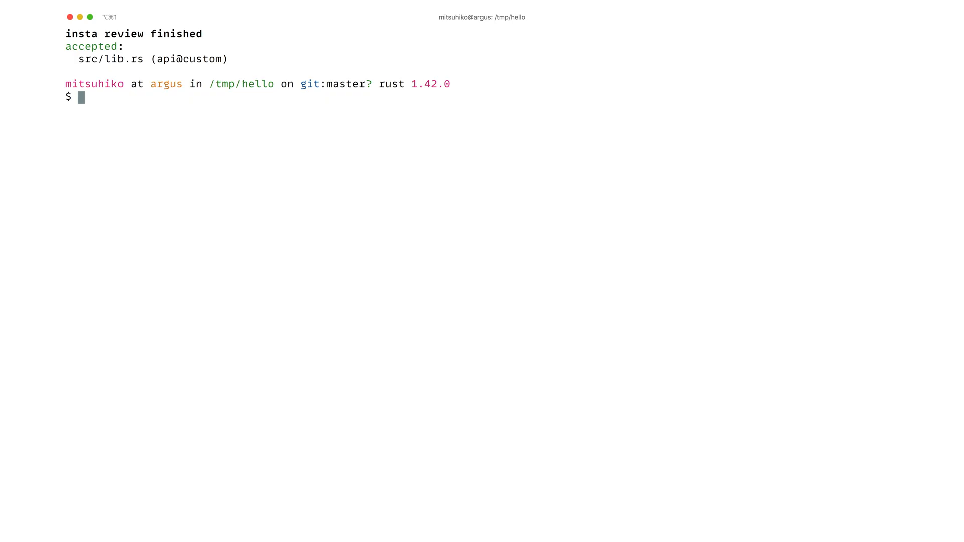
{"action": "type", "text": "cargo insta test --review"}
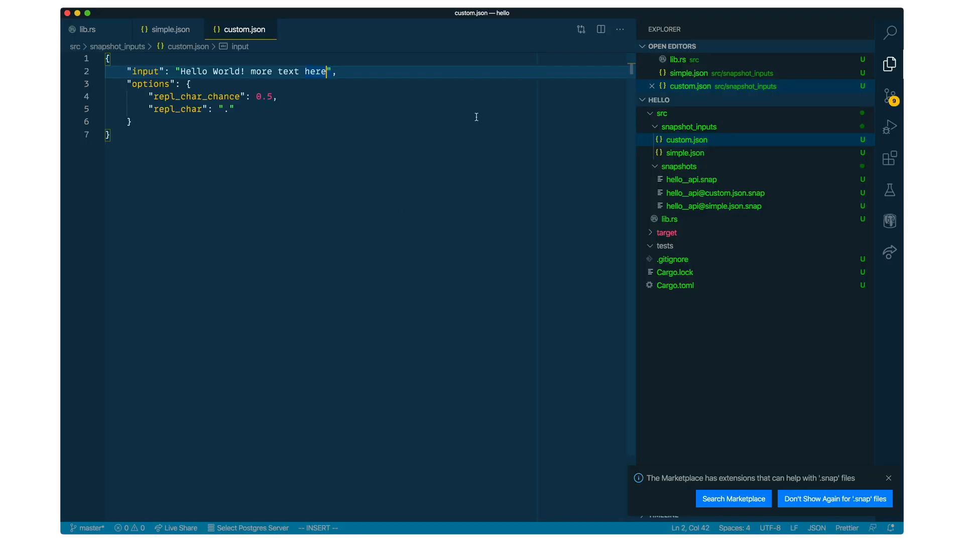
Append "more text here" to custom.json's input string and save.
{"action": "left_click", "coordinate": [87, 29]}
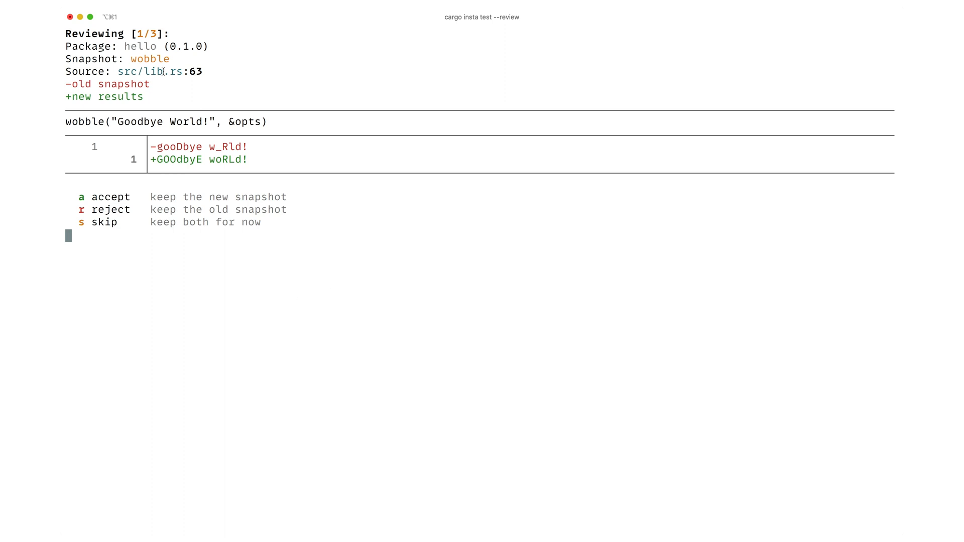
{"action": "mouse_move", "coordinate": [337, 36]}
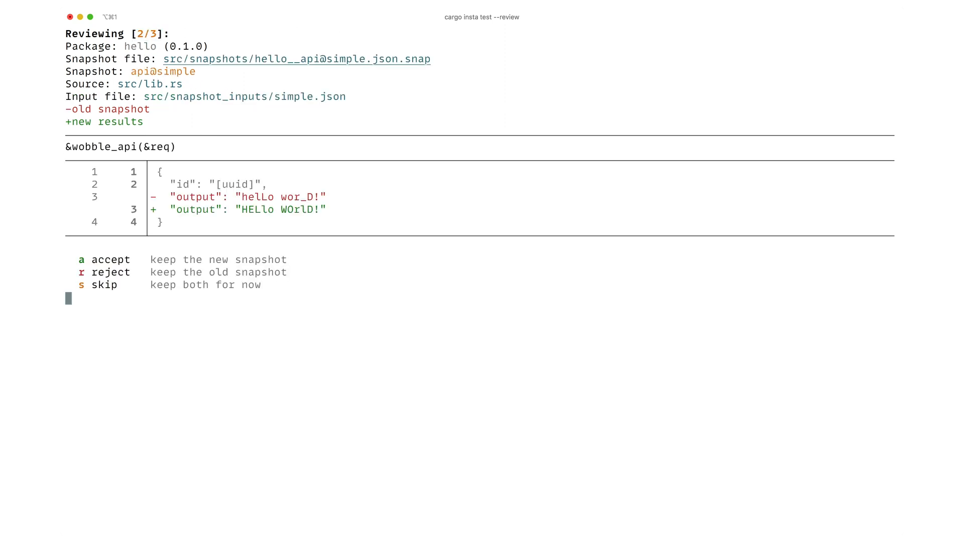
Accept the updated api@simple and api@custom snapshots in the review.
{"action": "key", "text": "a"}
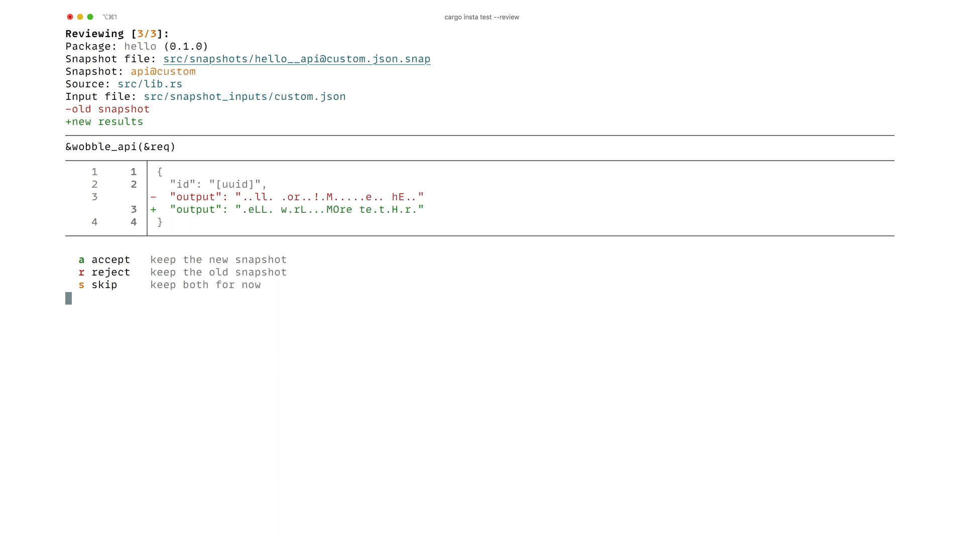
{"action": "key", "text": "a"}
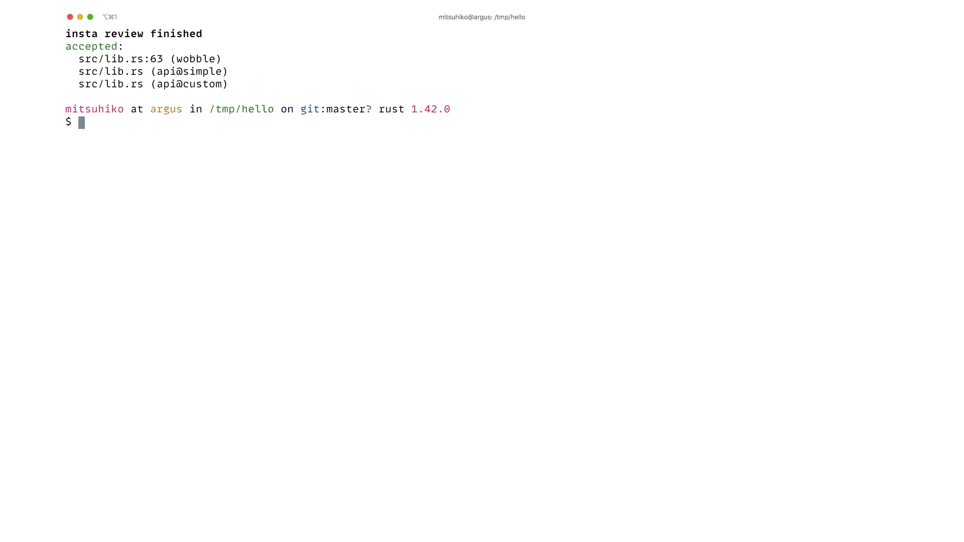